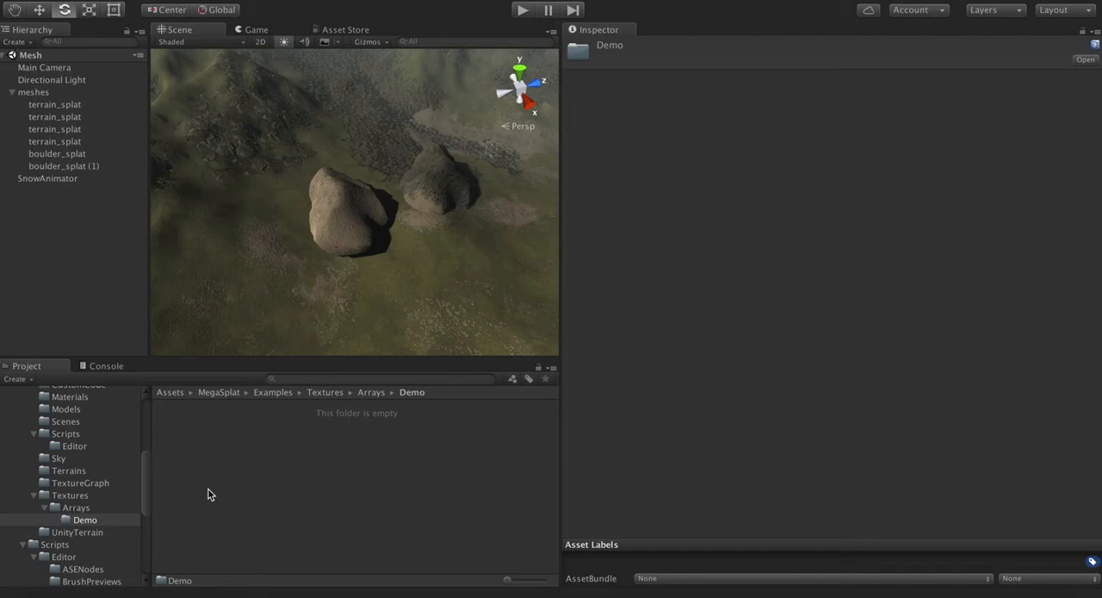
mouse_move(217, 468)
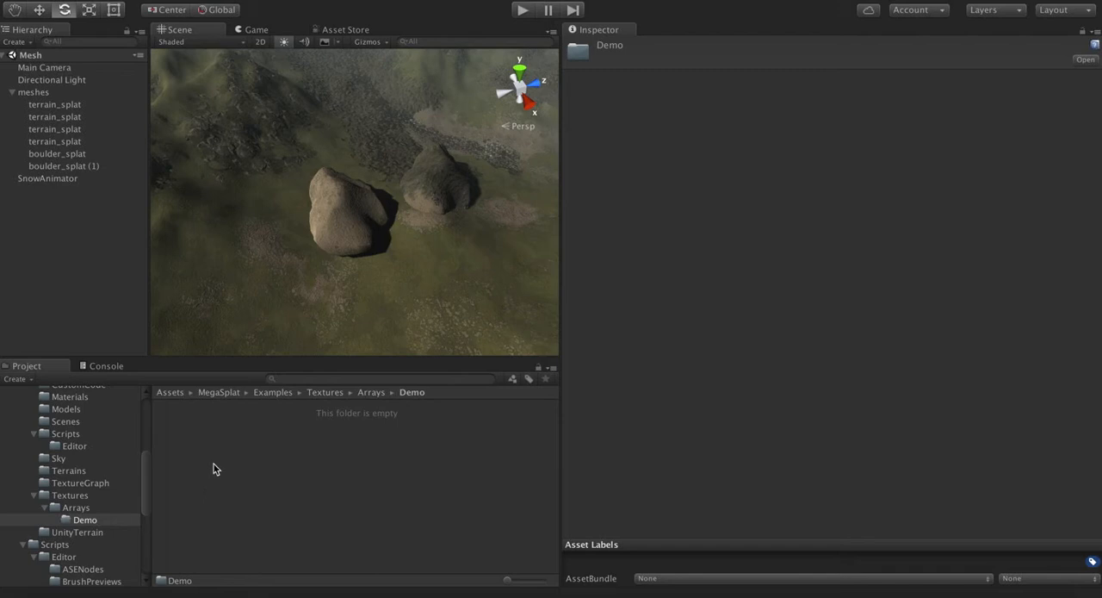
Step: Bring up the asset creation menu in the empty Arrays/Demo folder for a new Texture Array Config
right_click(215, 469)
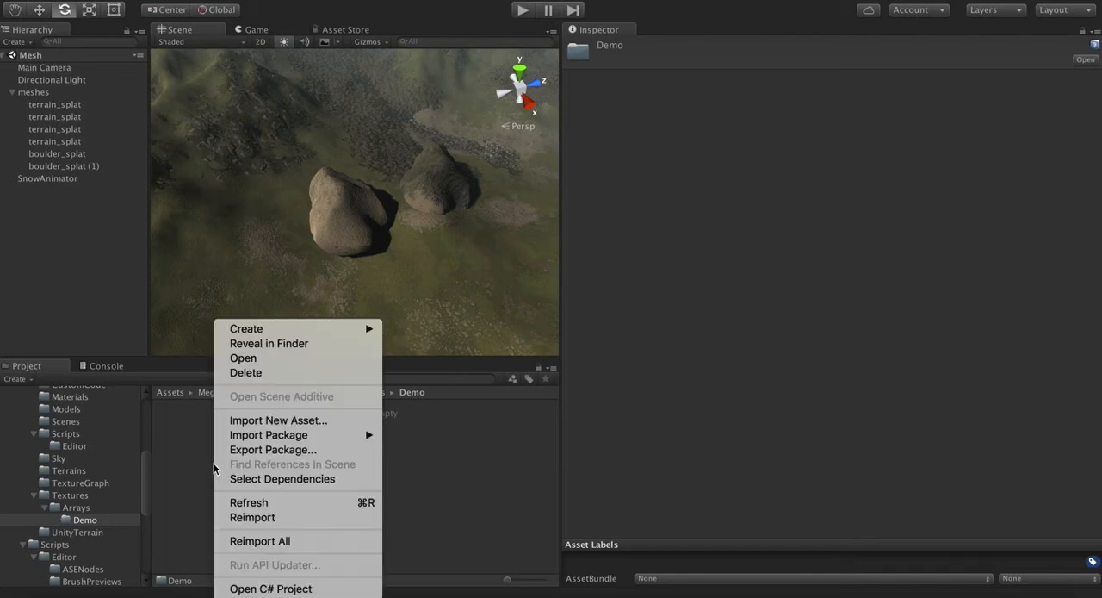
mouse_move(246, 327)
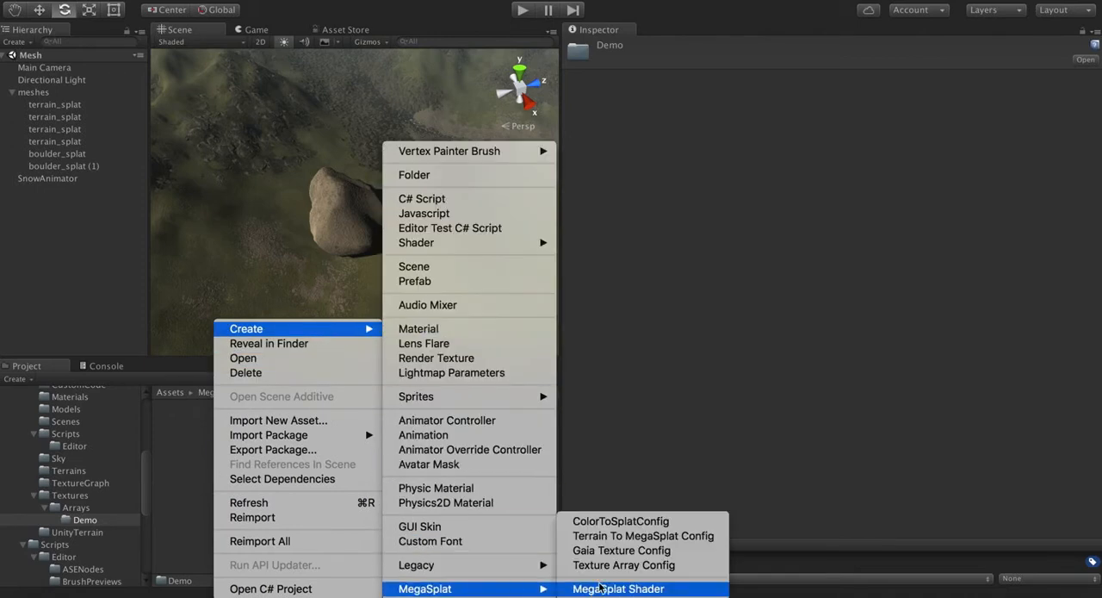
mouse_move(644, 533)
type("Demo")
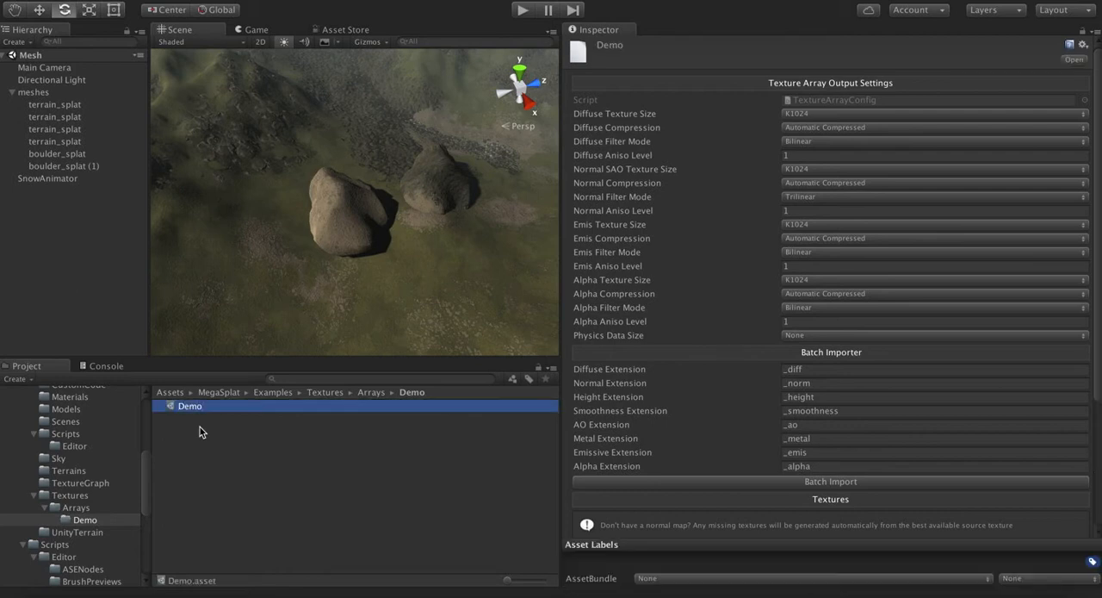
mouse_move(689, 131)
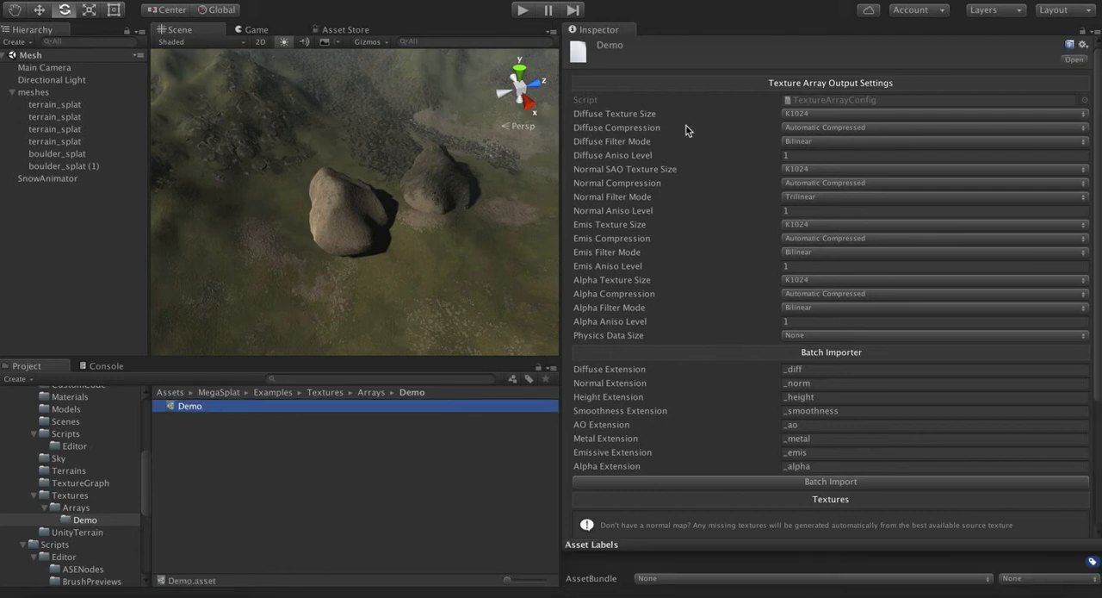
mouse_move(767, 84)
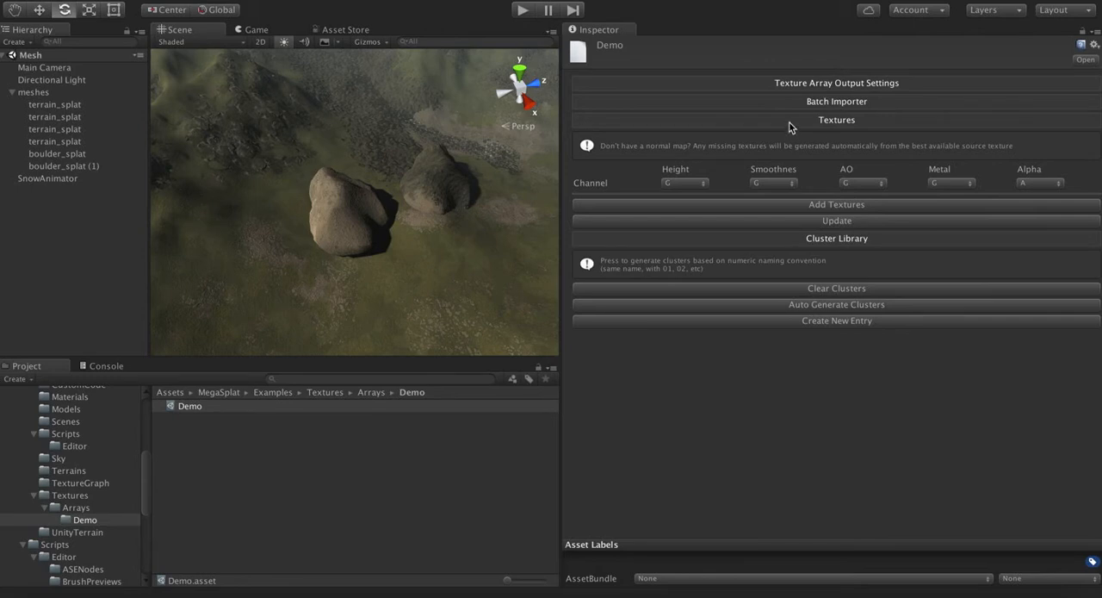
Step: Fold away the Textures and Cluster Library sections of the Demo config
left_click(837, 120)
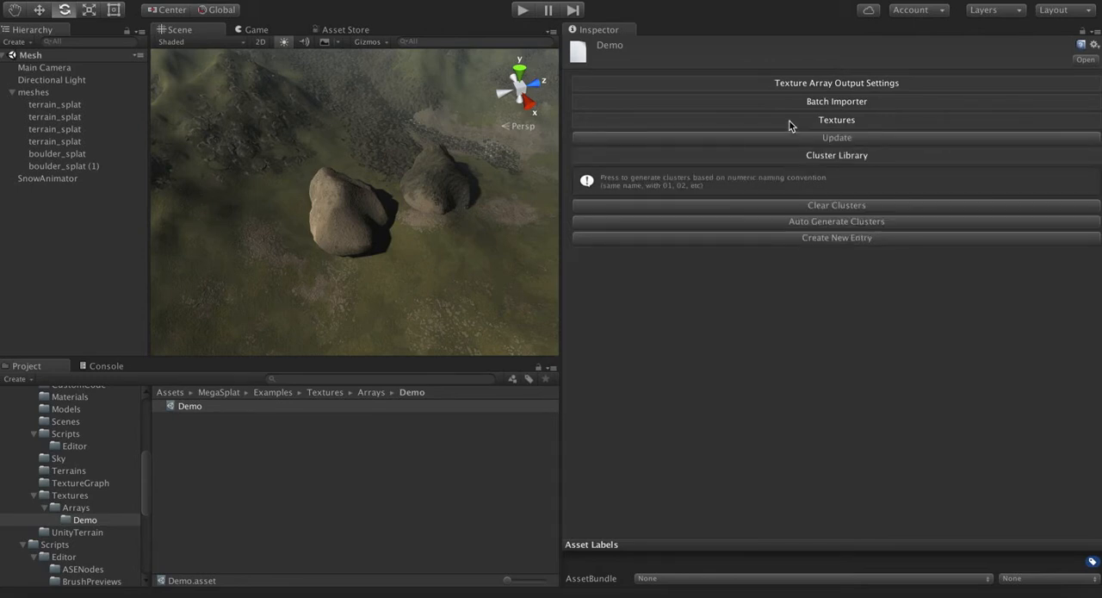
left_click(837, 155)
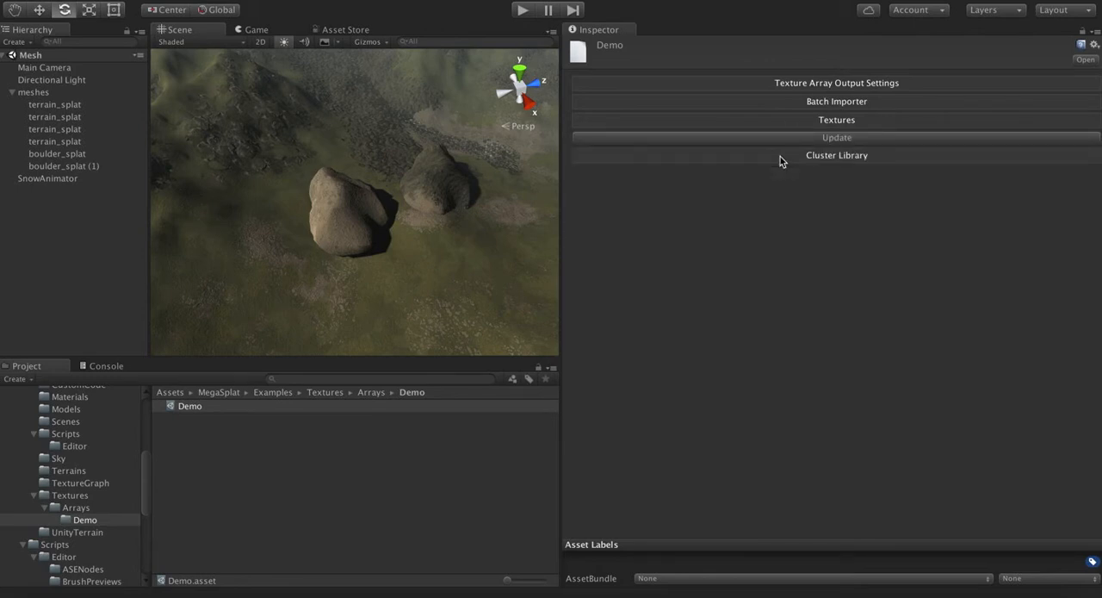
mouse_move(783, 87)
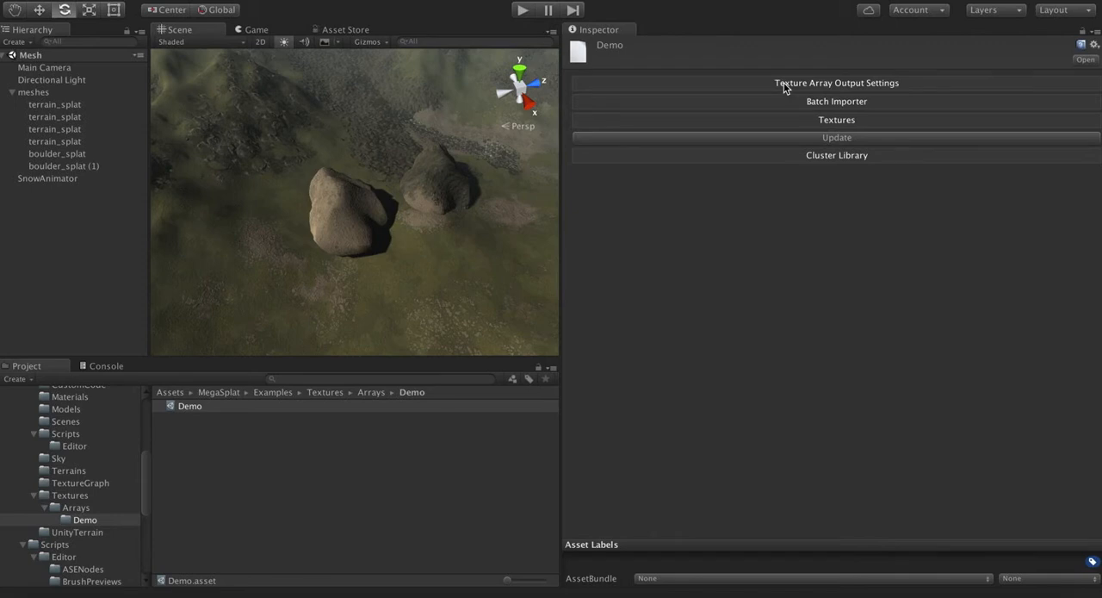
left_click(837, 82)
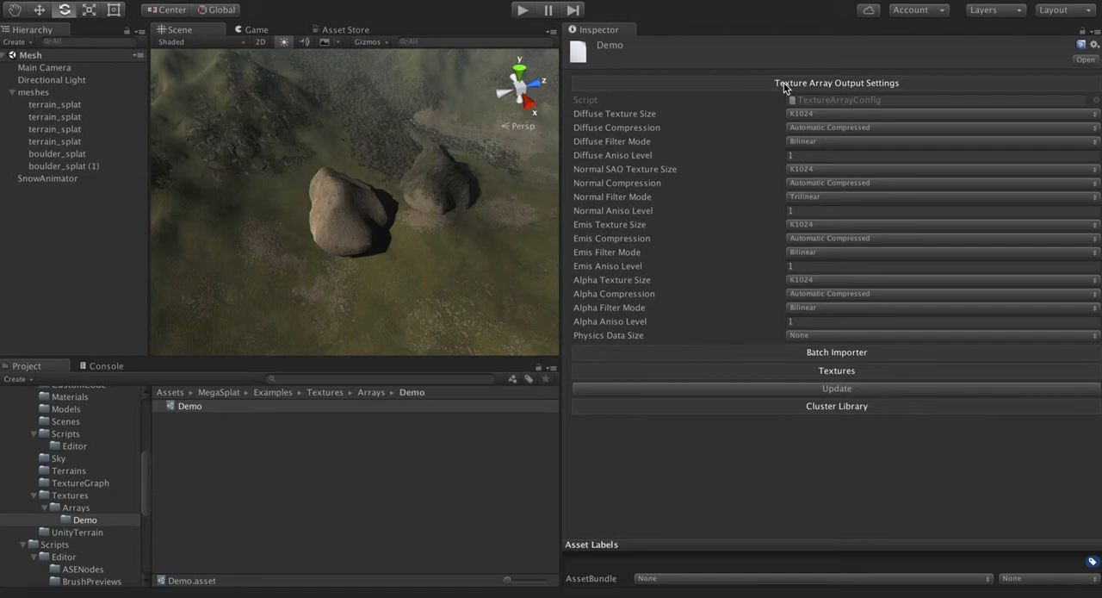
mouse_move(591, 127)
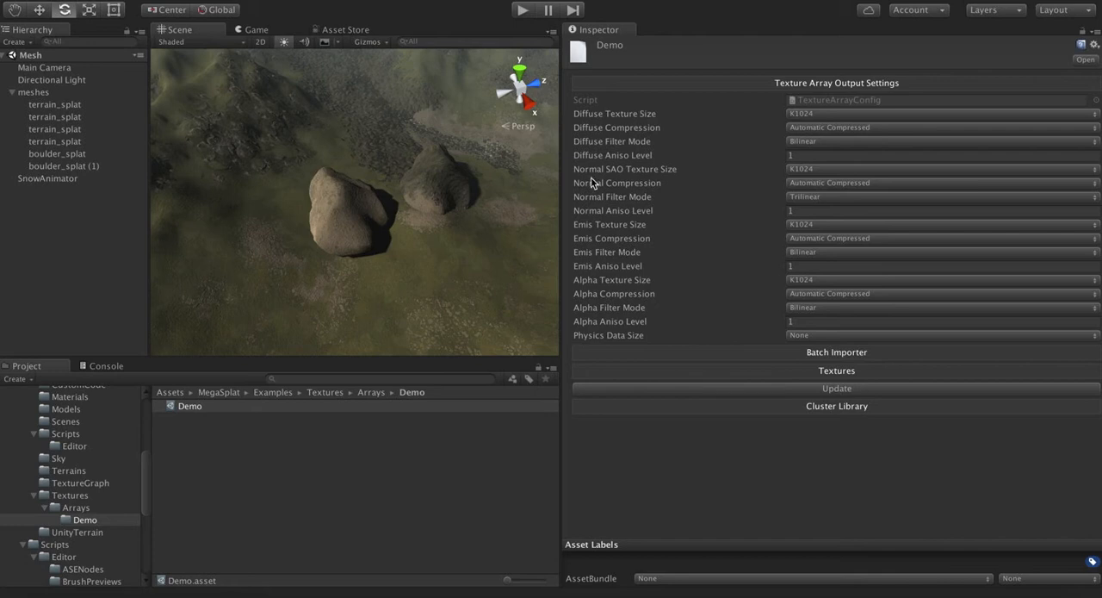
mouse_move(587, 197)
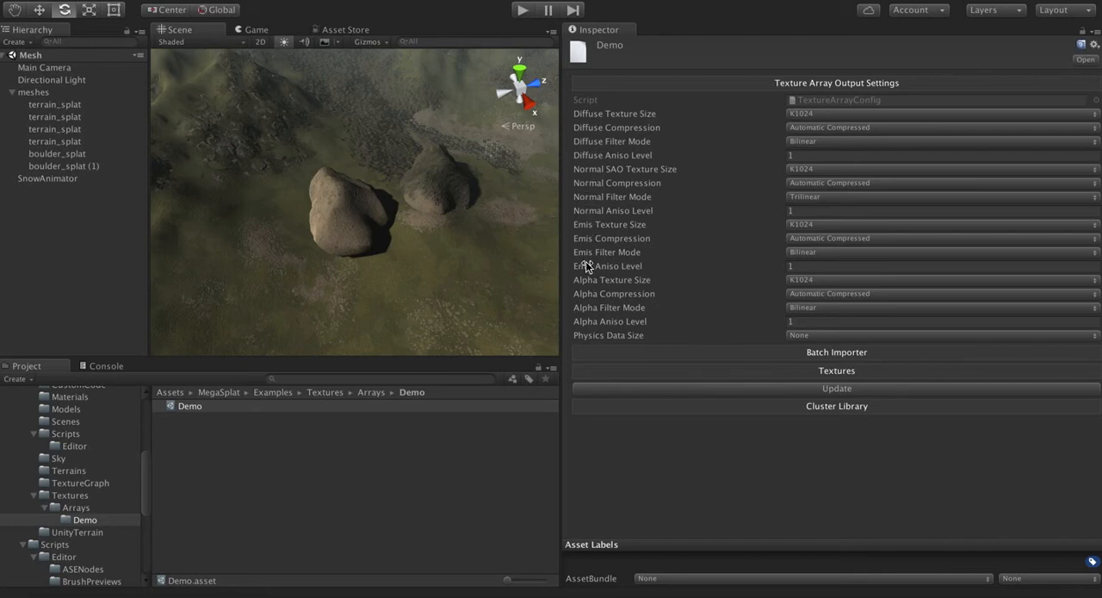
mouse_move(588, 348)
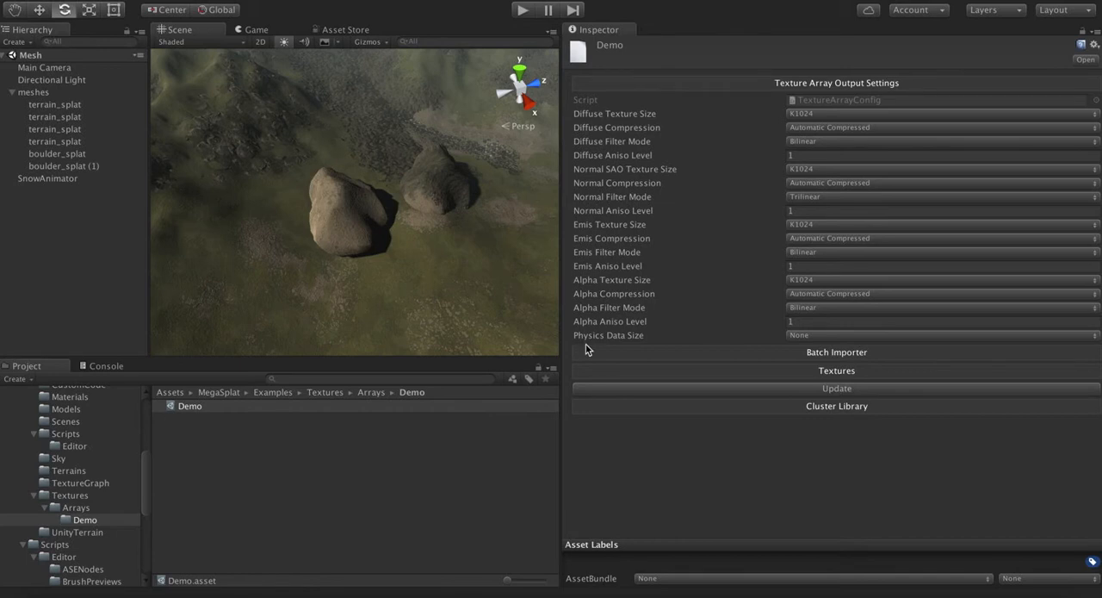
mouse_move(737, 343)
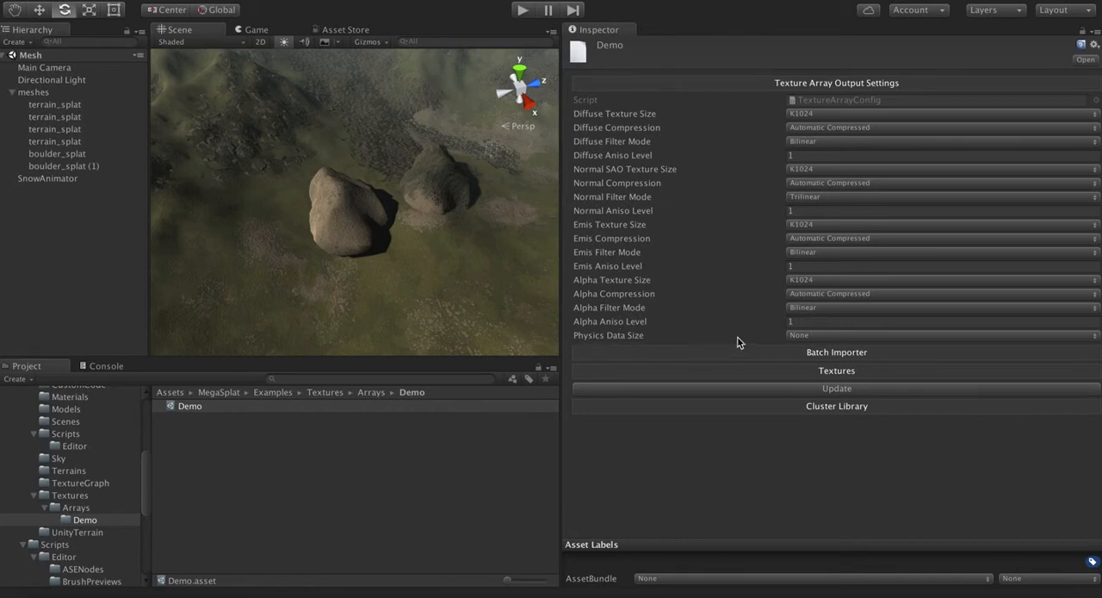
mouse_move(801, 339)
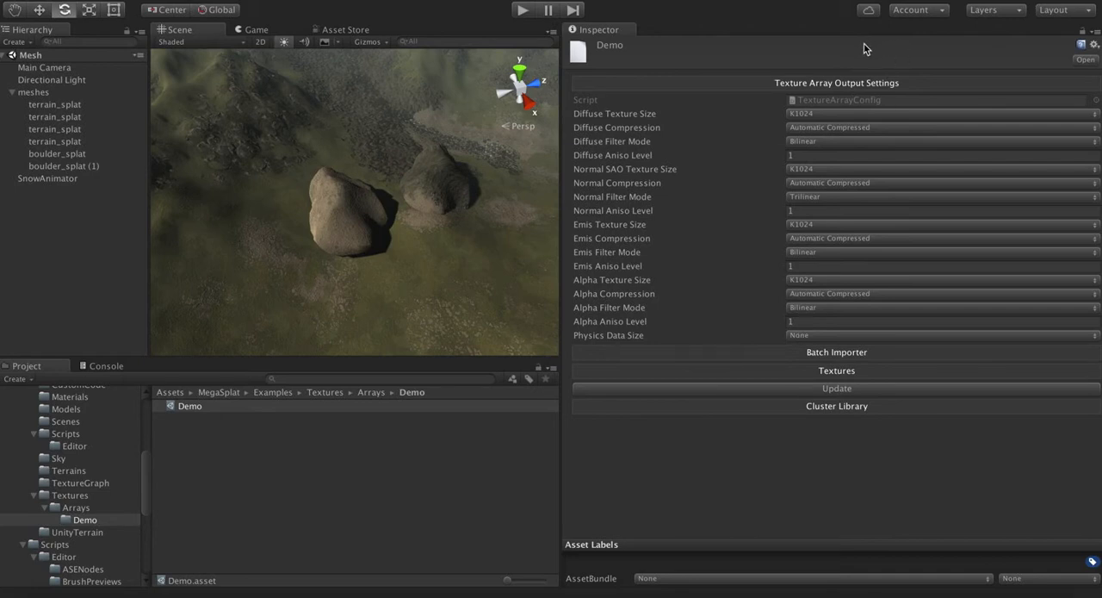
mouse_move(734, 114)
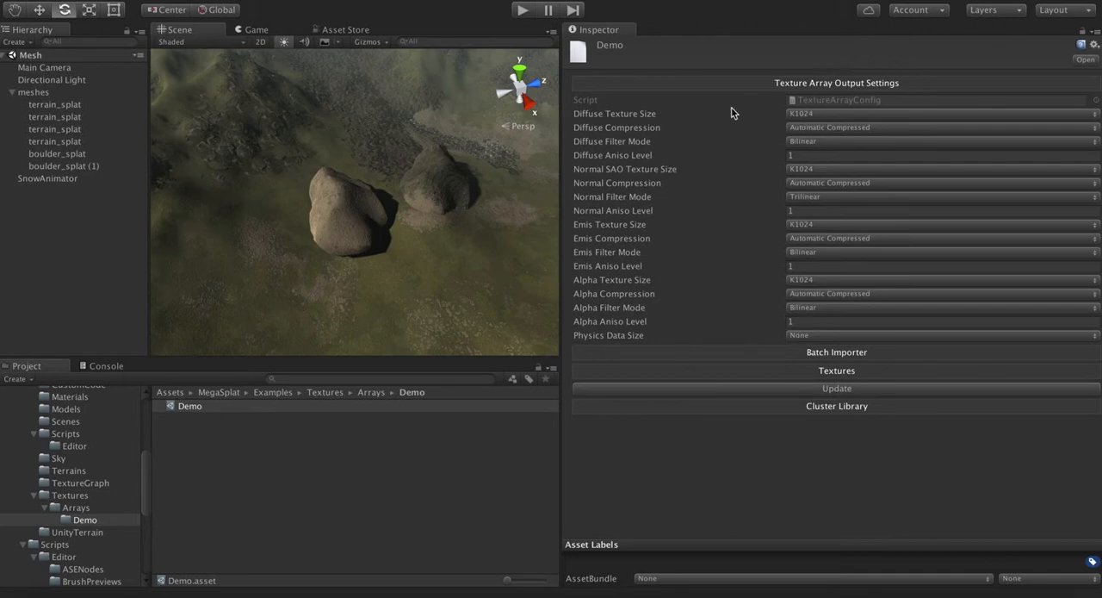
mouse_move(806, 114)
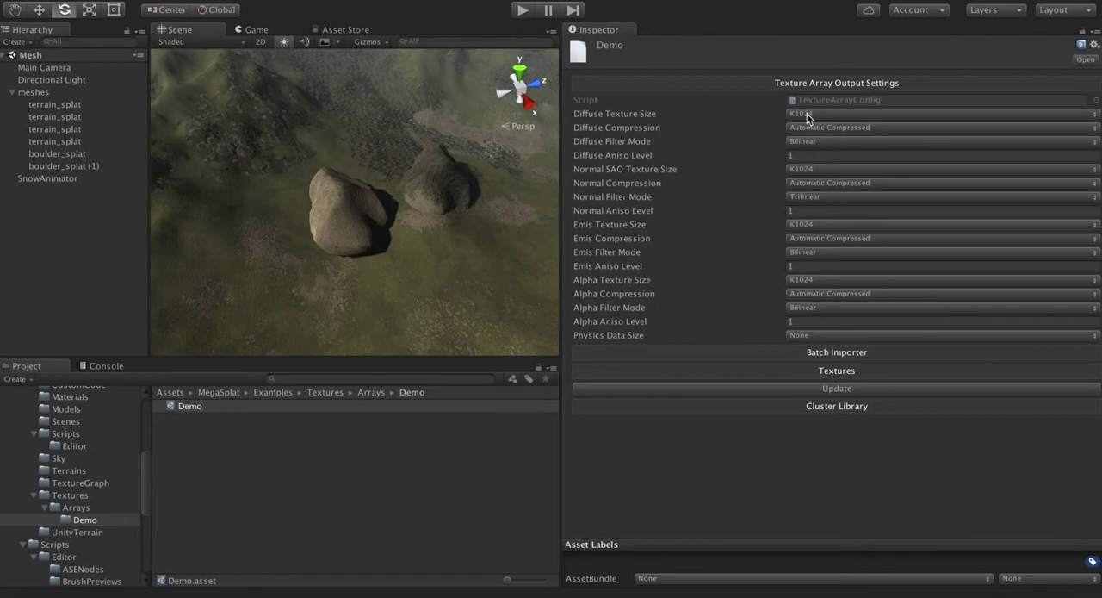
left_click(938, 114)
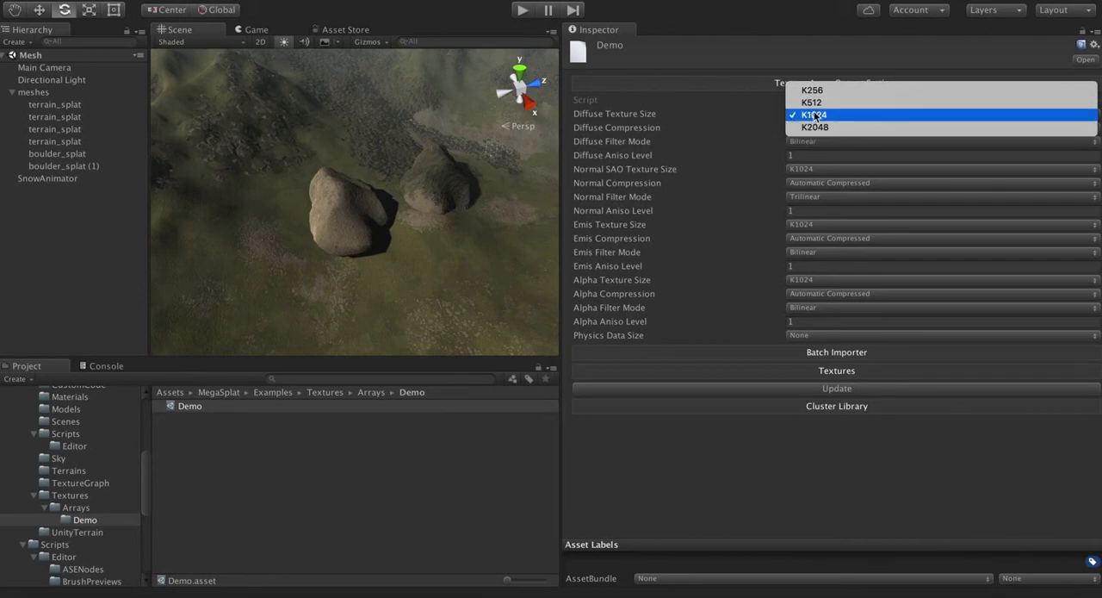
left_click(813, 113)
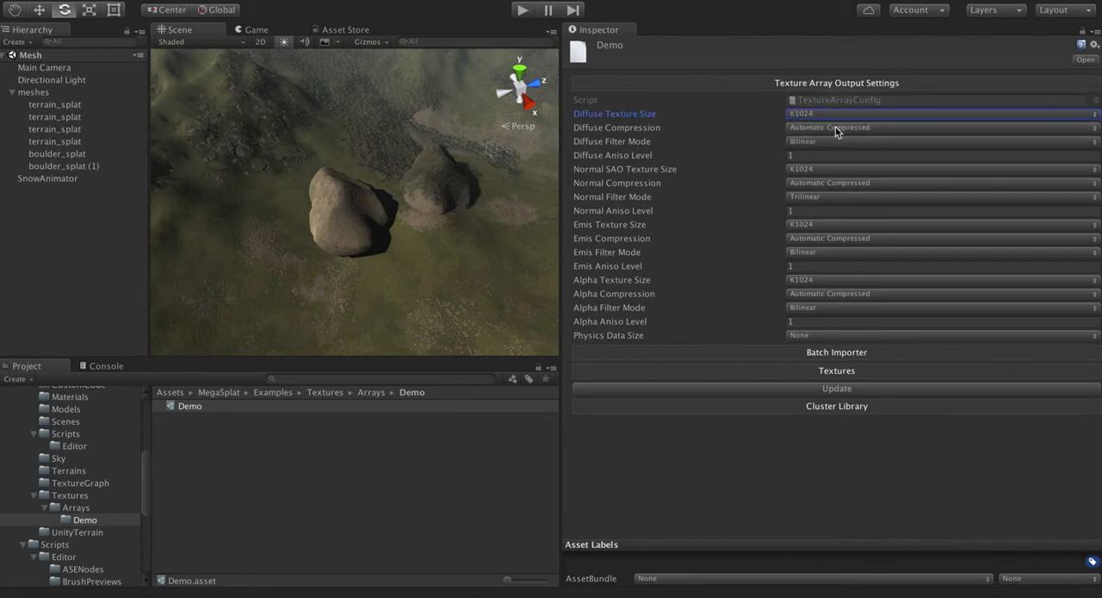
mouse_move(826, 146)
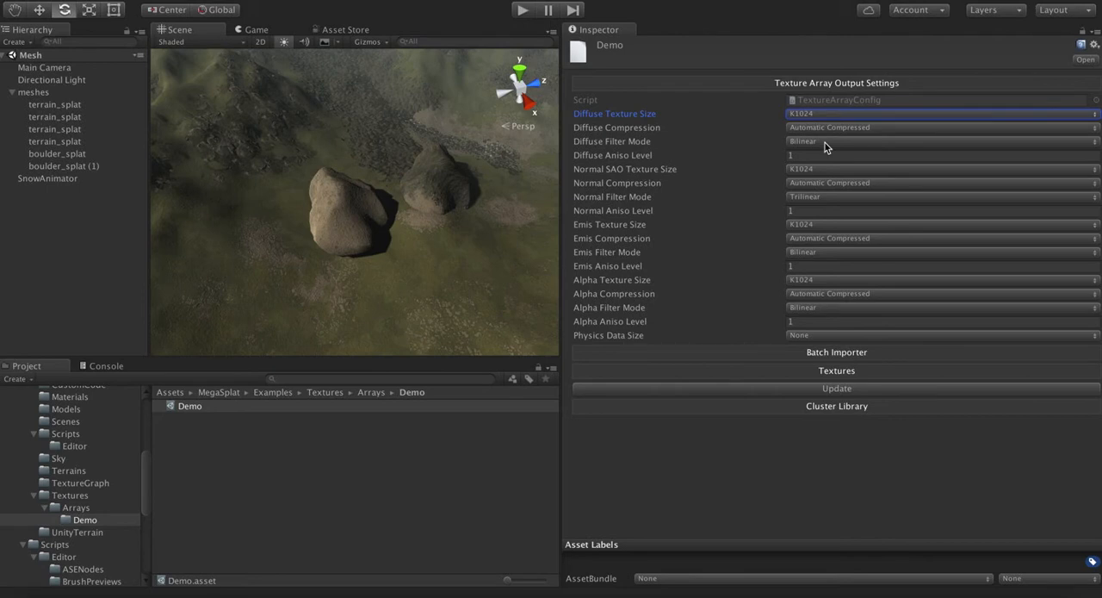
mouse_move(633, 175)
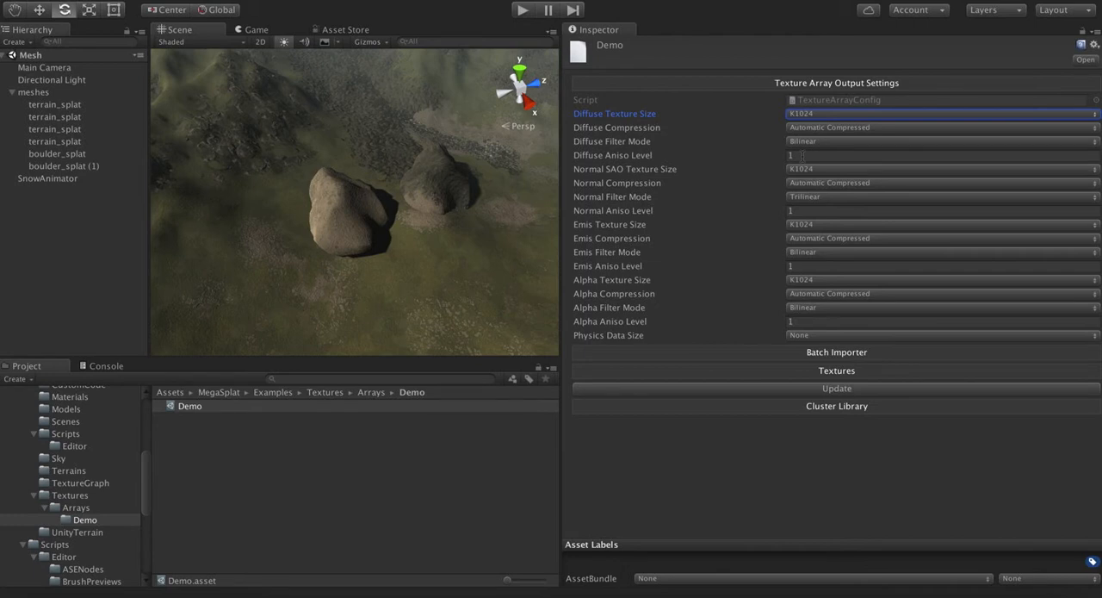
mouse_move(802, 86)
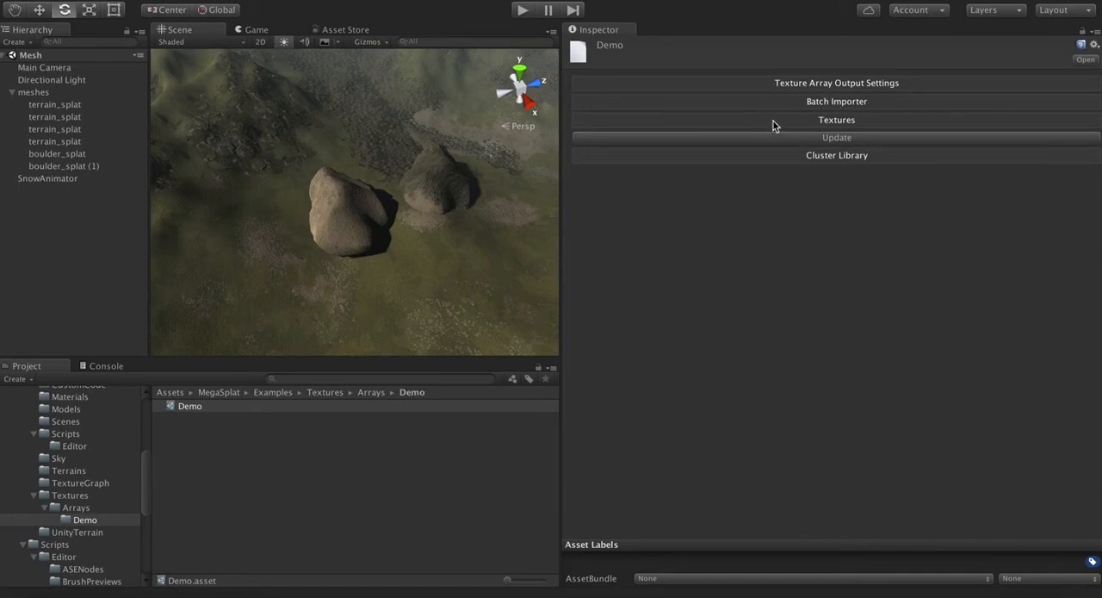
Step: Add a first texture entry and assign bark2_diffuse to its diffuse slot
left_click(837, 120)
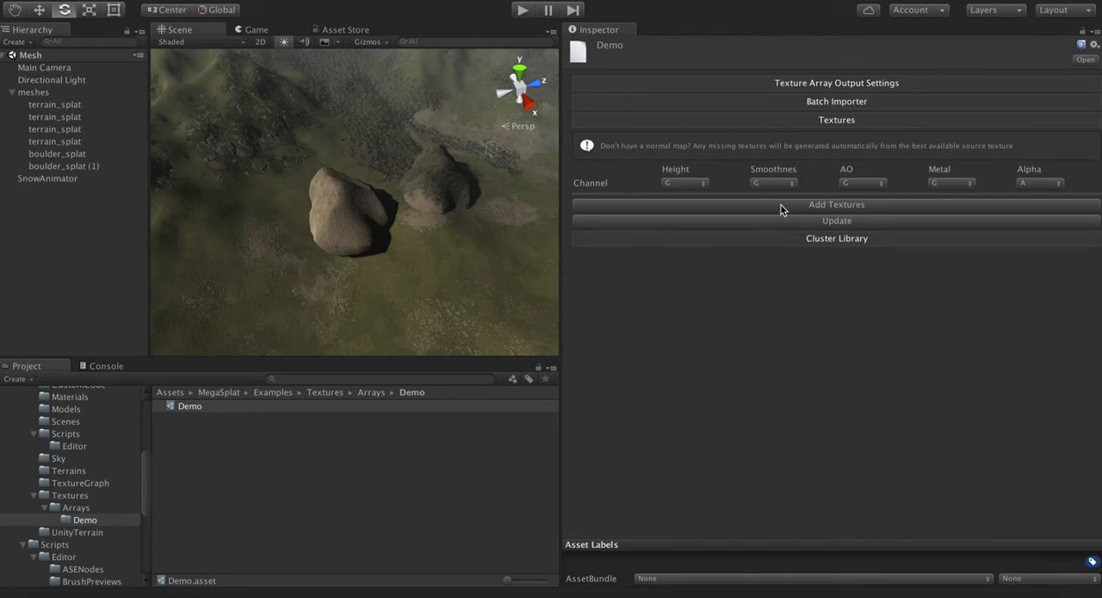
left_click(837, 203)
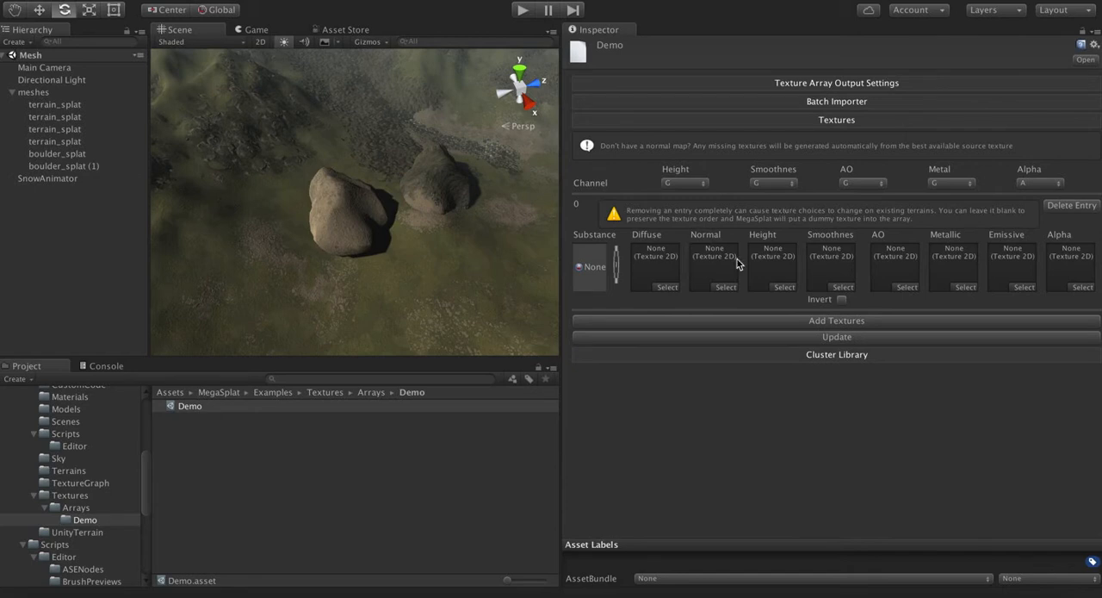
mouse_move(634, 243)
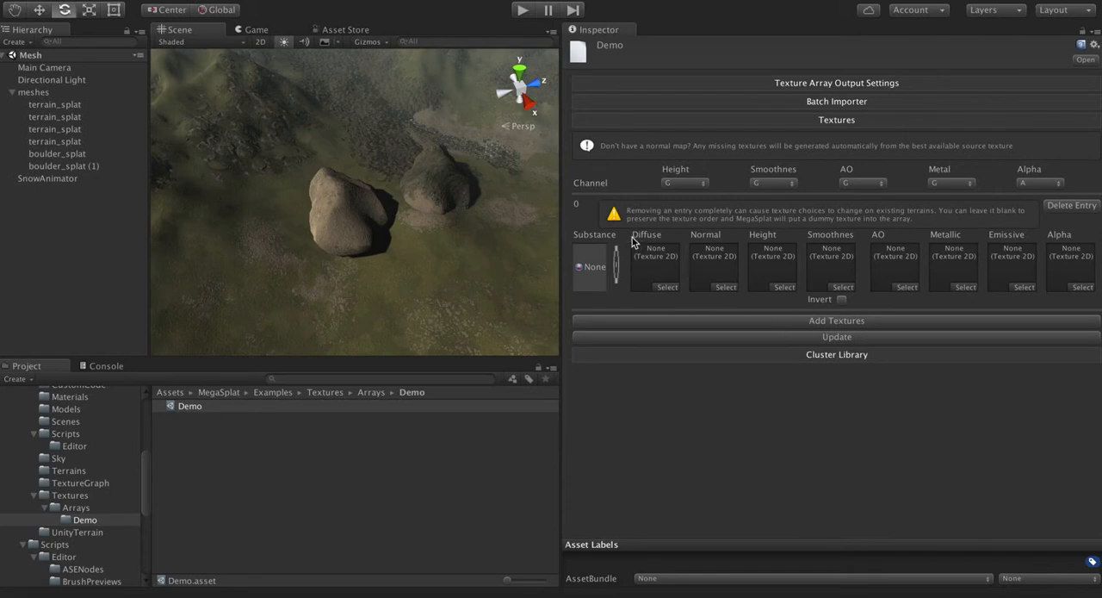
mouse_move(577, 274)
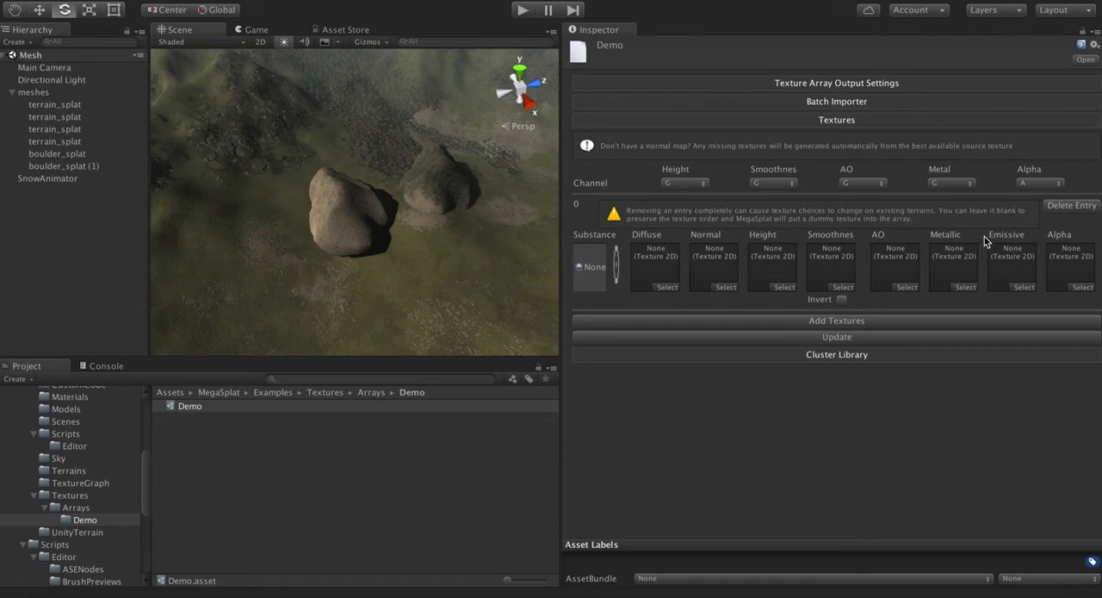
mouse_move(1068, 240)
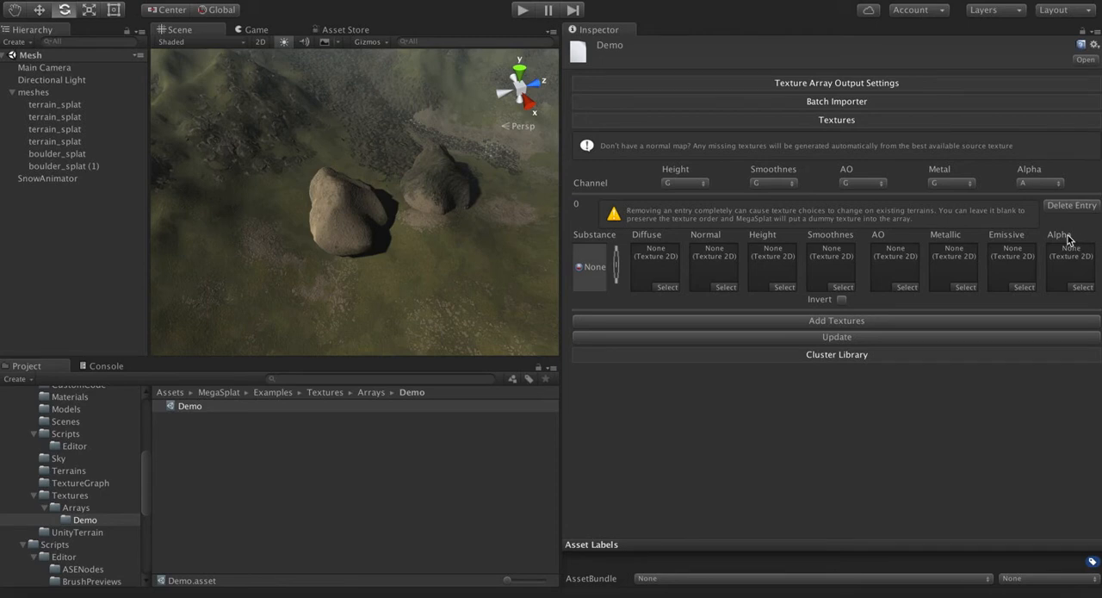
mouse_move(968, 244)
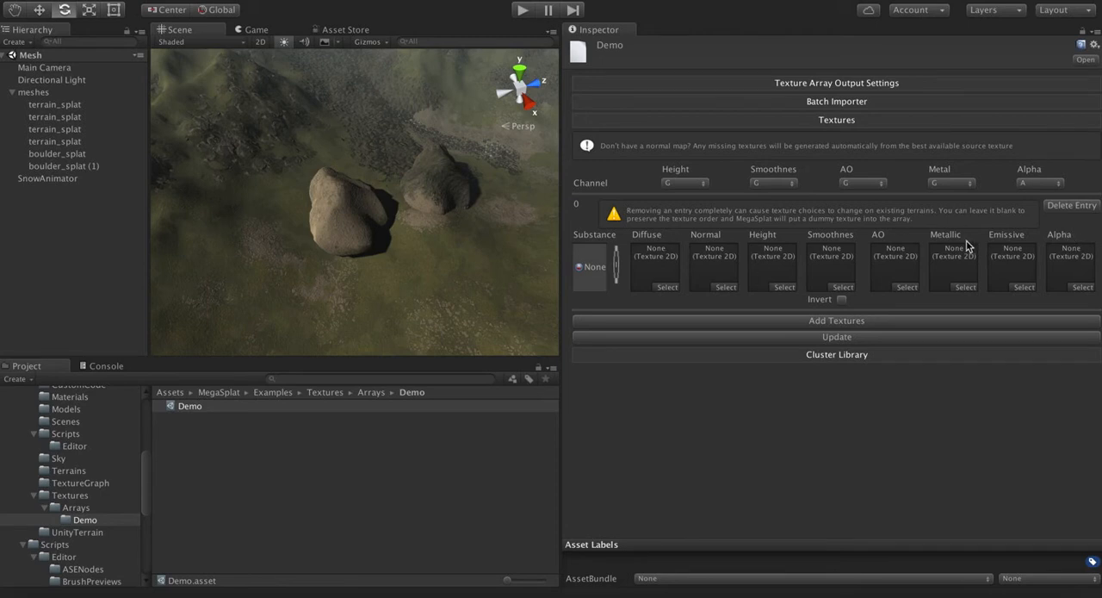
mouse_move(1057, 241)
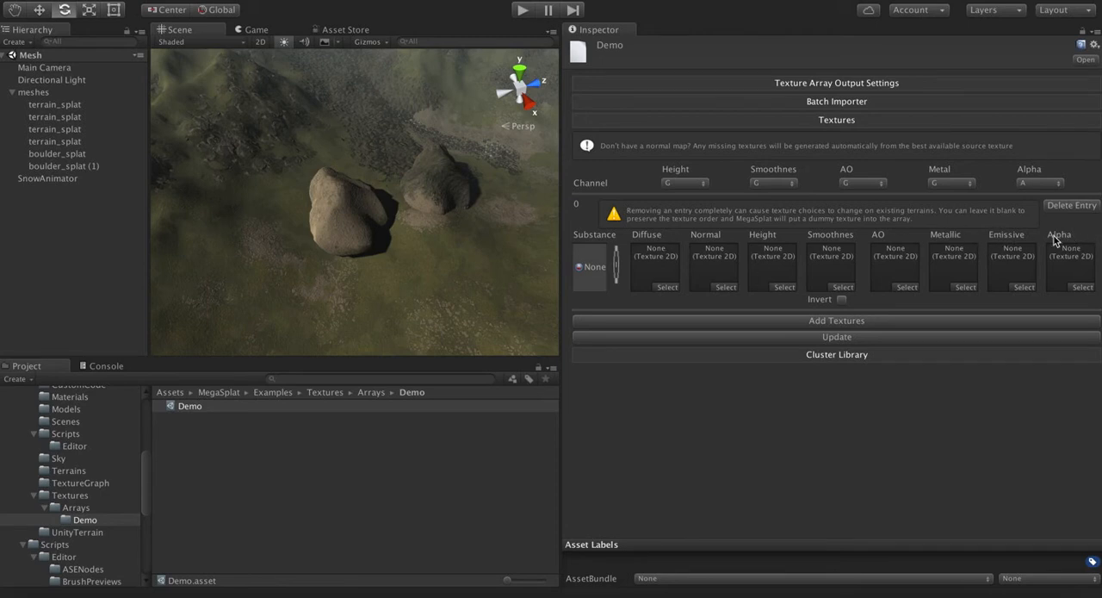
mouse_move(947, 239)
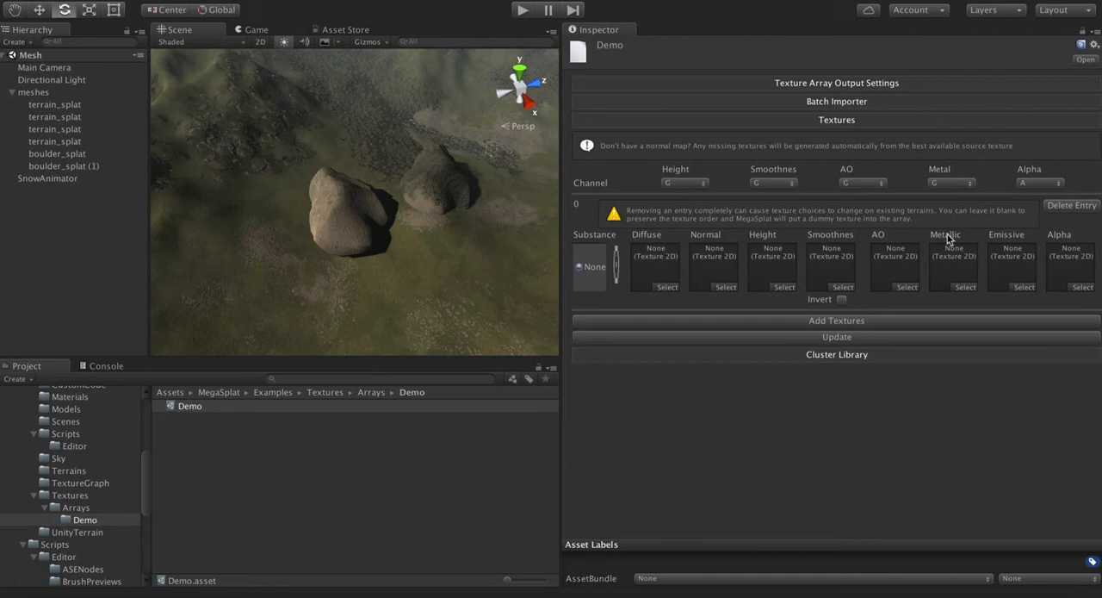
mouse_move(1057, 248)
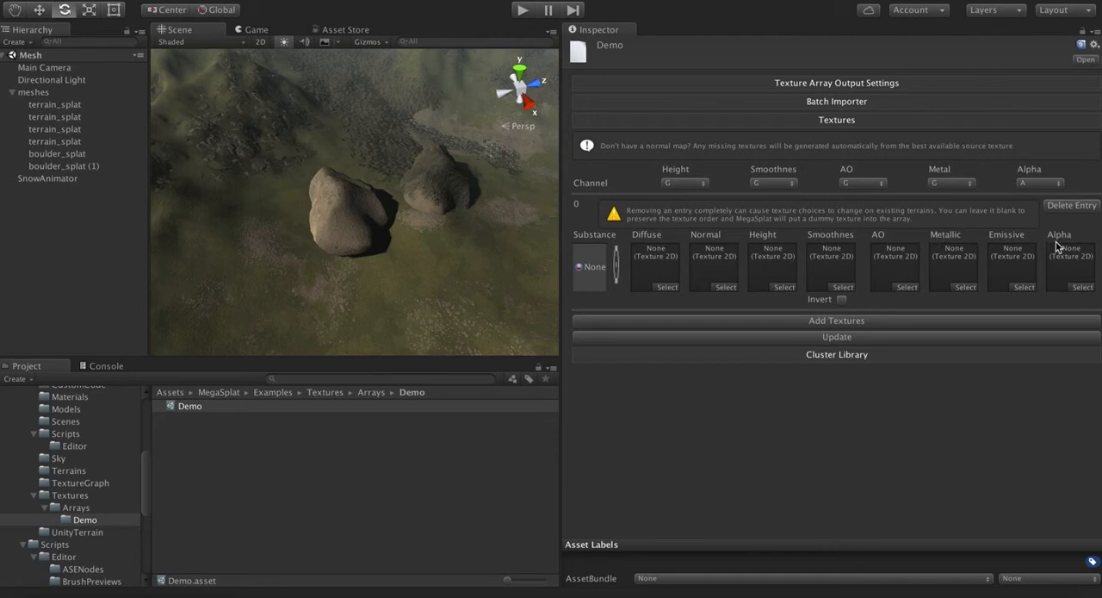
mouse_move(964, 238)
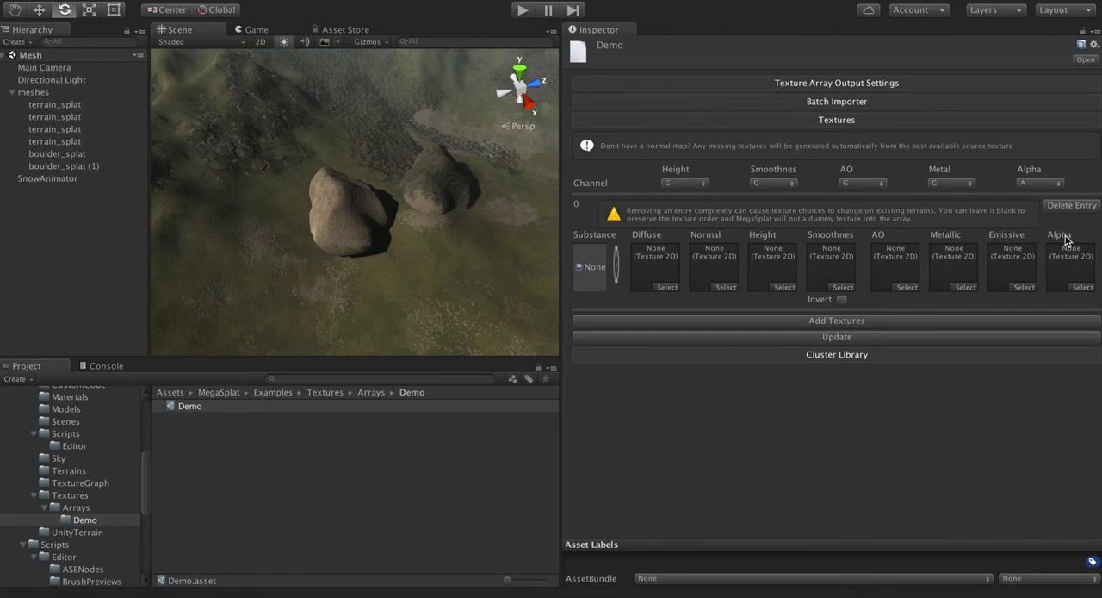
mouse_move(651, 241)
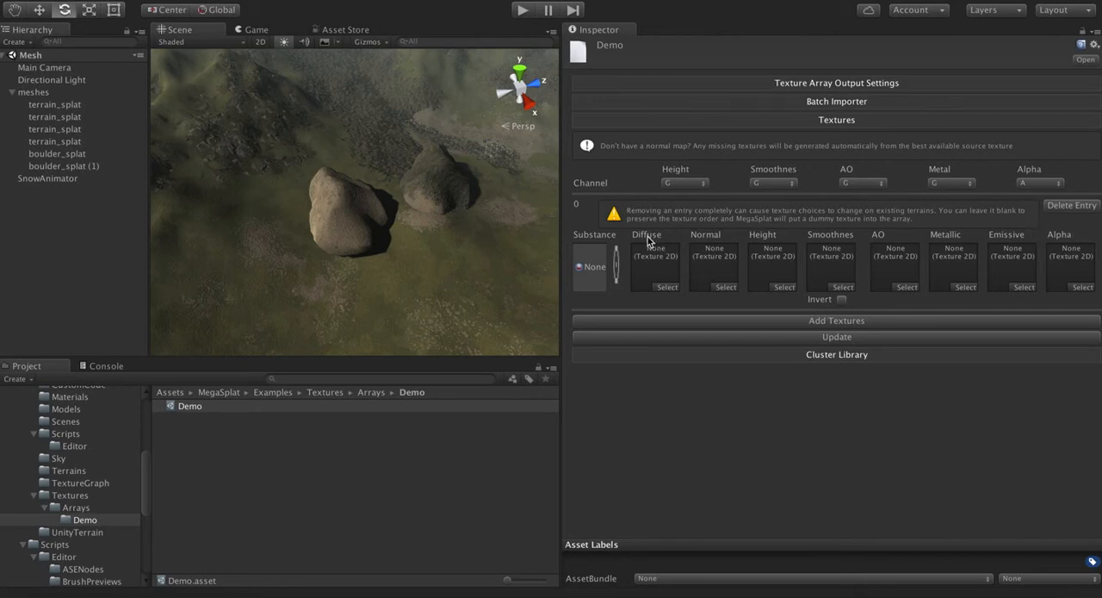
mouse_move(909, 241)
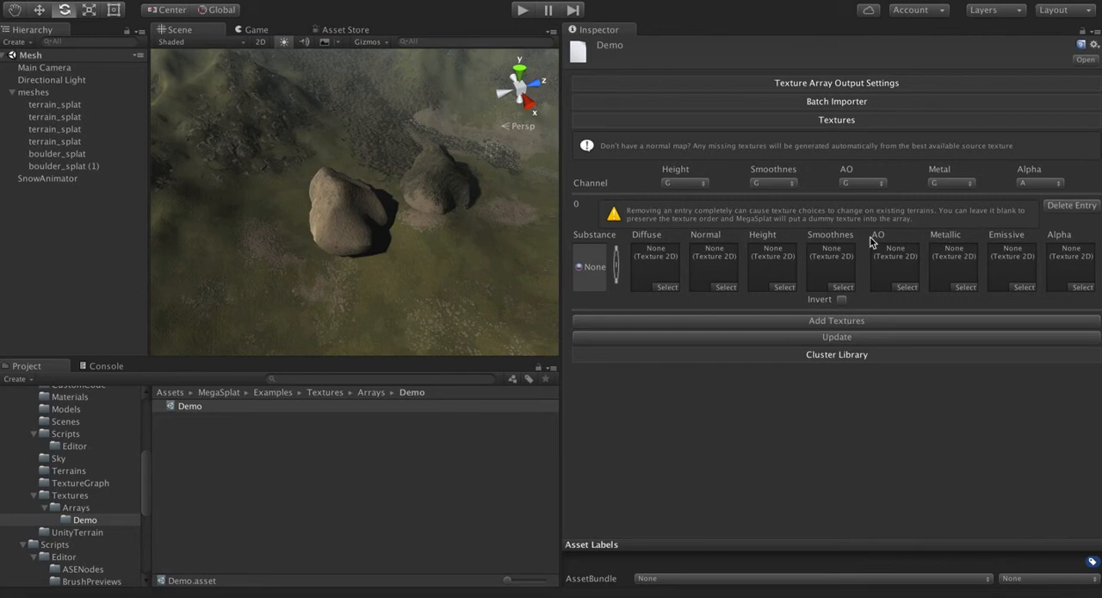
mouse_move(727, 248)
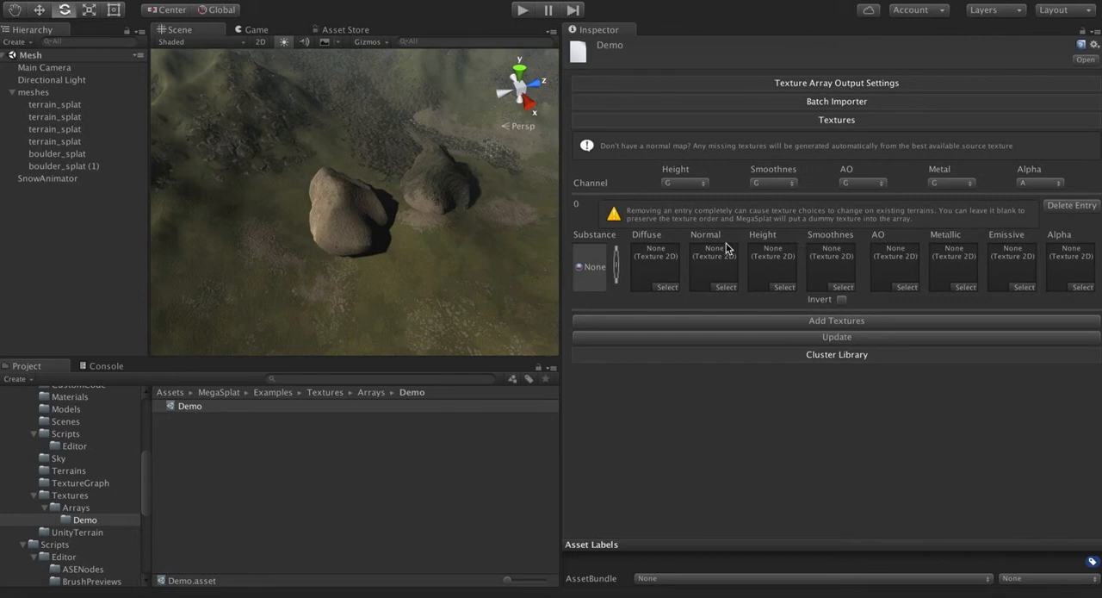
mouse_move(665, 293)
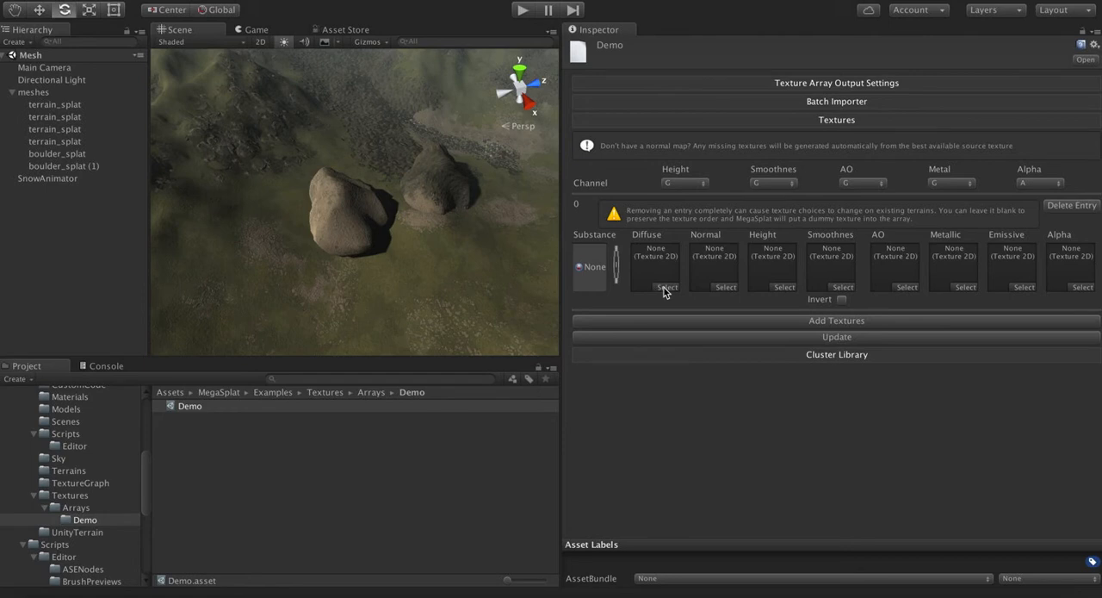
left_click(666, 286)
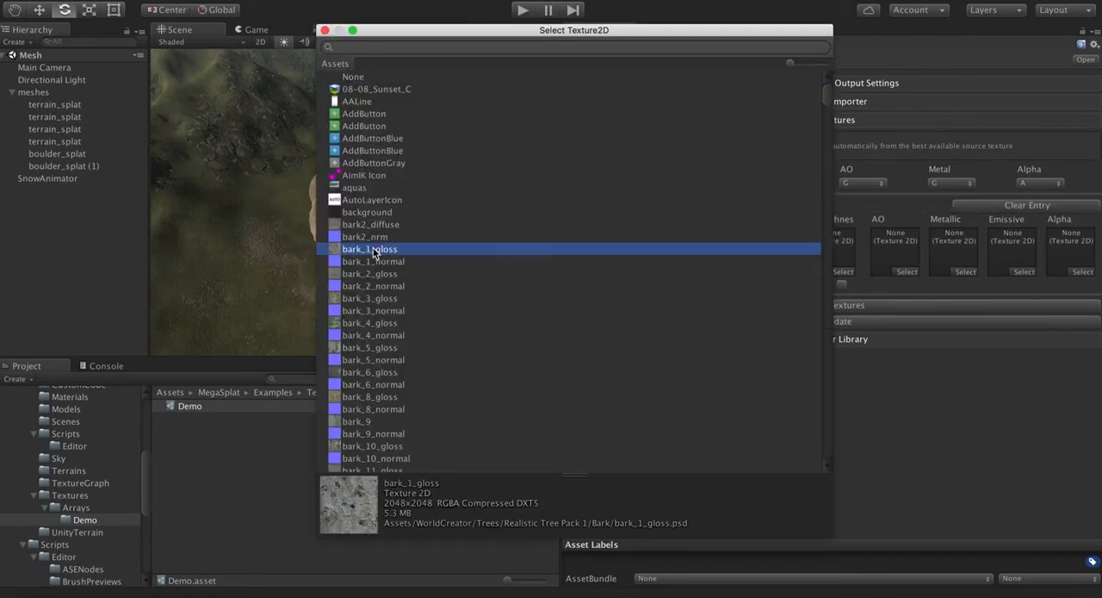
mouse_move(368, 225)
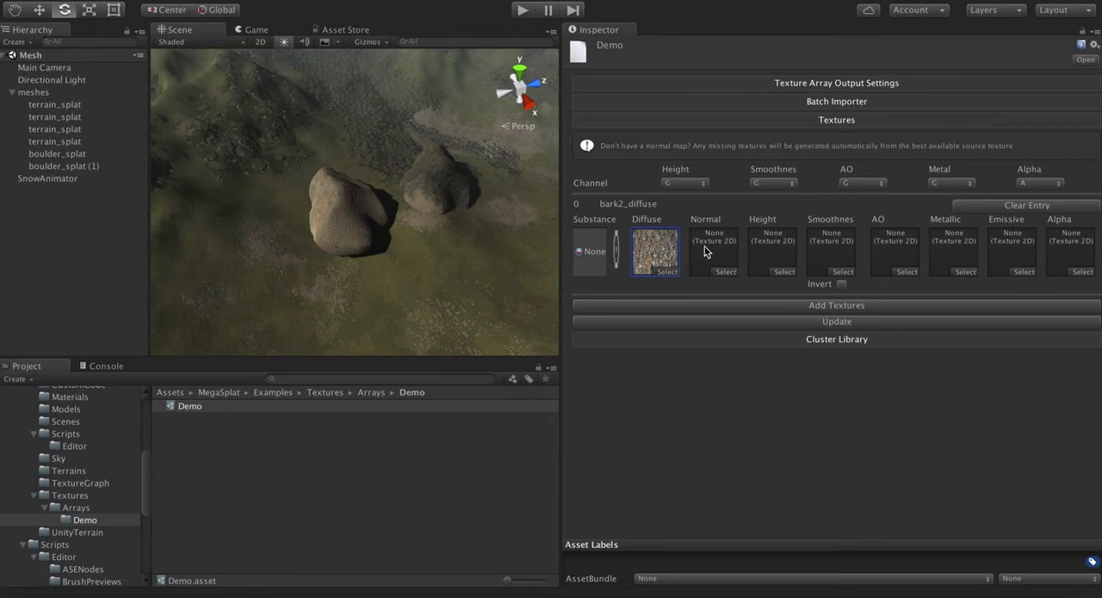
mouse_move(835, 252)
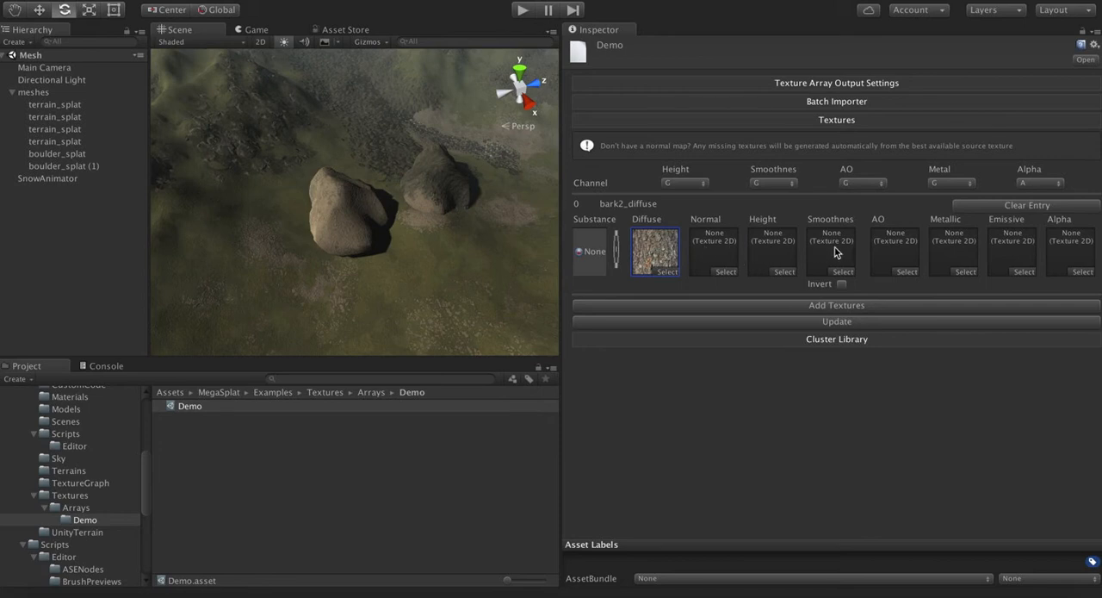
mouse_move(920, 252)
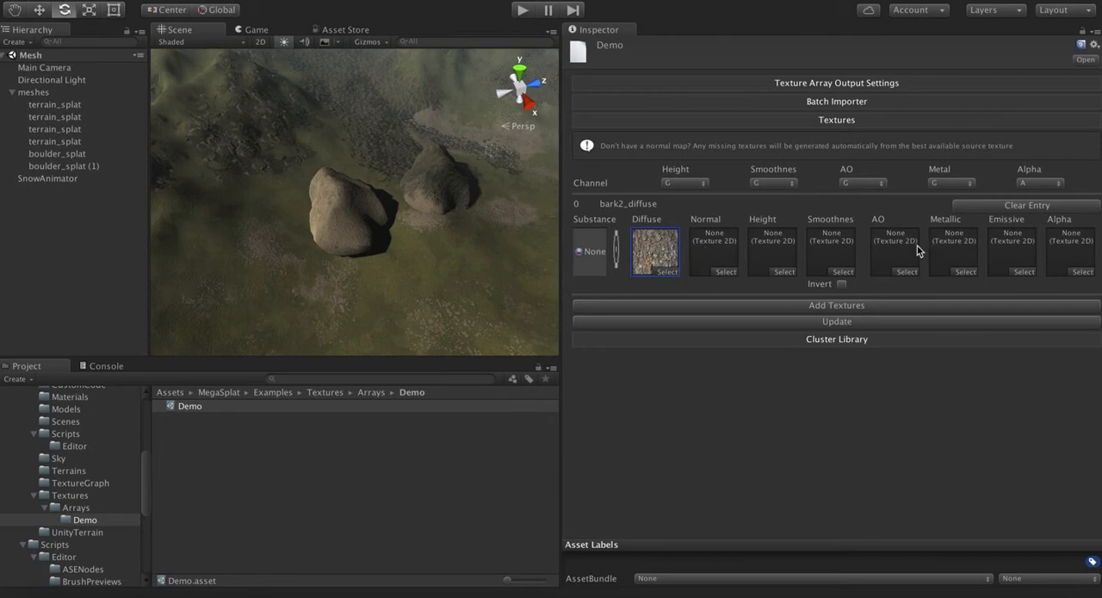
left_click(830, 251)
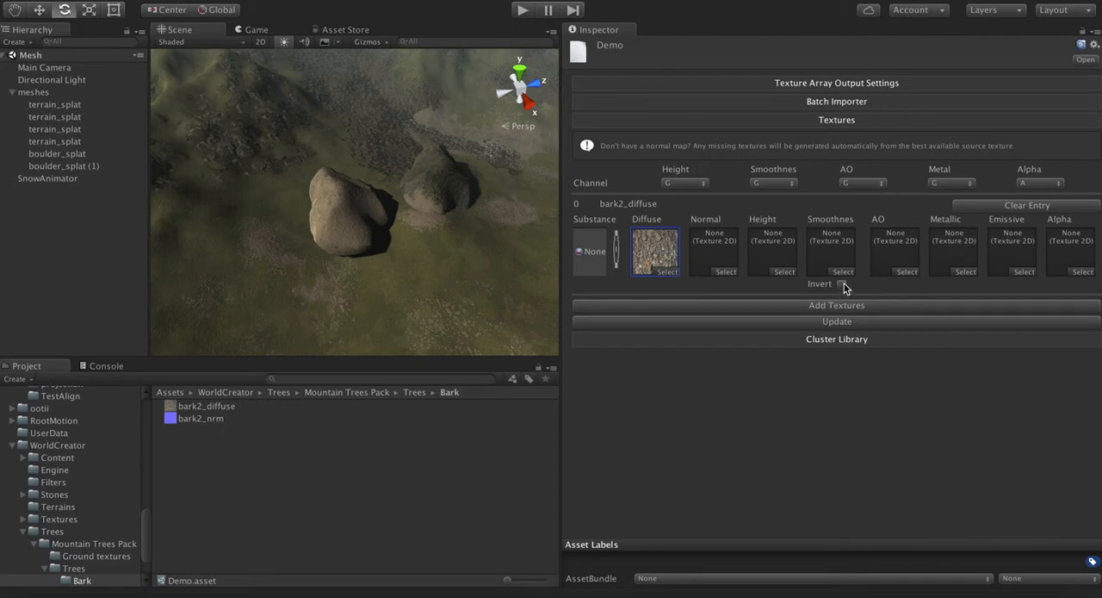
mouse_move(844, 291)
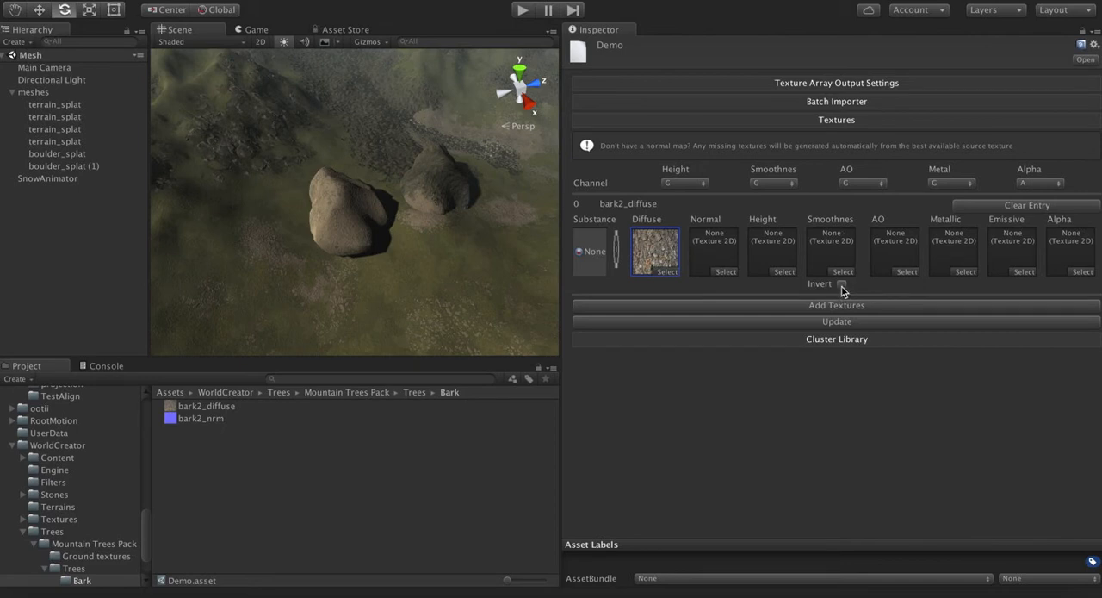
mouse_move(589, 194)
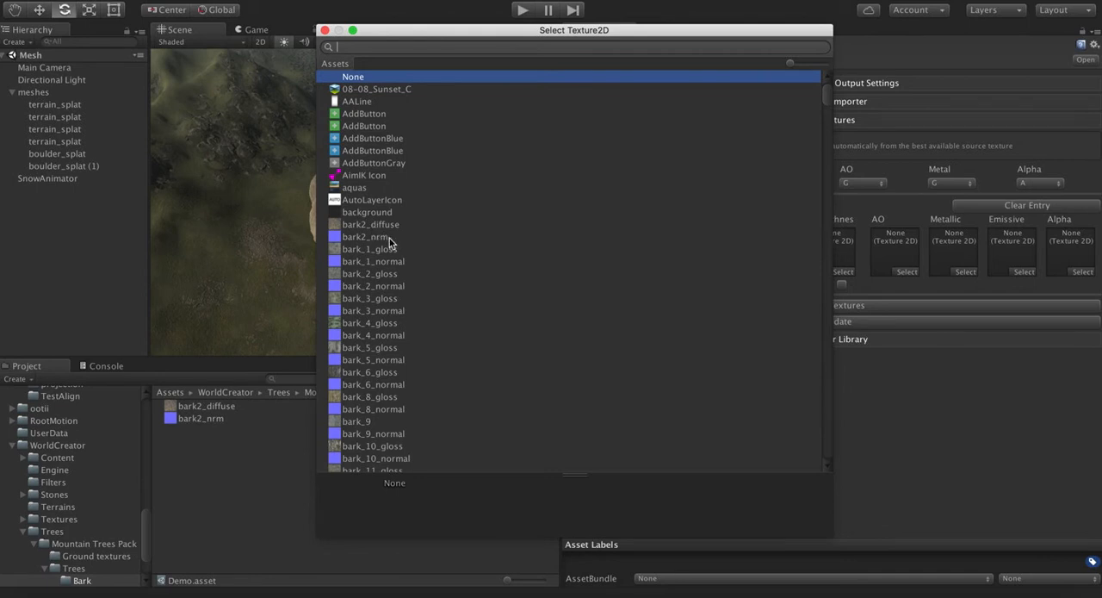
mouse_move(377, 365)
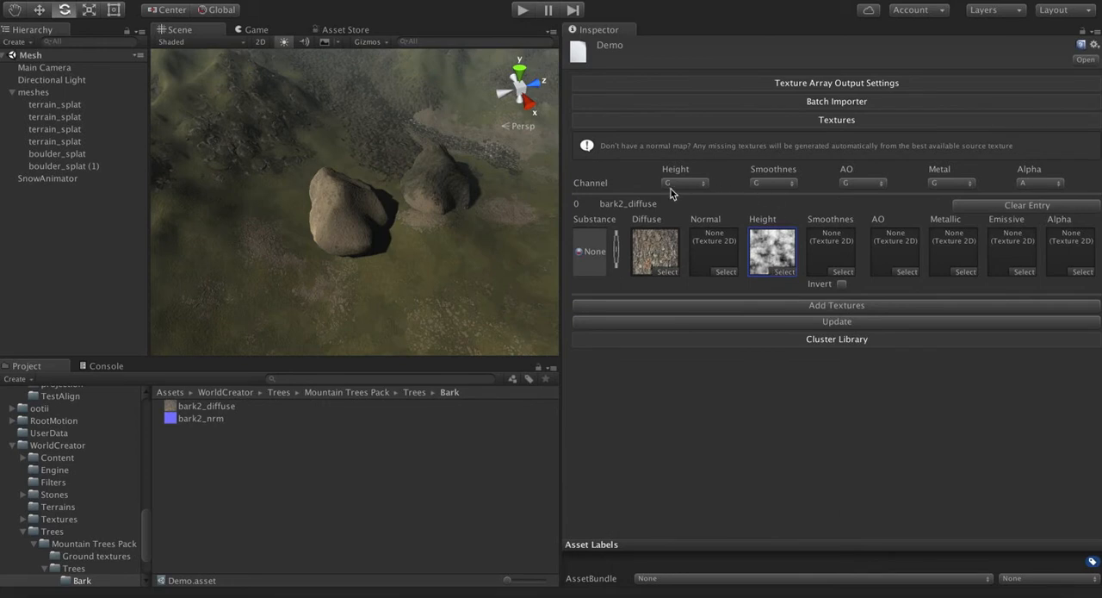
mouse_move(686, 189)
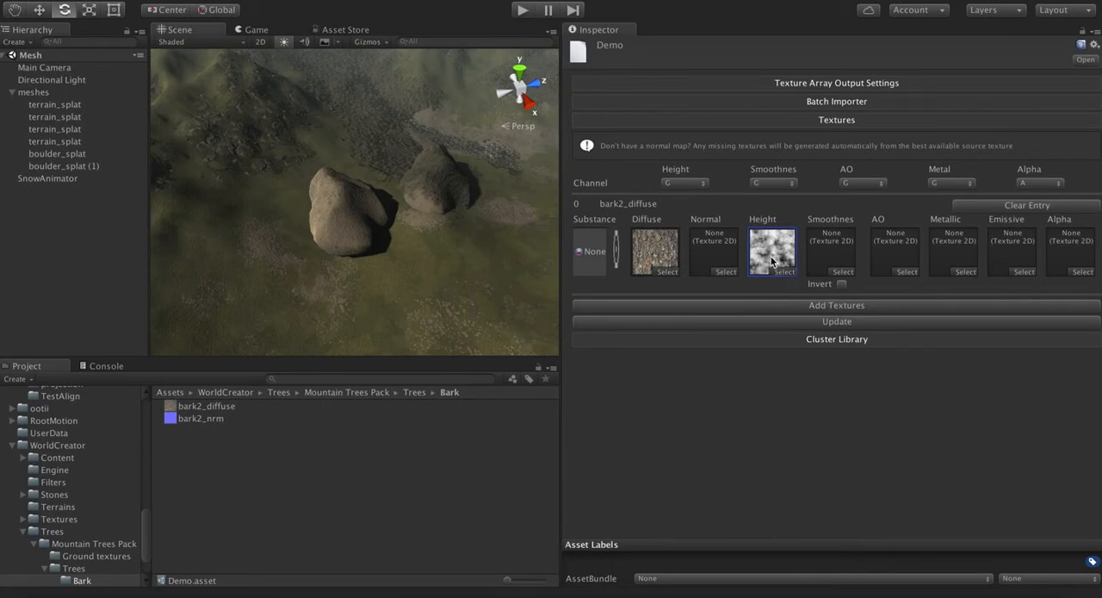
mouse_move(744, 175)
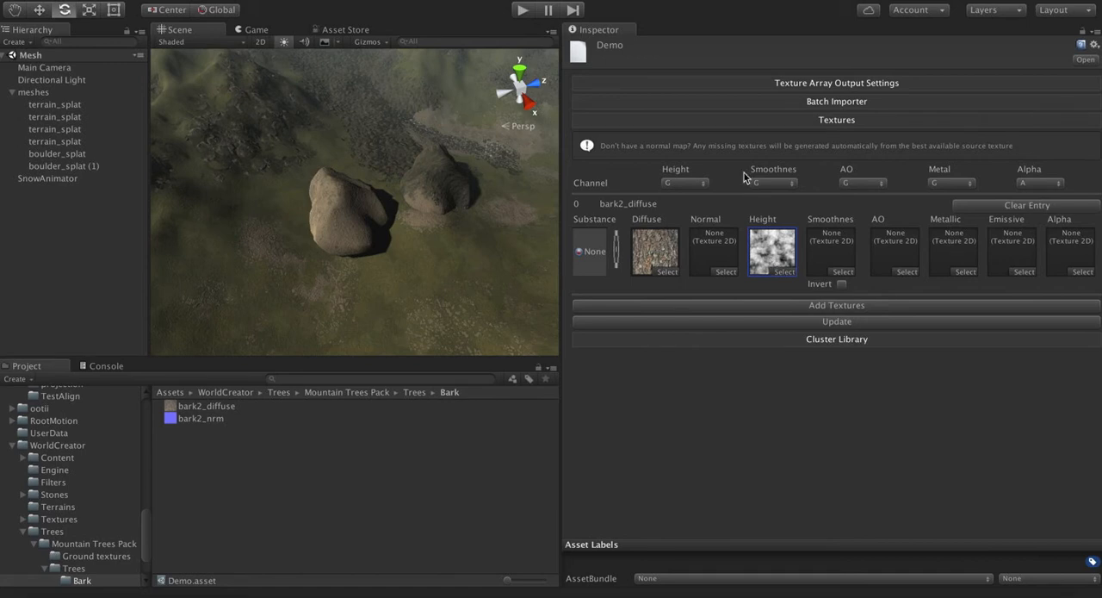
mouse_move(775, 257)
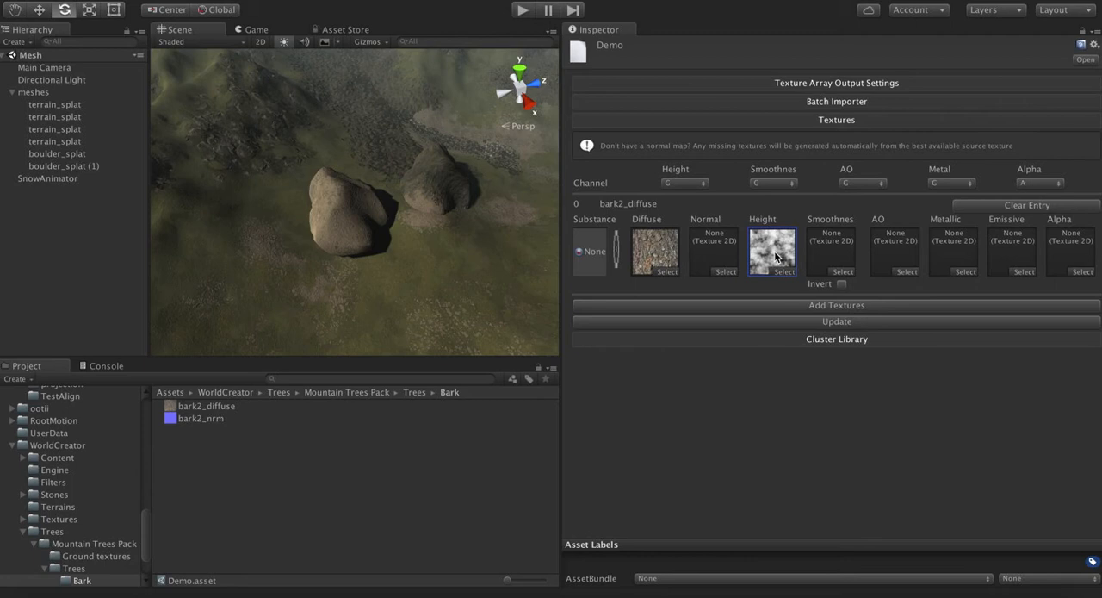
mouse_move(709, 203)
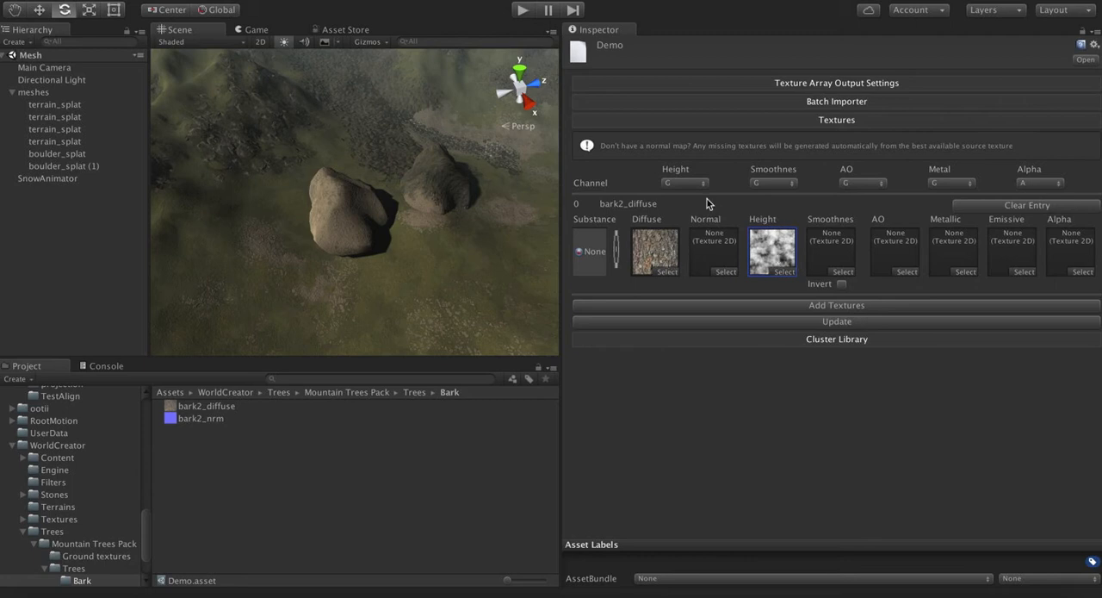
Step: Choose the height texture's source channel, then add and delete an extra empty entry
left_click(681, 183)
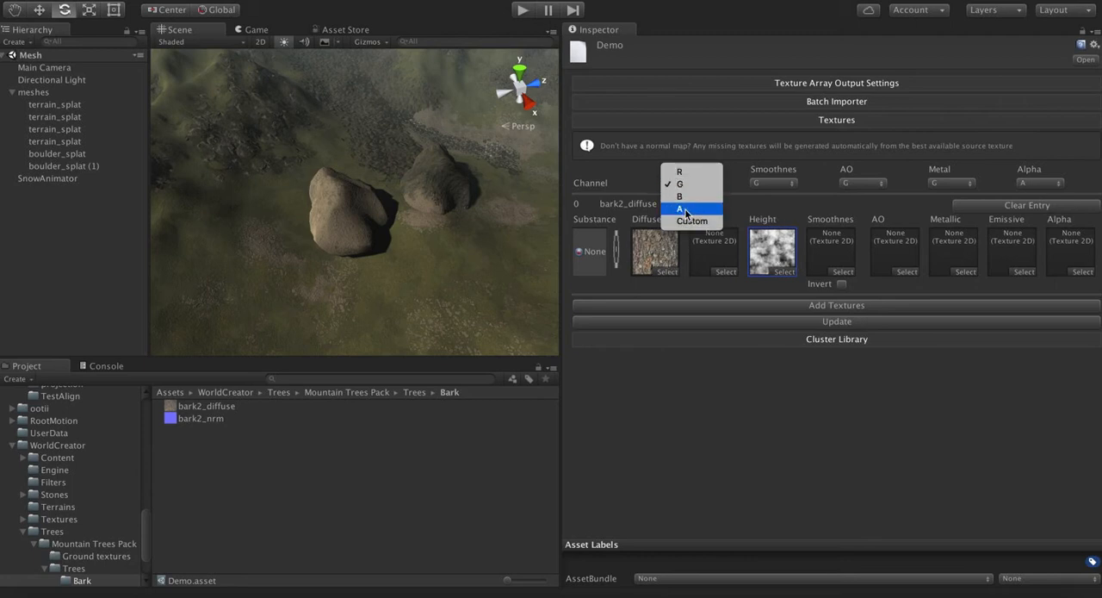
mouse_move(693, 220)
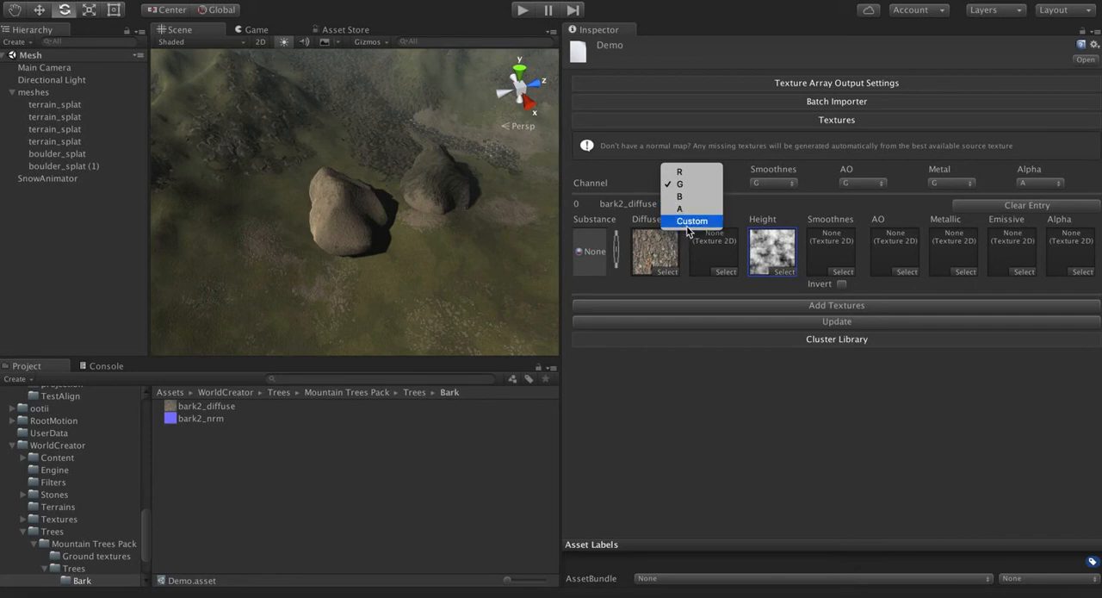
left_click(693, 232)
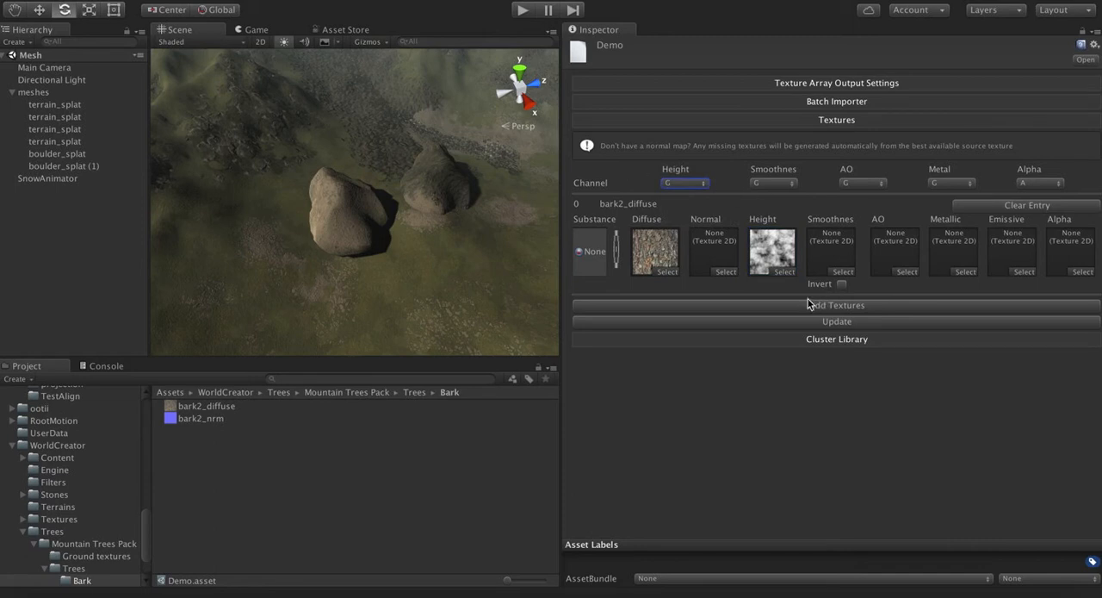
left_click(835, 304)
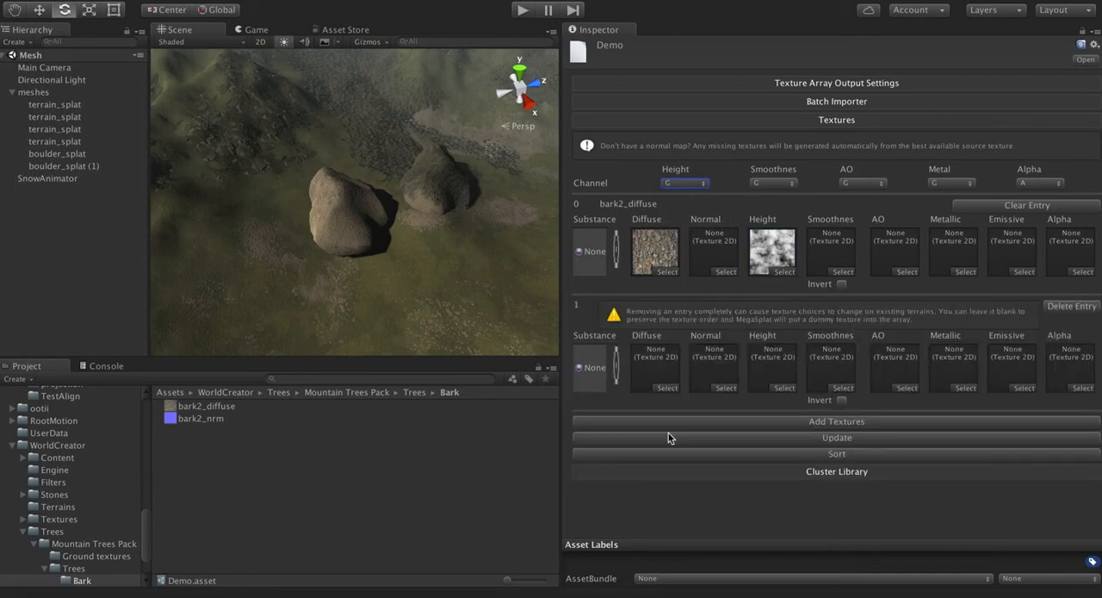
left_click(1071, 306)
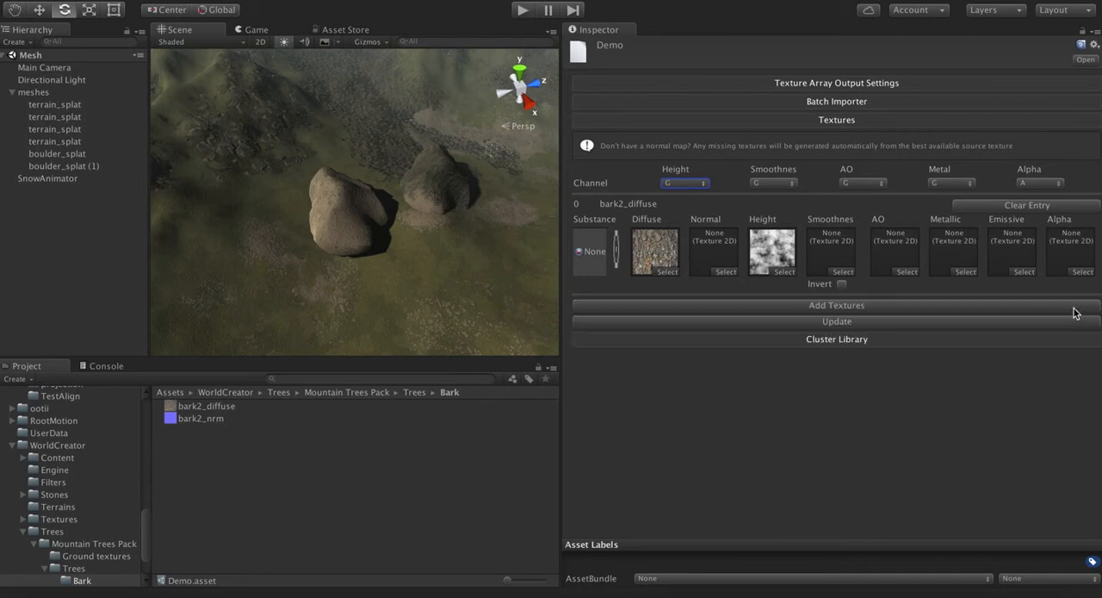
mouse_move(808, 224)
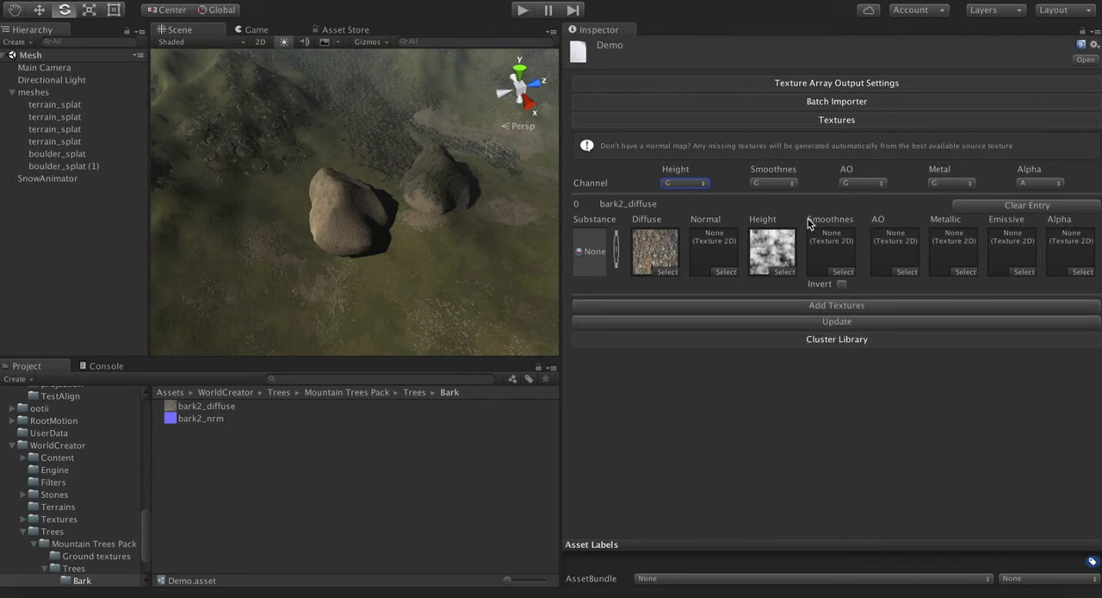
mouse_move(984, 213)
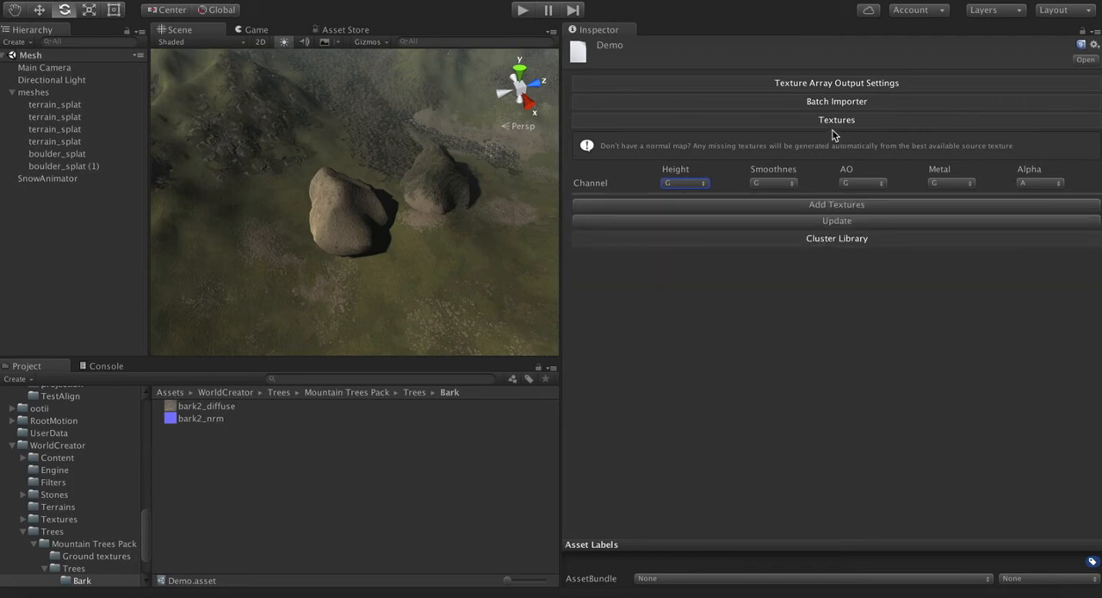
left_click(837, 100)
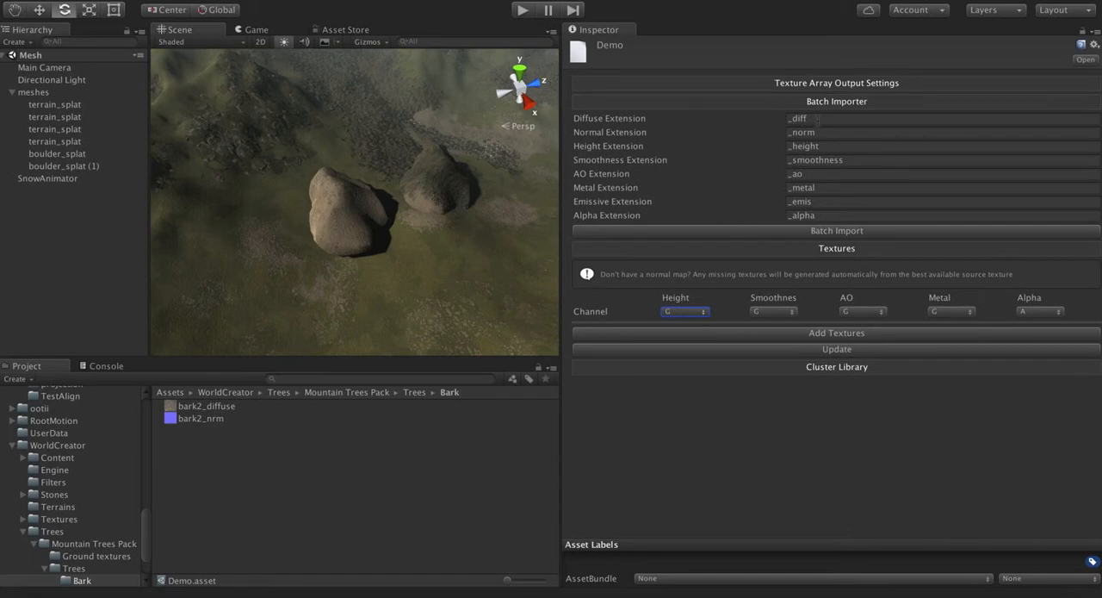
mouse_move(737, 112)
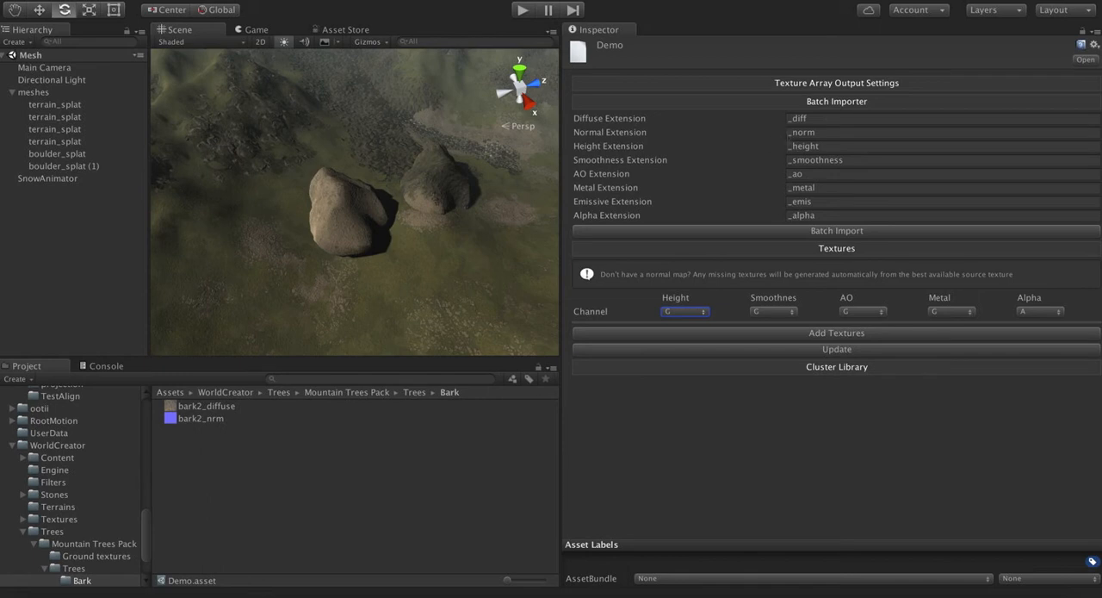
mouse_move(598, 130)
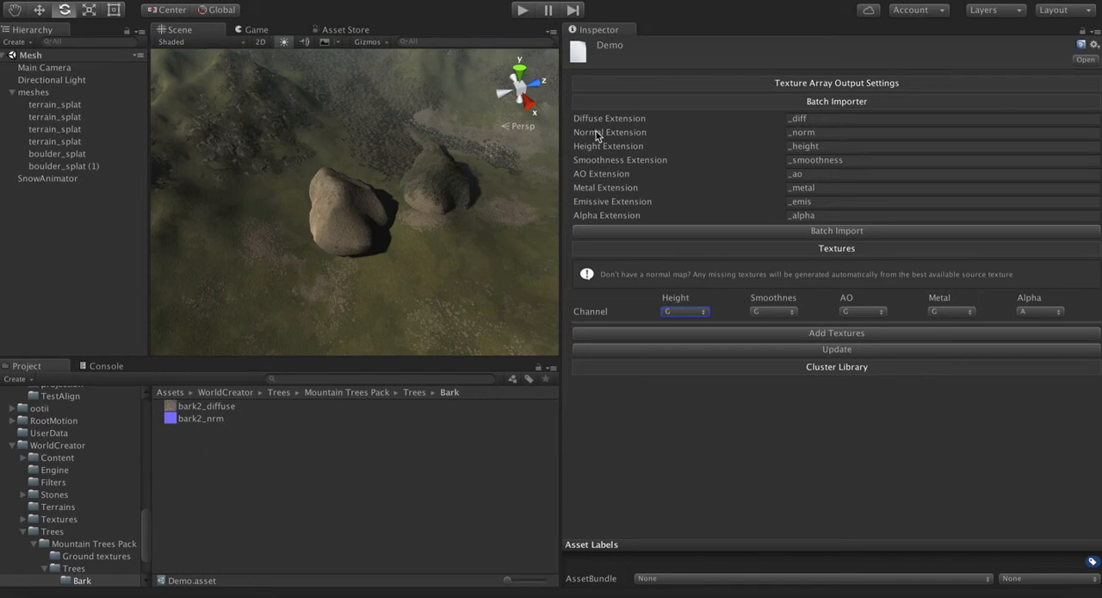
mouse_move(654, 124)
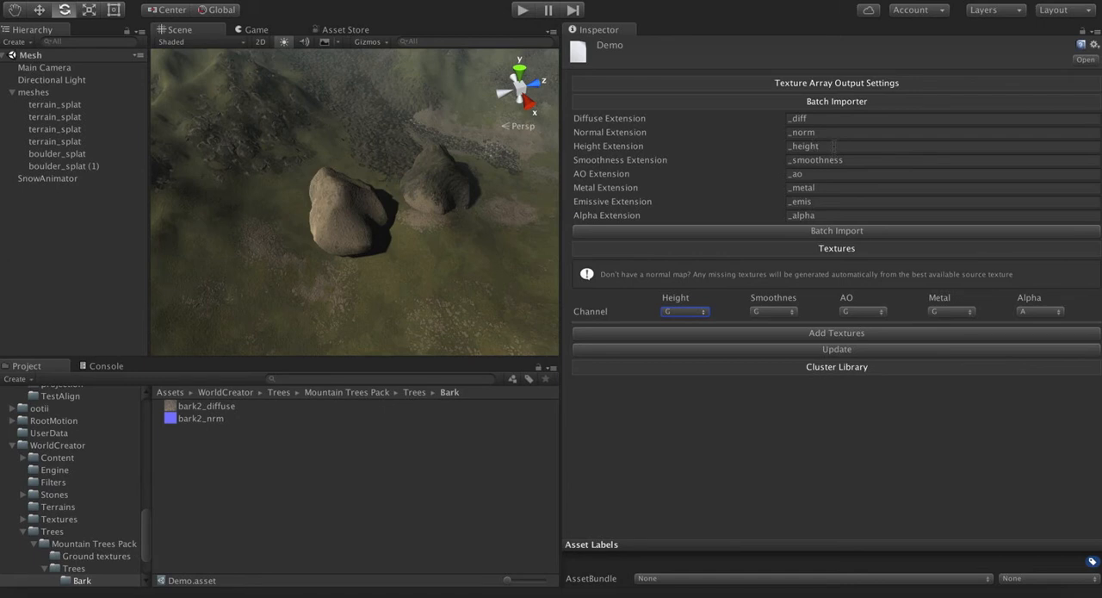
mouse_move(760, 231)
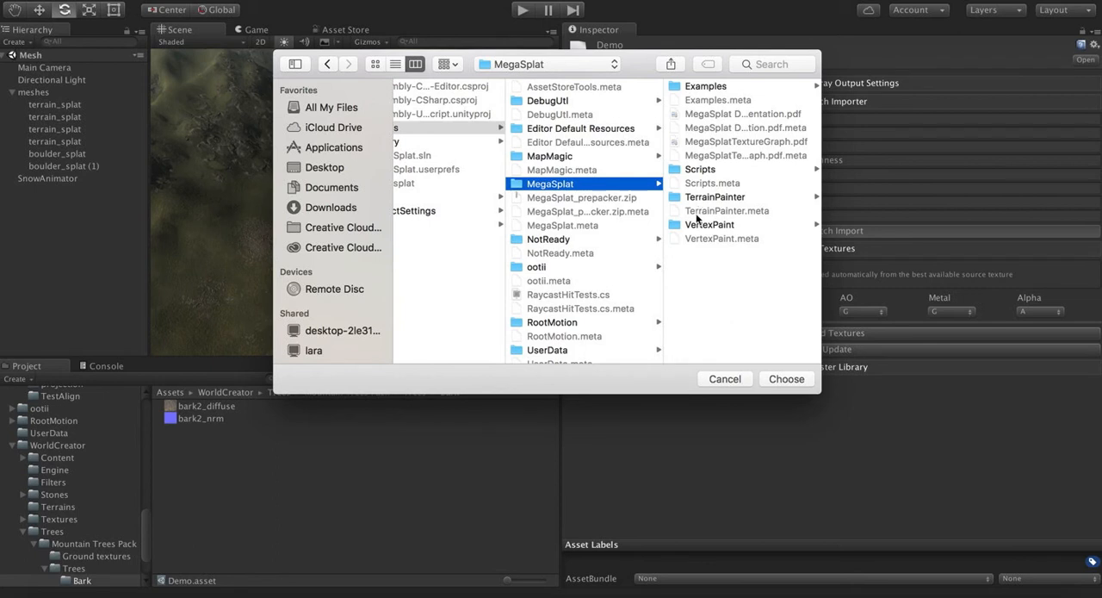
Step: Batch-import every texture from the MegaSplat > Examples > Textures folder into the config
left_click(706, 86)
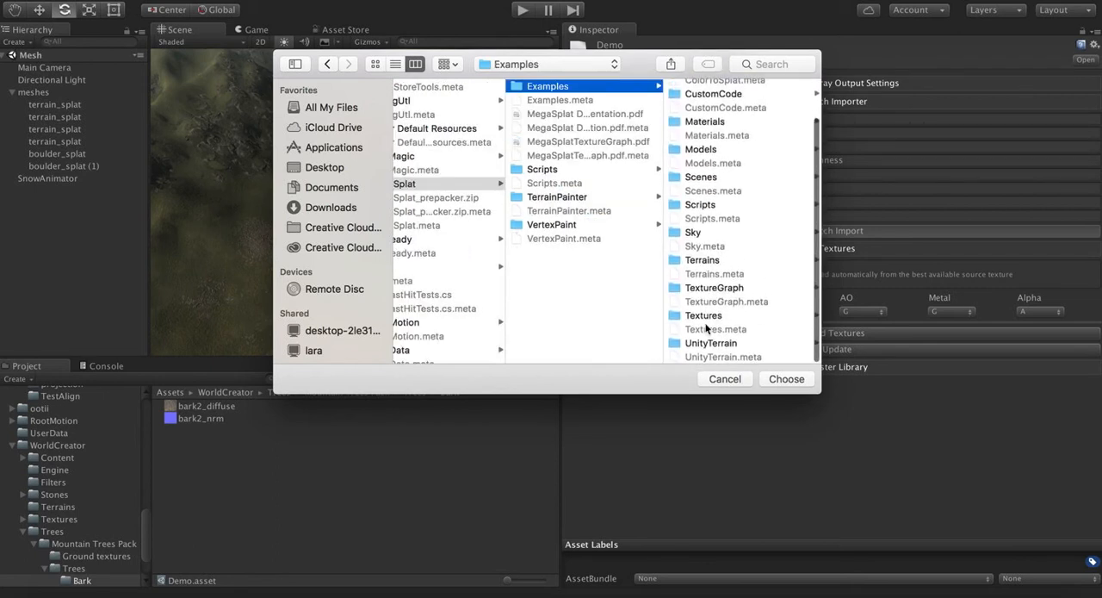
left_click(703, 314)
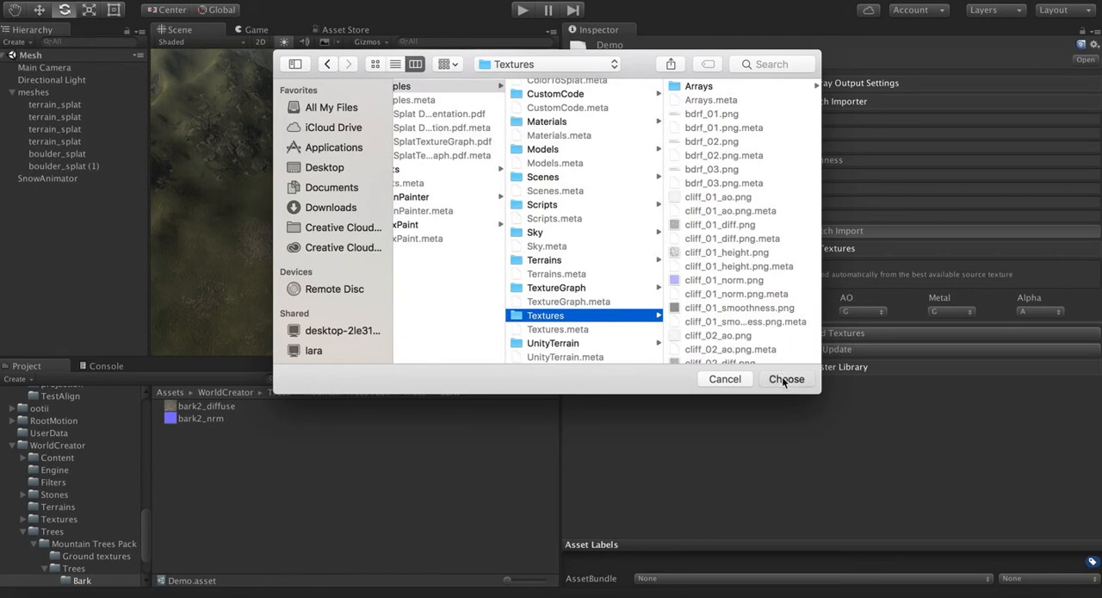
left_click(785, 379)
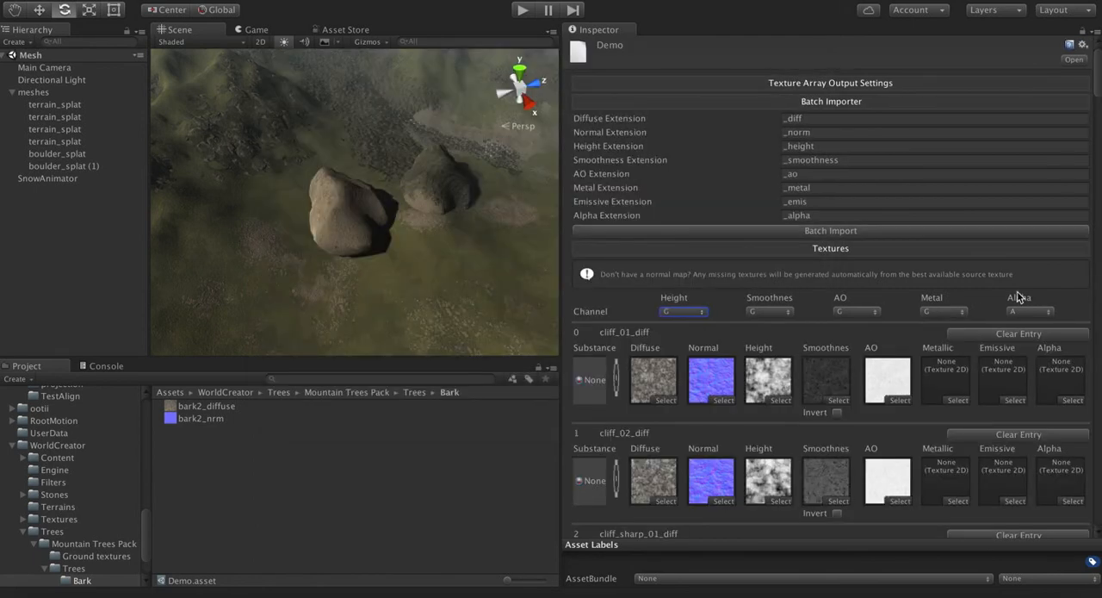
scroll("down", 3)
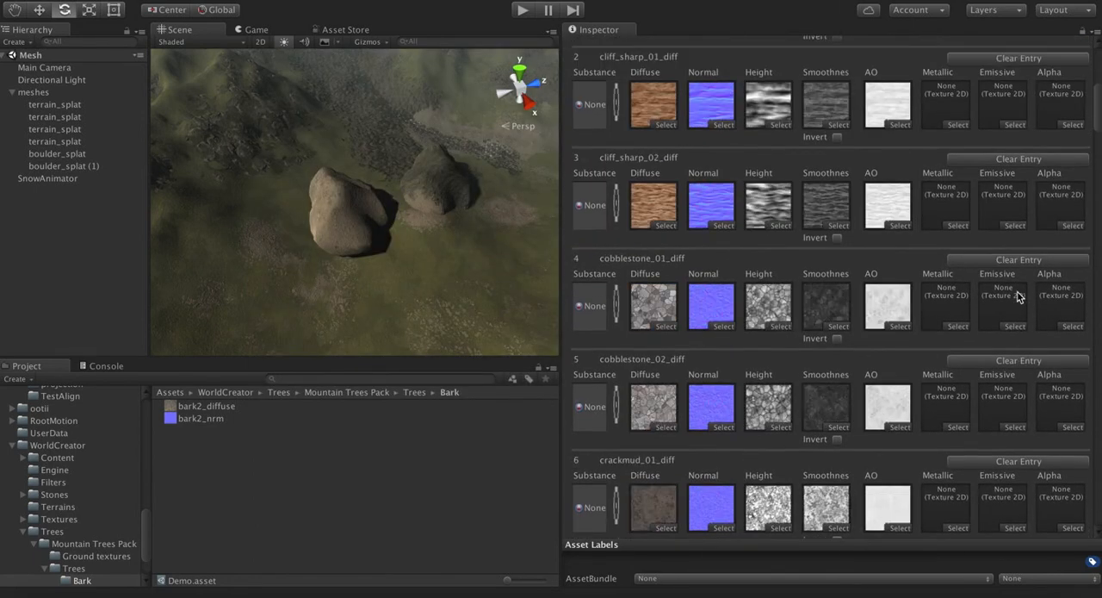
scroll("down", 3)
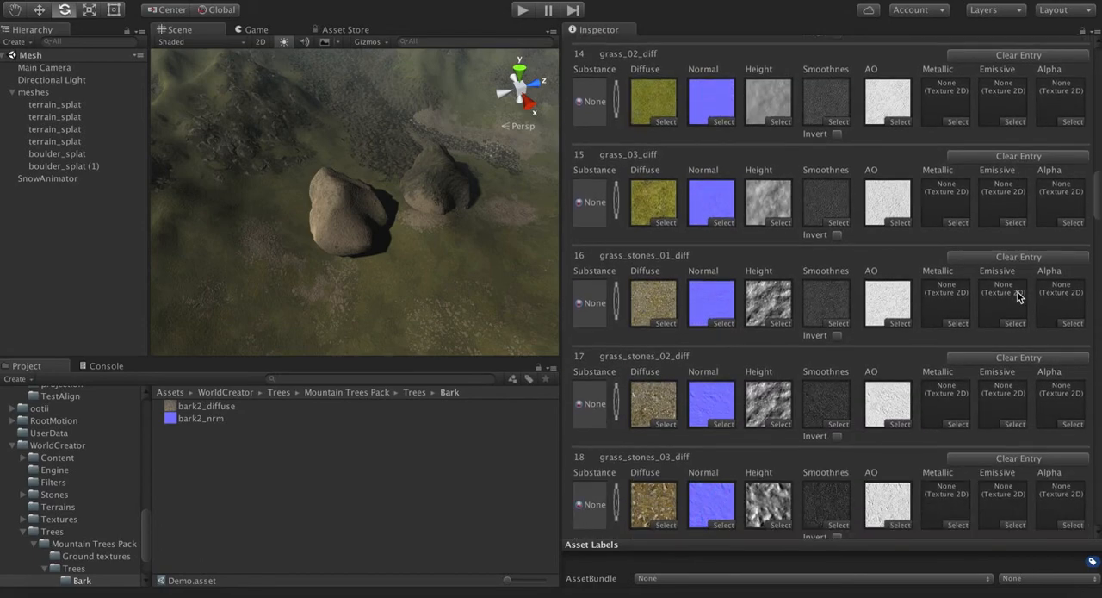
scroll("up", 3)
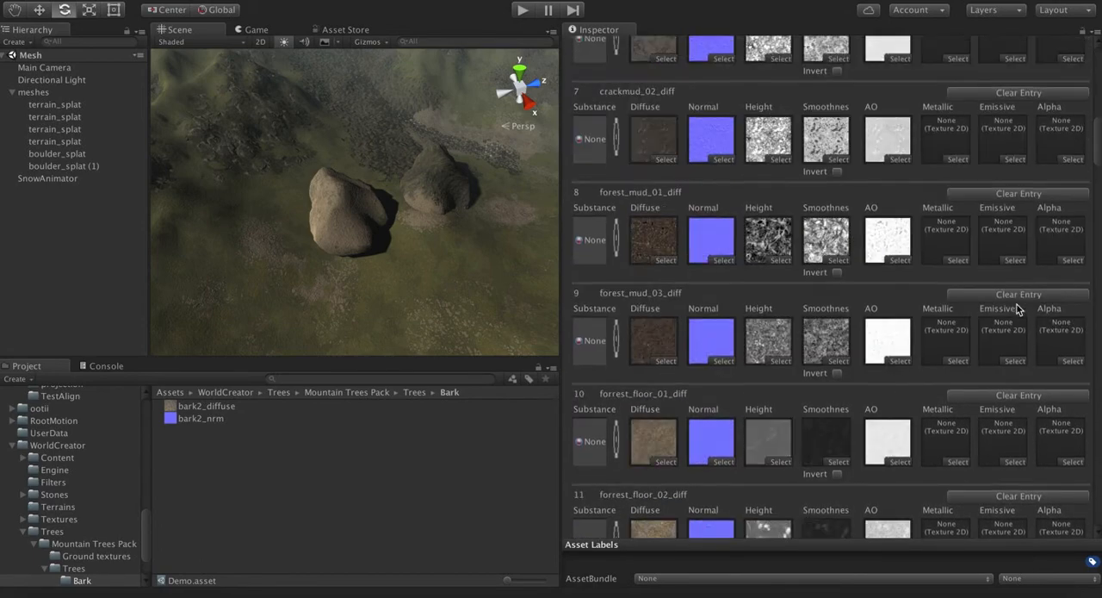
scroll("down", 3)
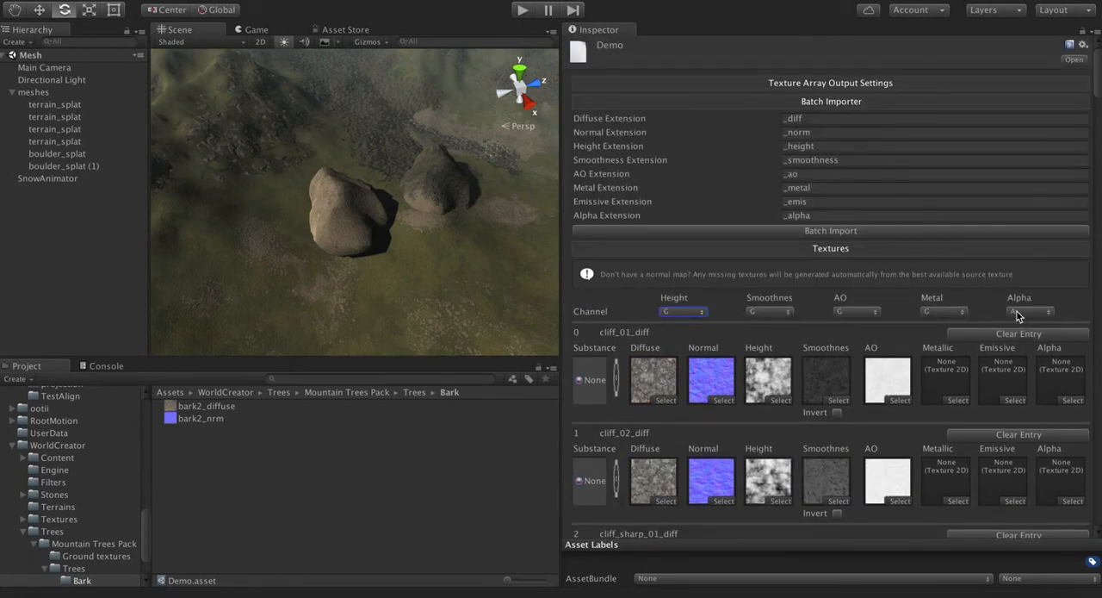
scroll("down", 3)
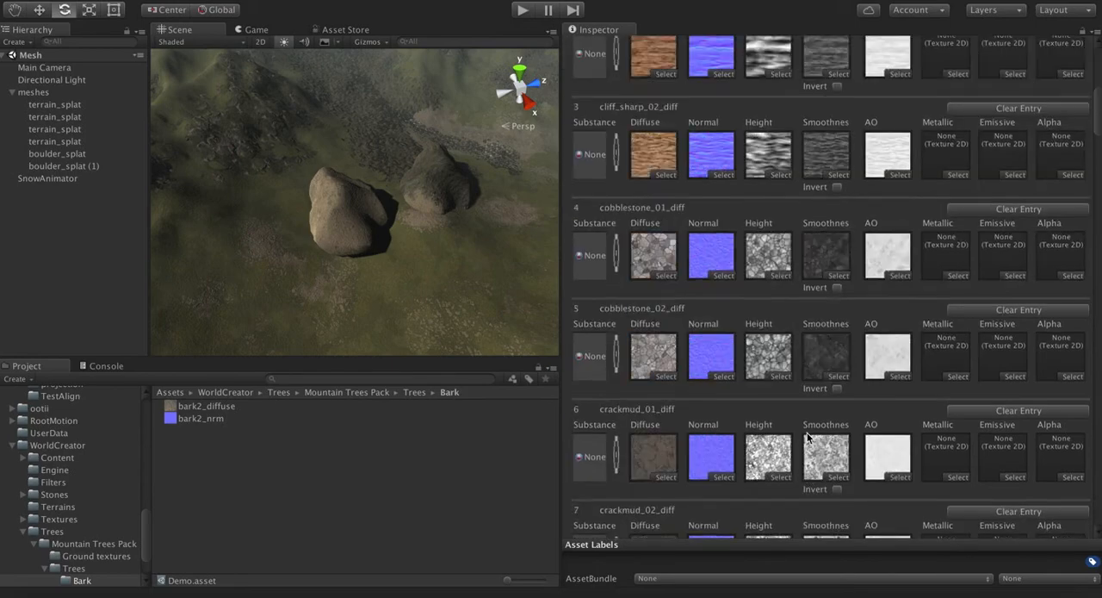
scroll("down", 3)
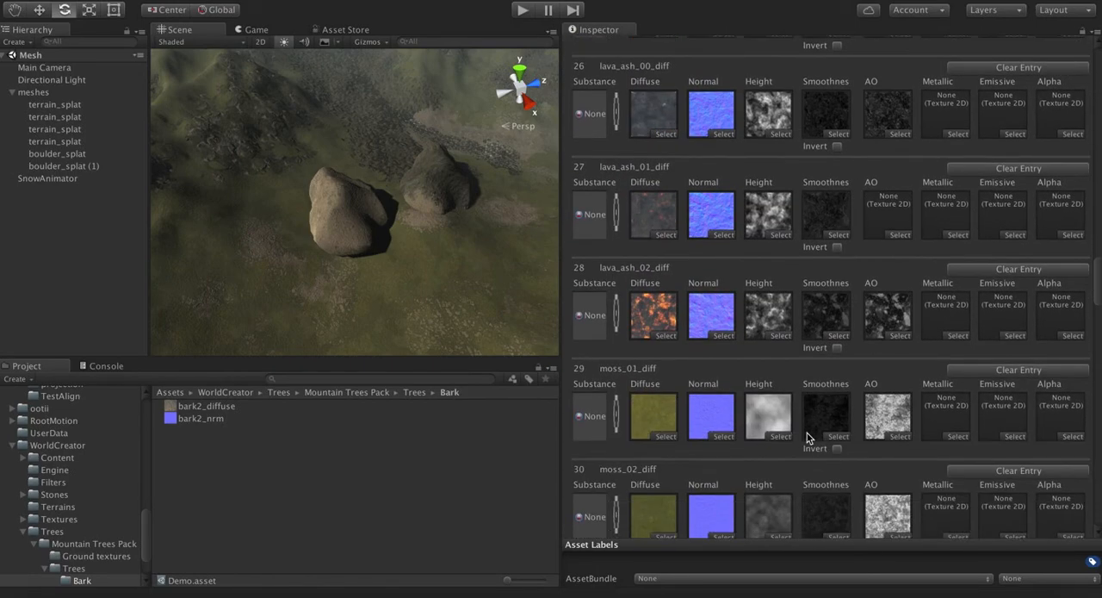
scroll("down", 3)
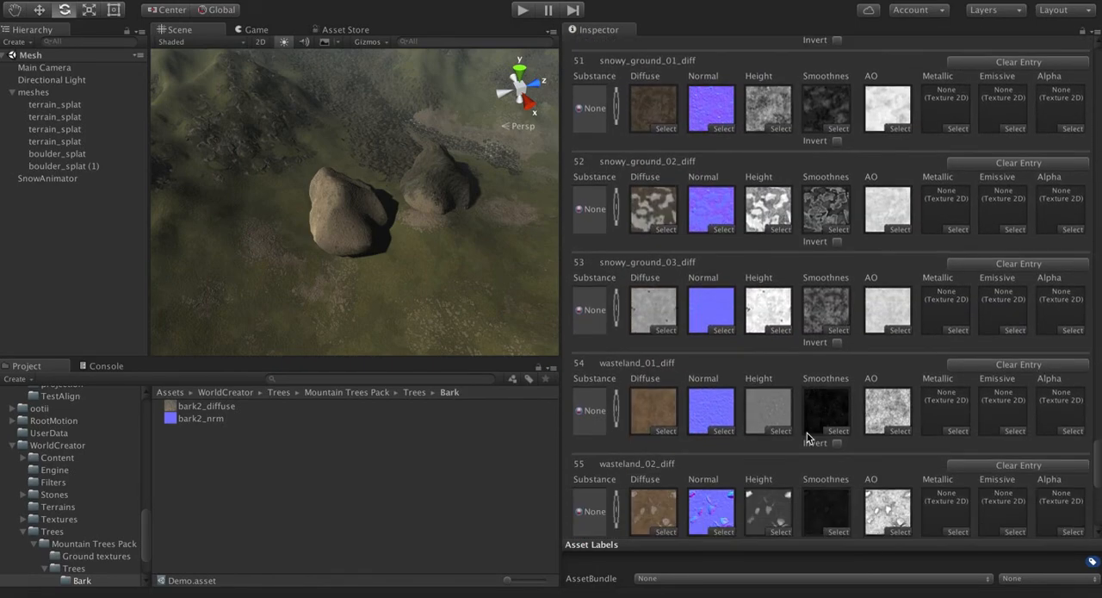
scroll("down", 3)
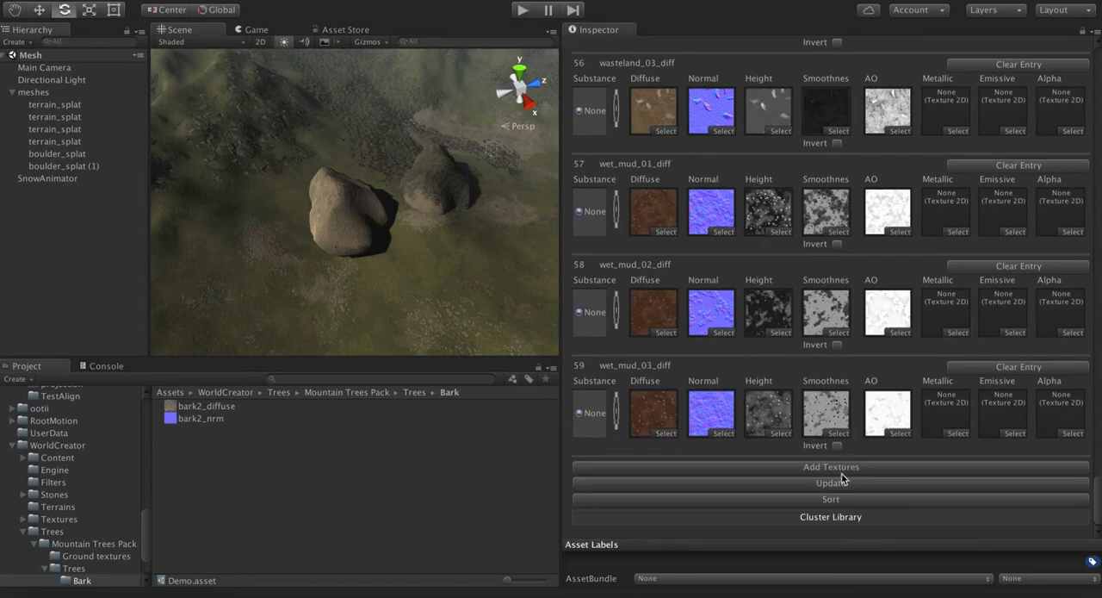
mouse_move(830, 489)
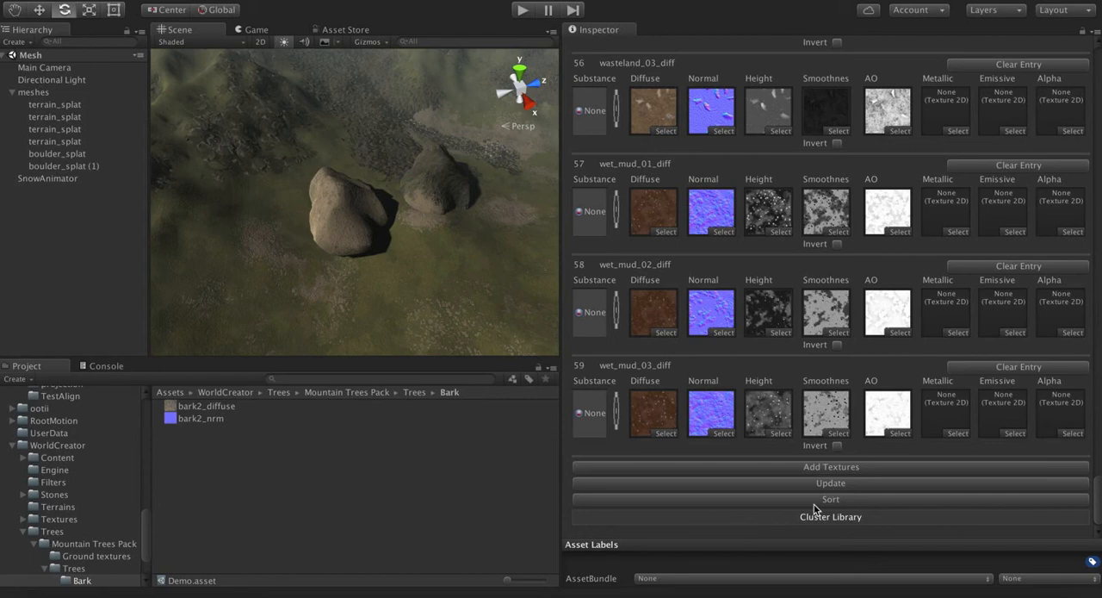
mouse_move(816, 506)
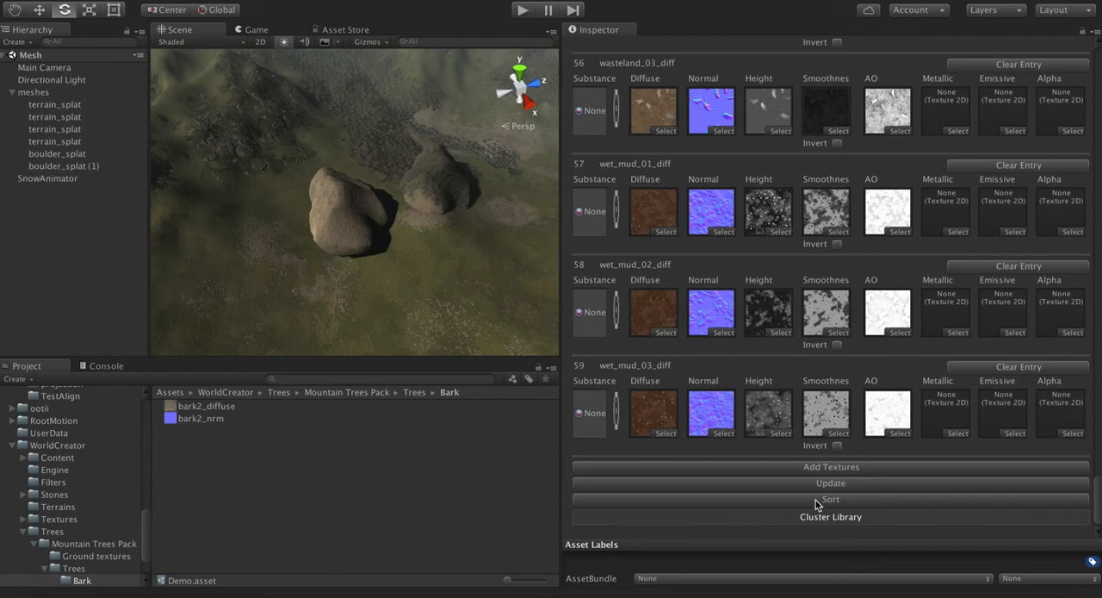
mouse_move(834, 483)
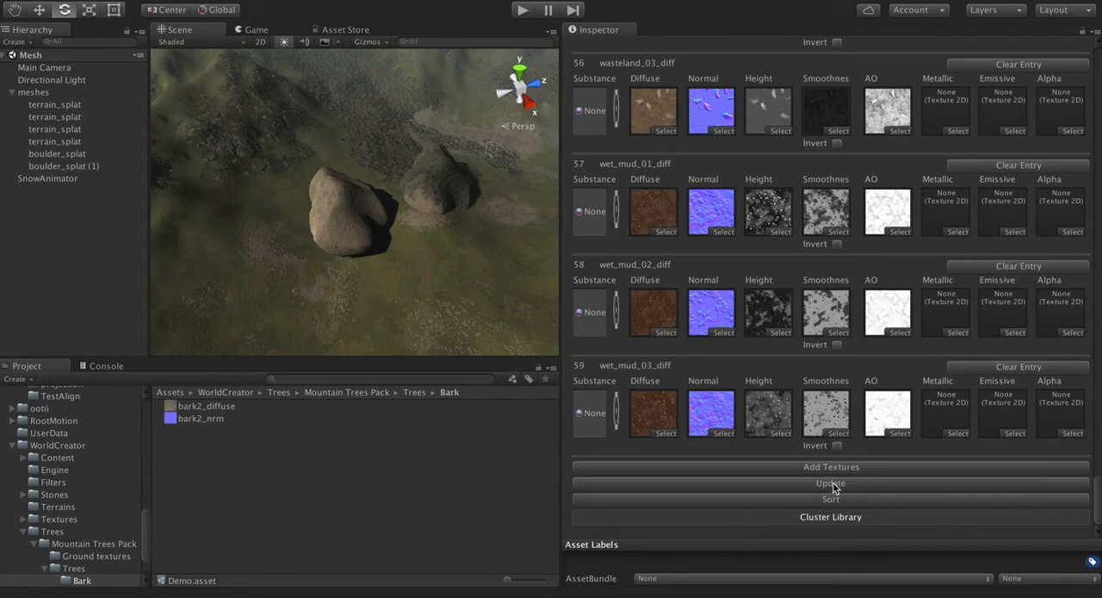
Step: Update the config so its sixty texture entries pack into texture arrays
left_click(830, 482)
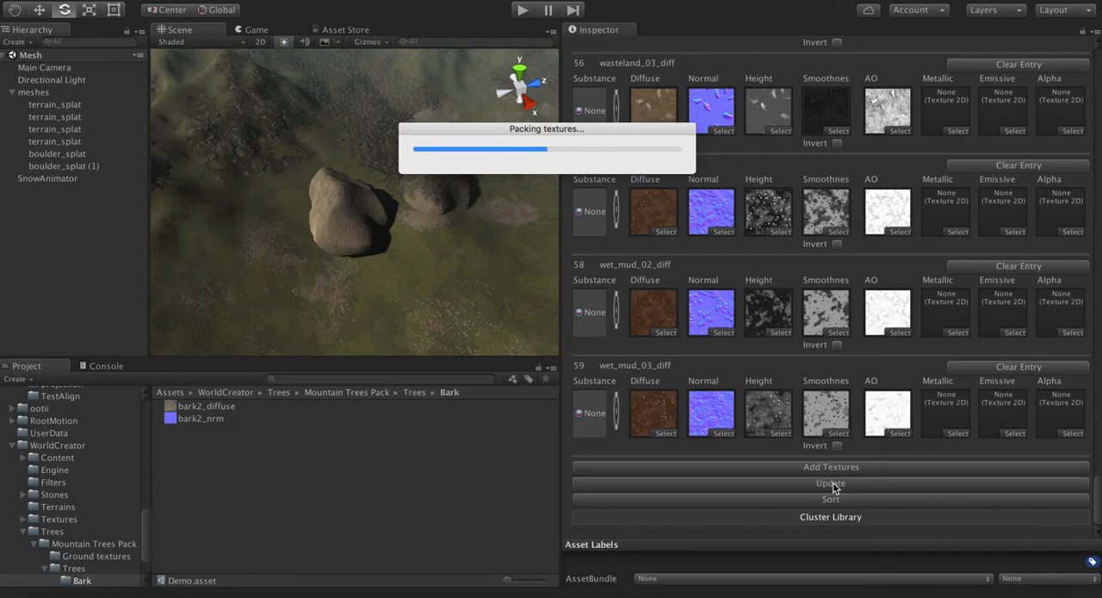
mouse_move(543, 338)
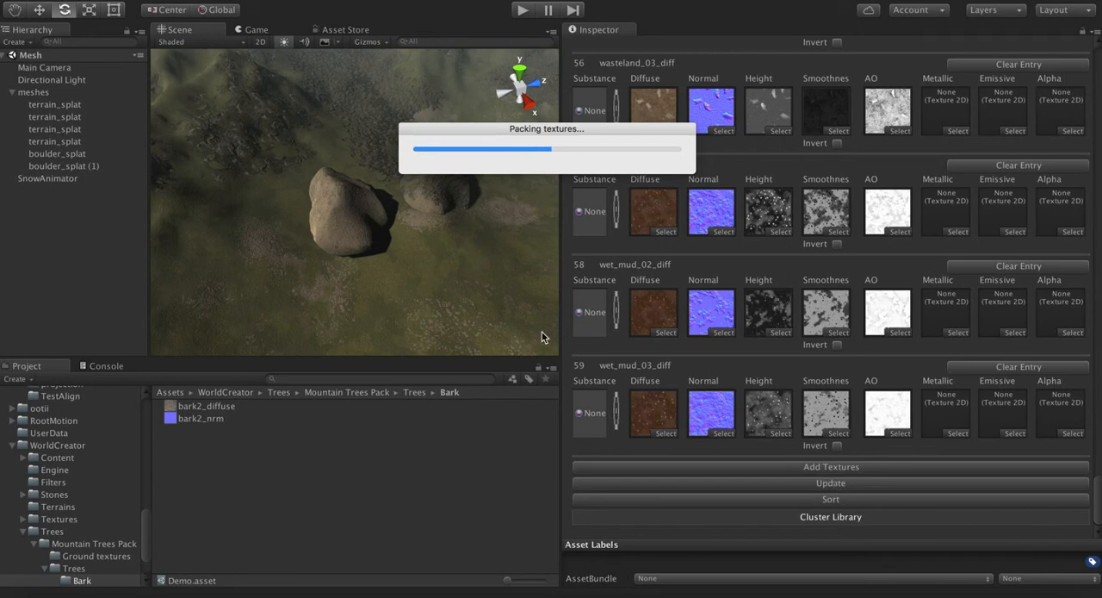
mouse_move(302, 484)
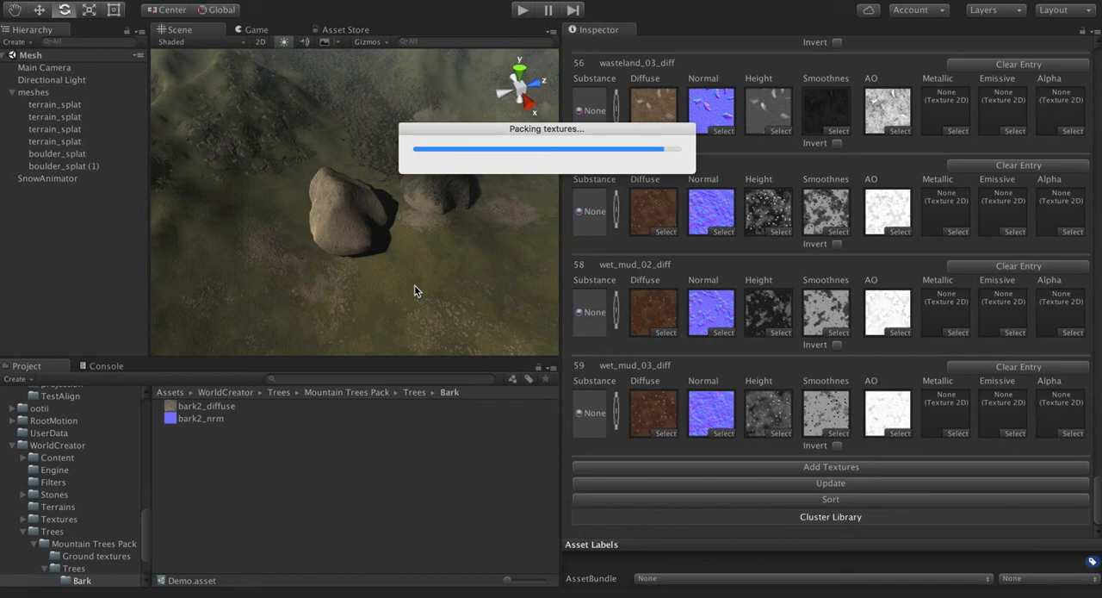
mouse_move(606, 279)
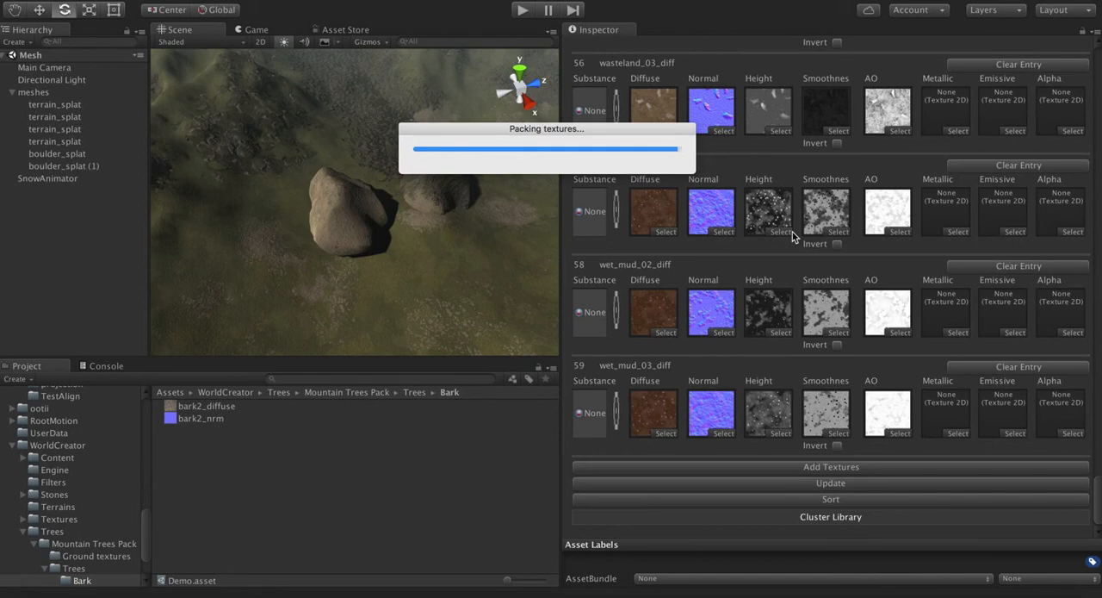
mouse_move(172, 449)
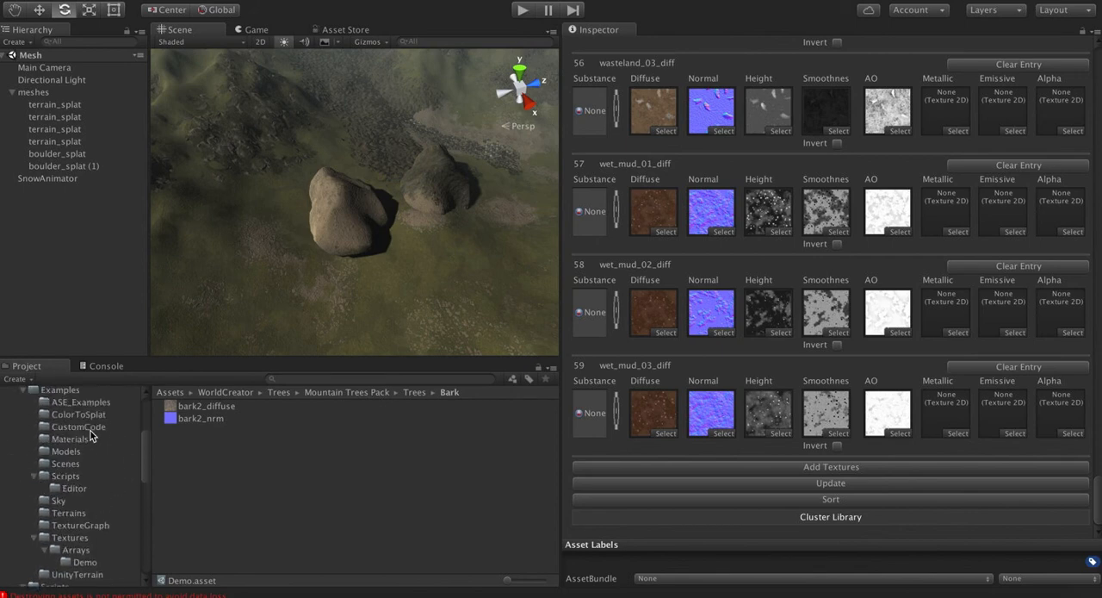
Step: Inspect the generated Demo_diff_tarray, Demo_normSAO_tarray and Demo_texlist assets in the Arrays/Demo folder
left_click(65, 475)
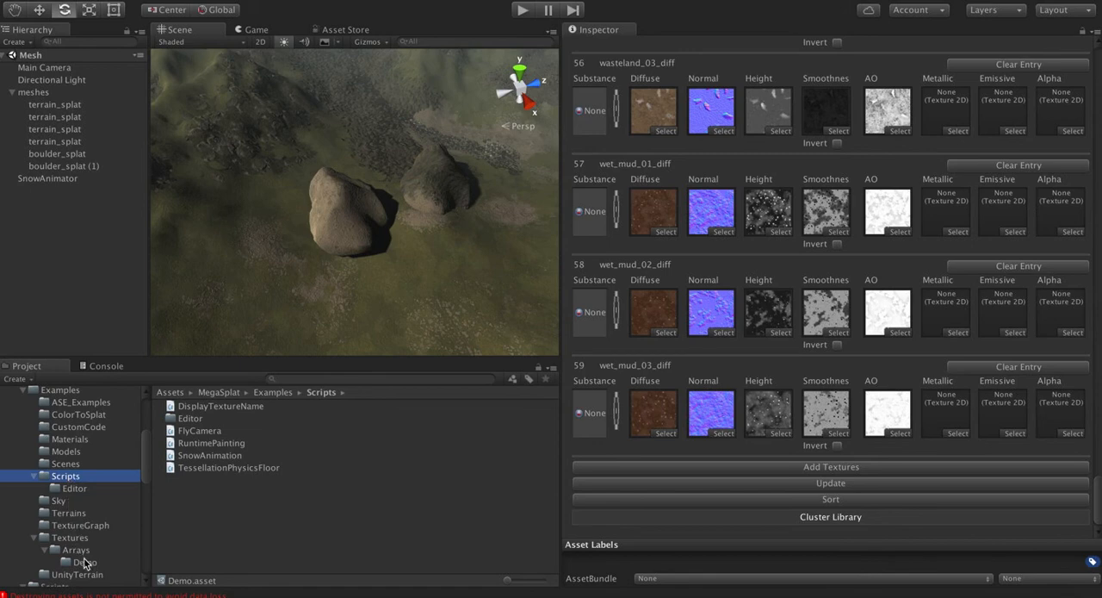
left_click(85, 561)
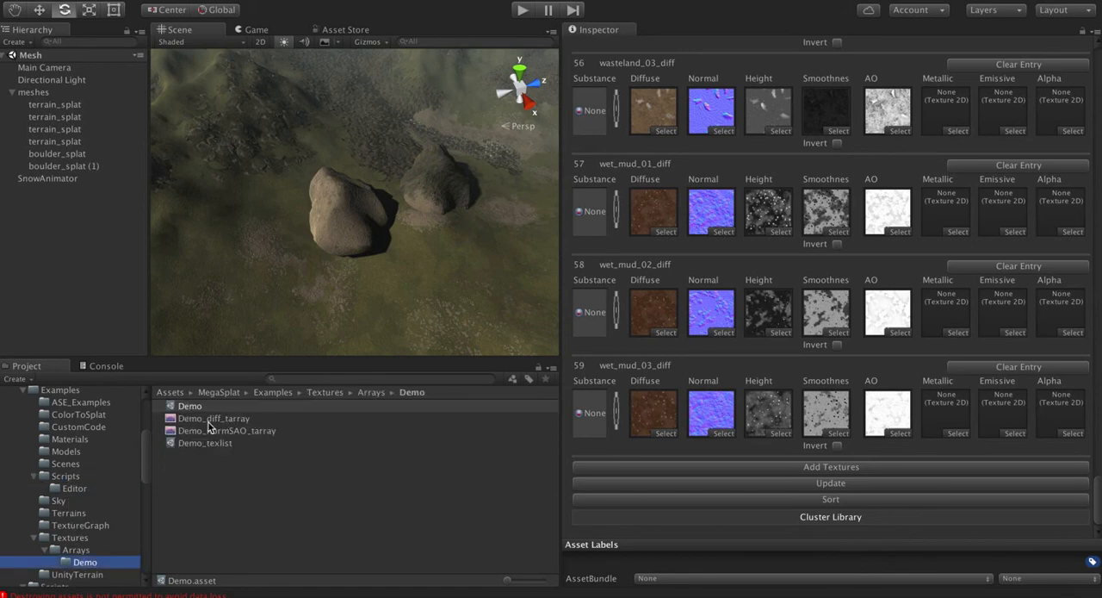
left_click(213, 418)
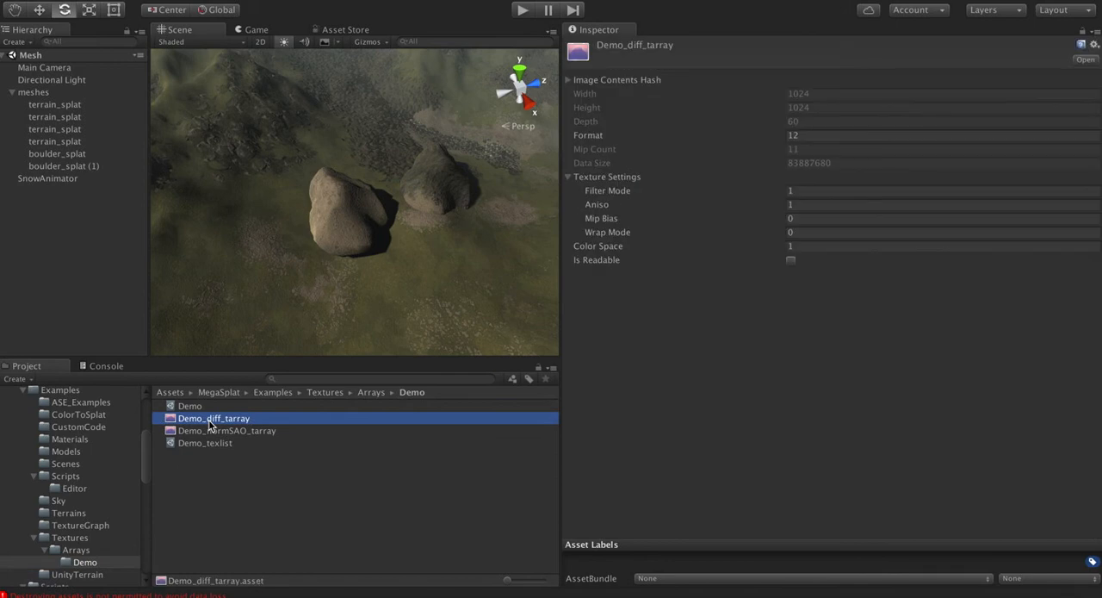
mouse_move(250, 427)
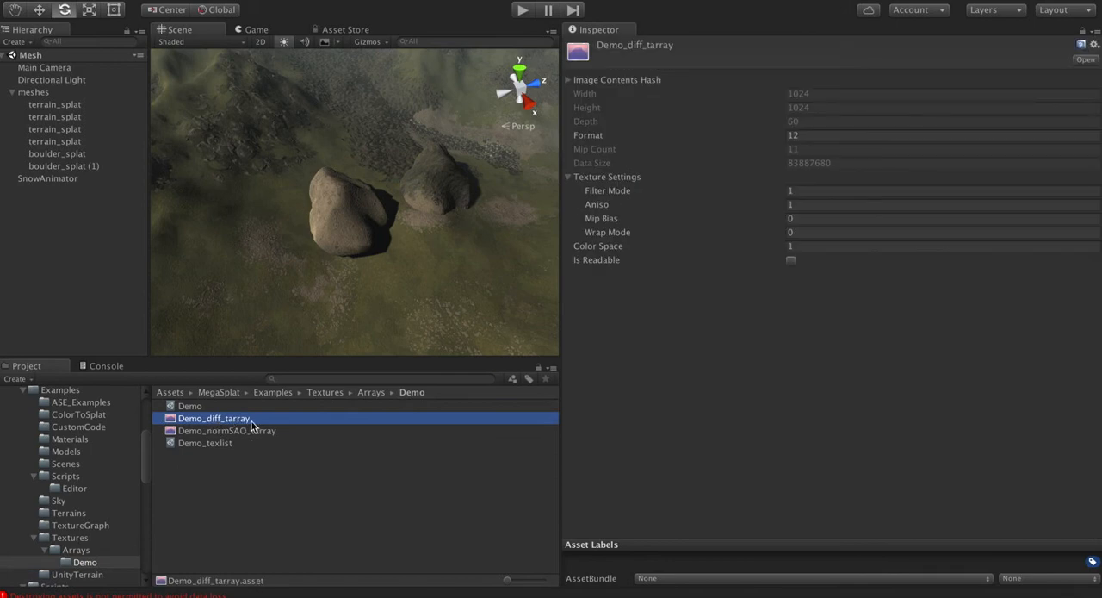
left_click(227, 429)
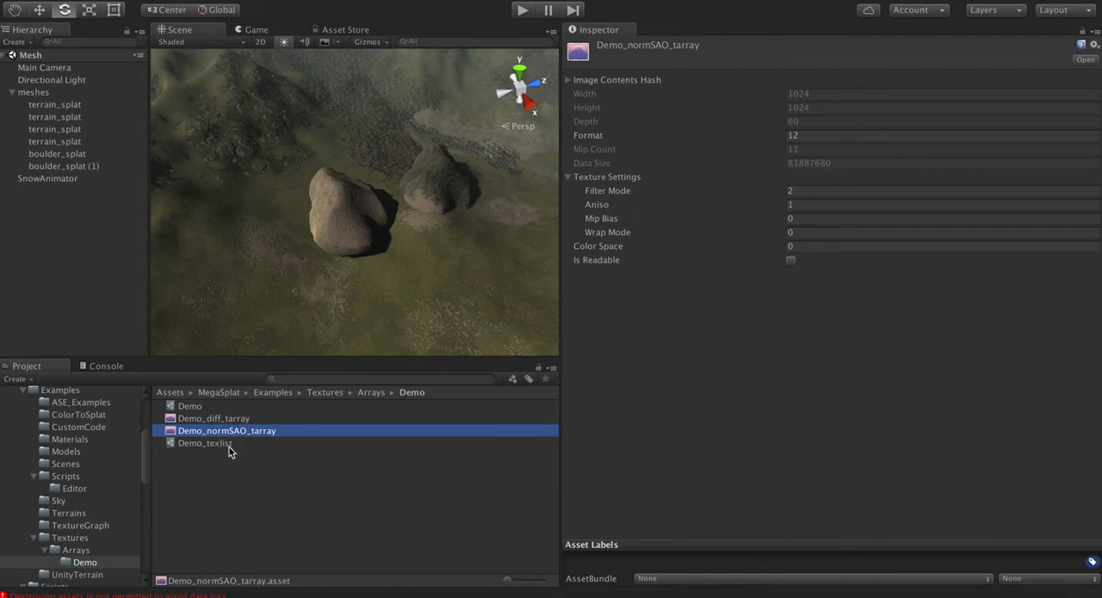
left_click(205, 441)
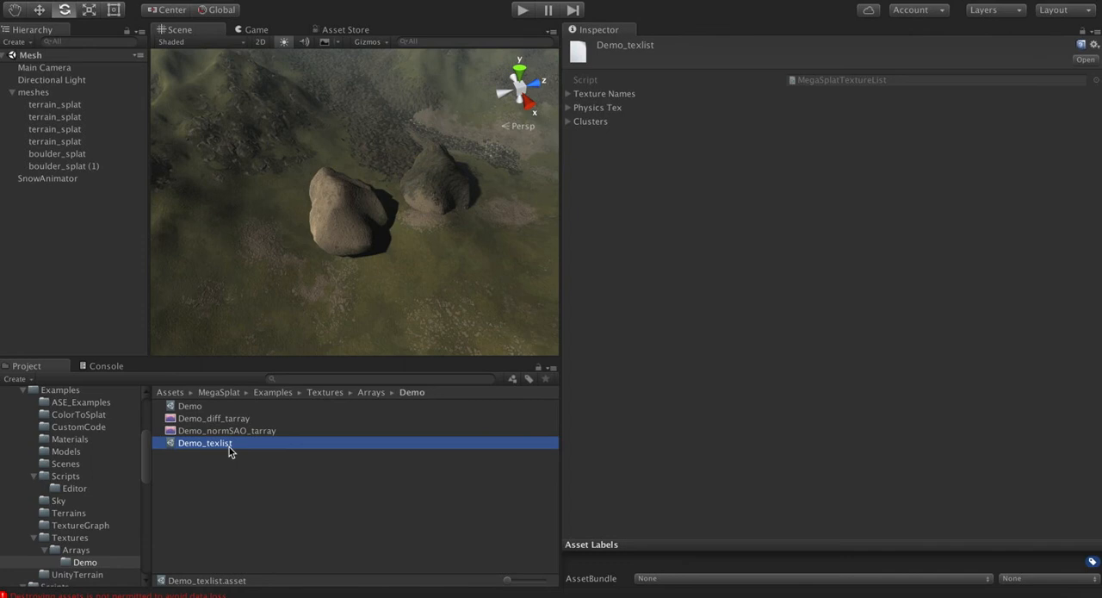
mouse_move(181, 418)
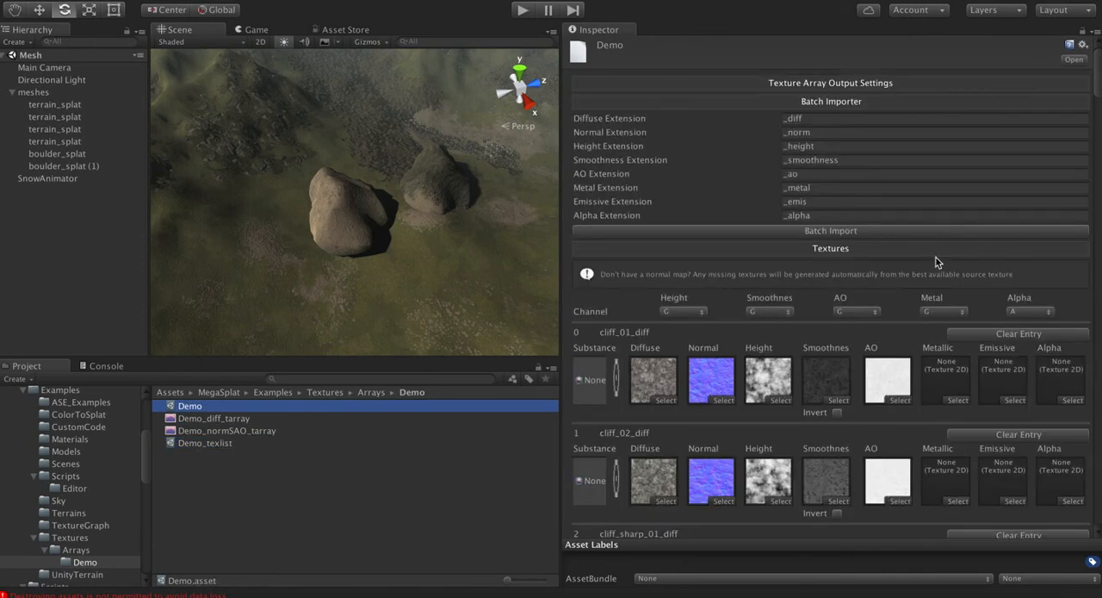
Step: Scroll down through the full list of Demo texture entries in the Inspector
scroll("down", 3)
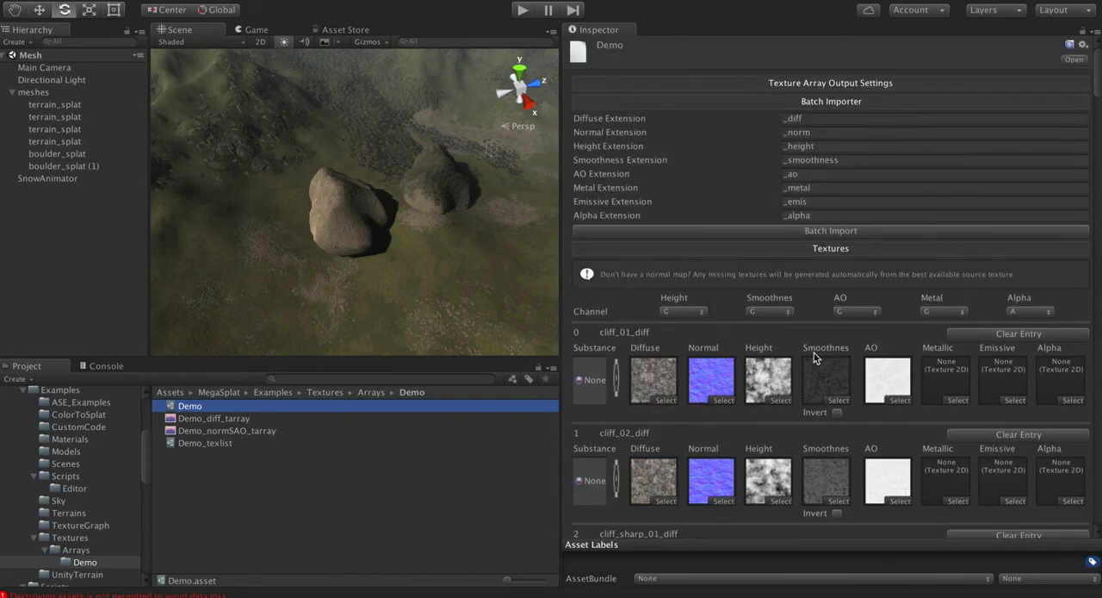
scroll("down", 3)
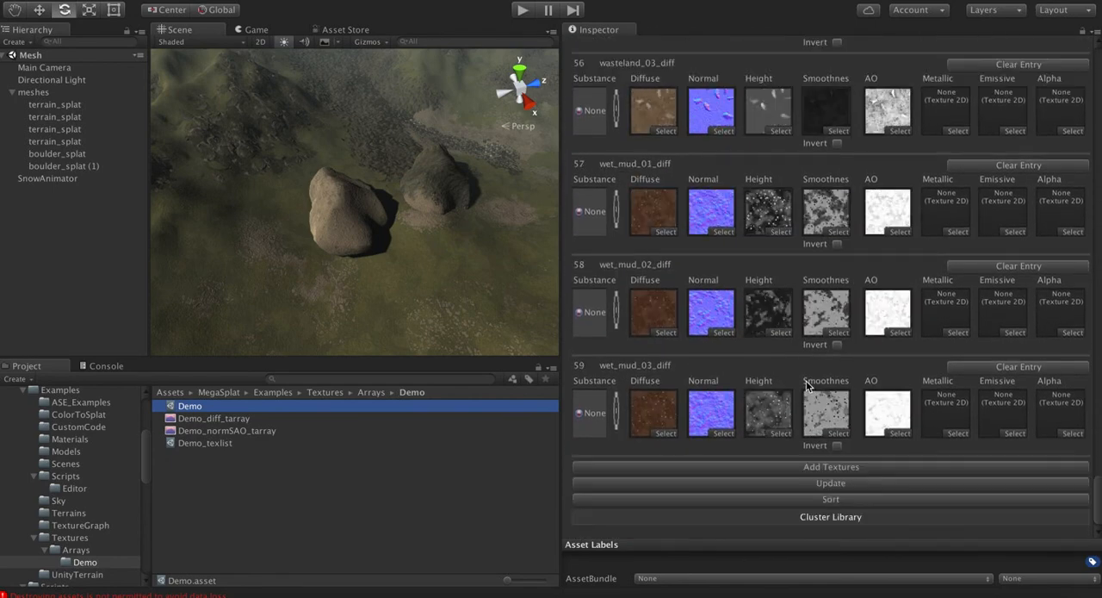
mouse_move(772, 520)
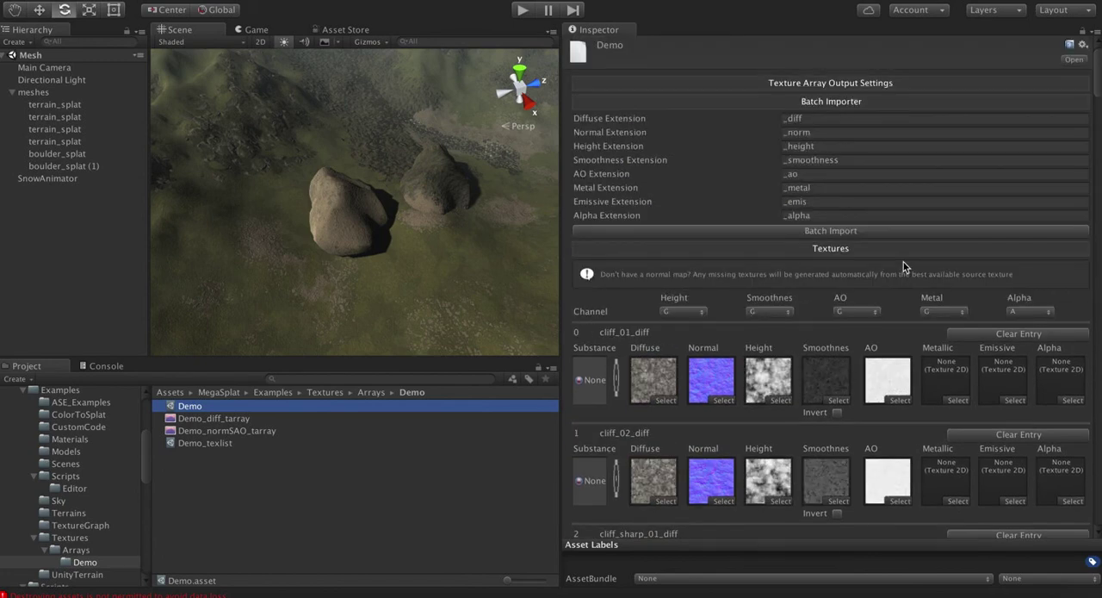
mouse_move(844, 255)
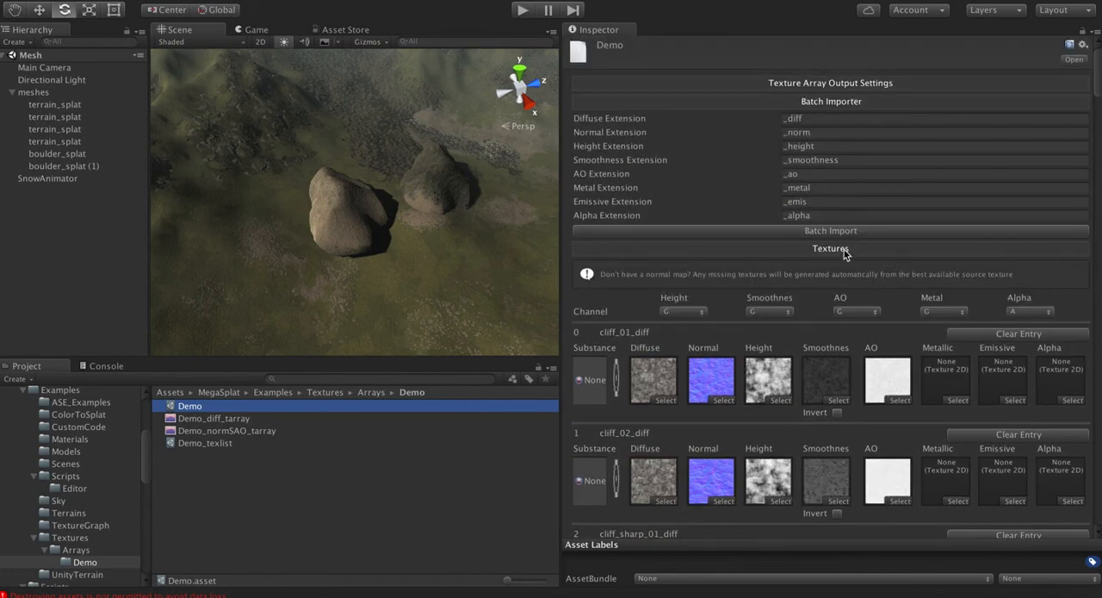
scroll("down", 3)
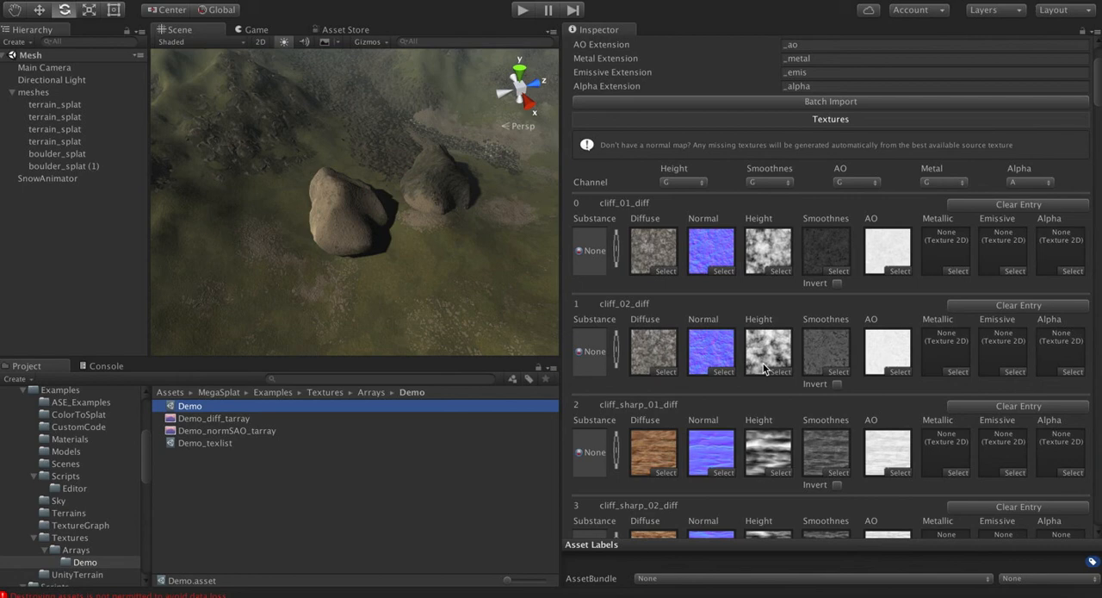
mouse_move(664, 441)
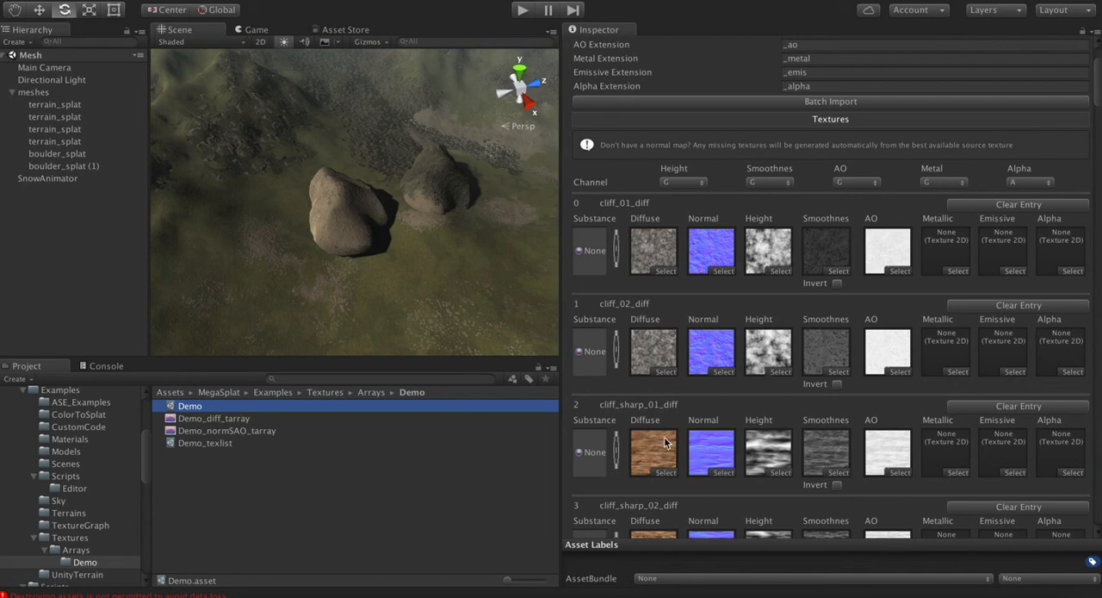
scroll("down", 3)
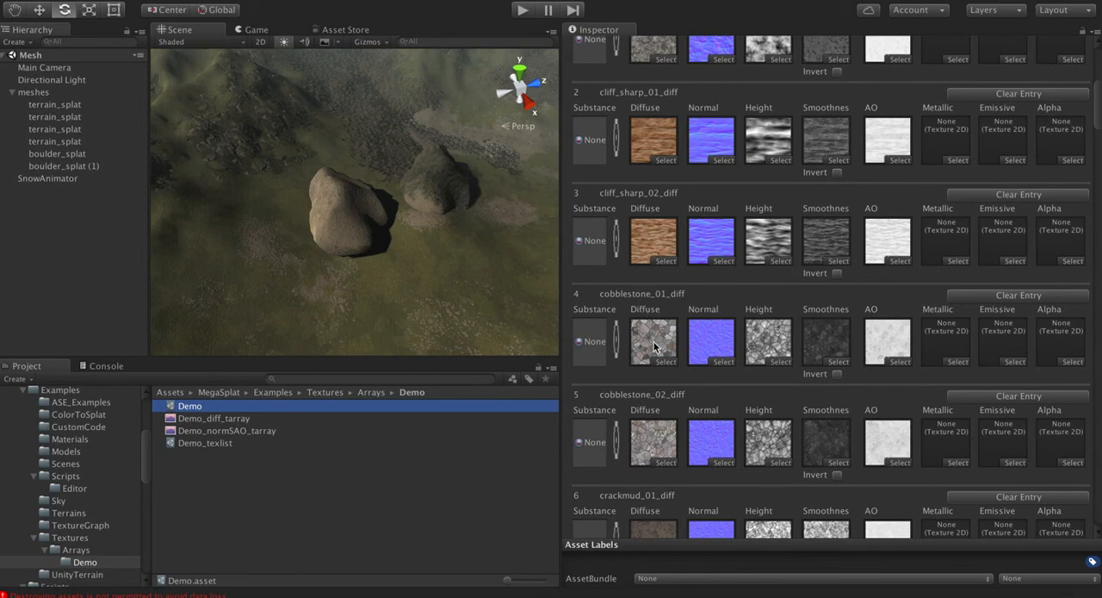
mouse_move(680, 461)
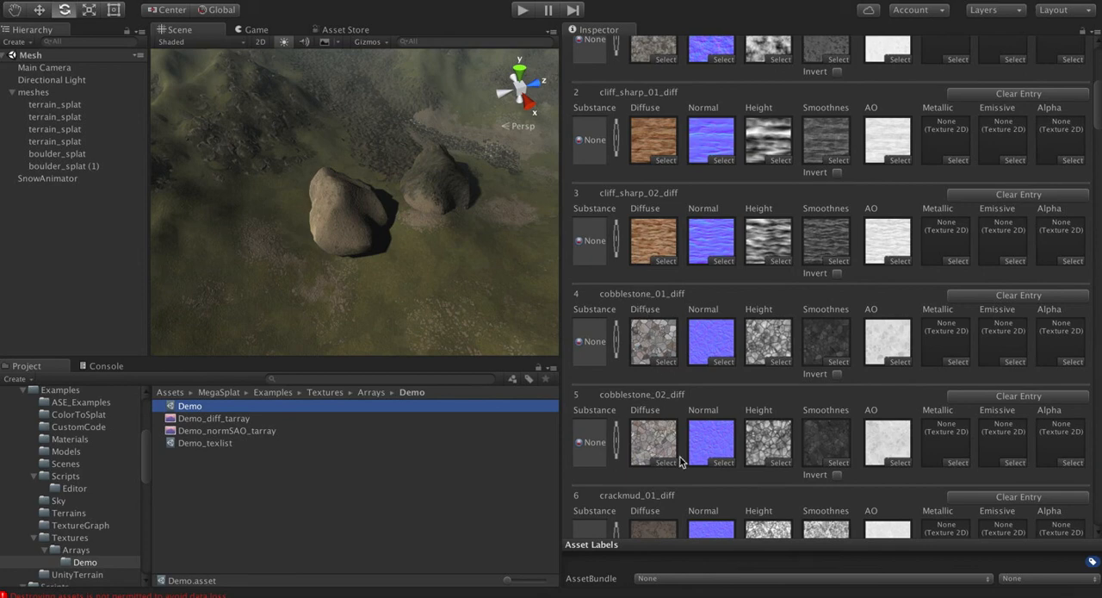
scroll("down", 3)
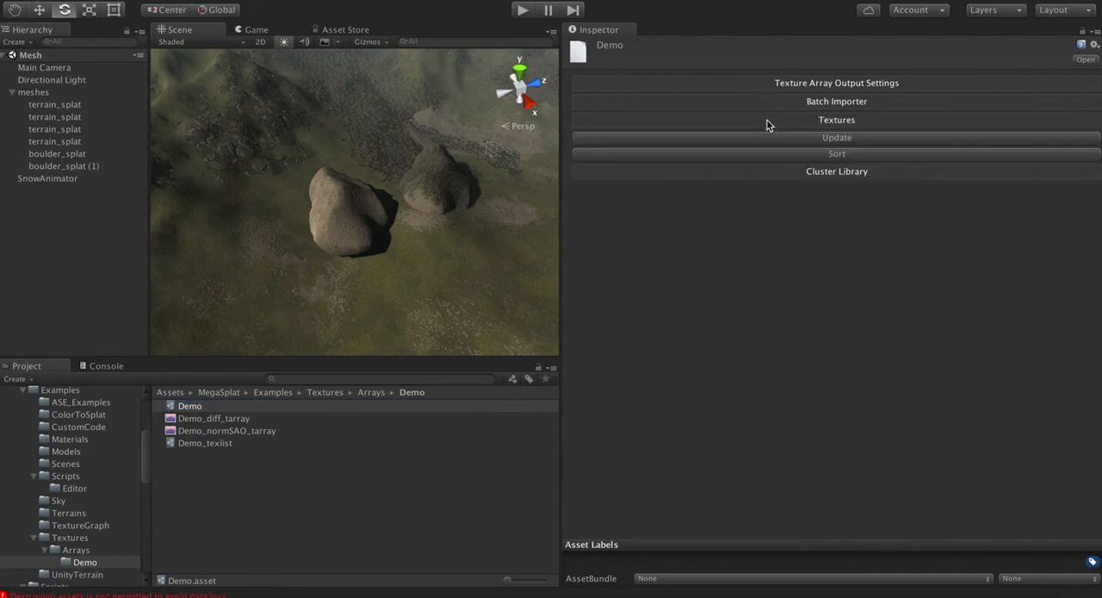
Step: Expand the Cluster Library and view rock_dirt_diff's textures, noise blend settings and preview
left_click(830, 170)
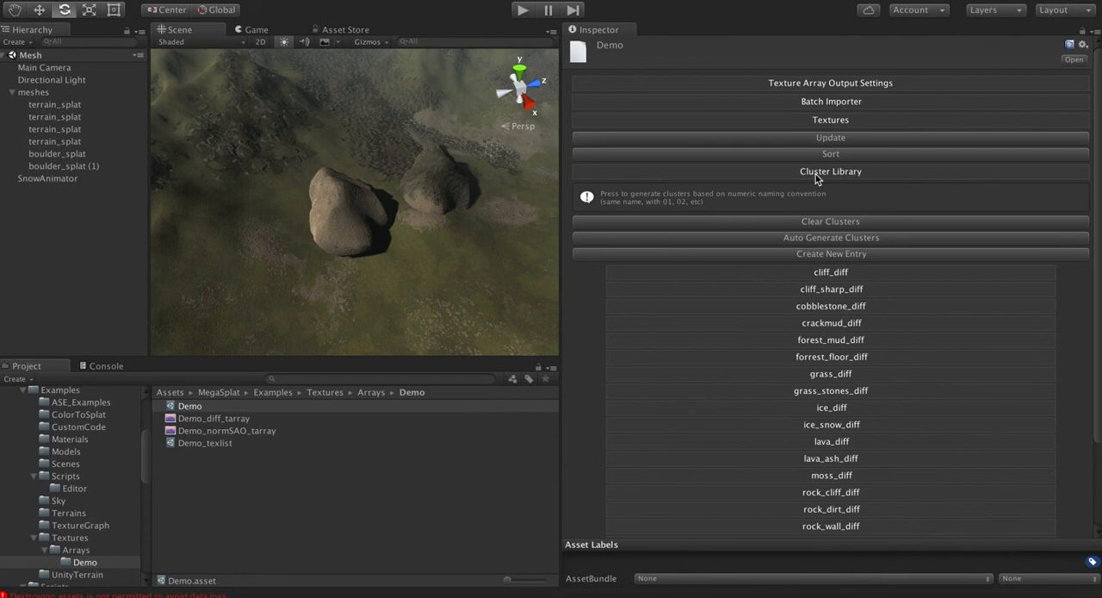
mouse_move(771, 386)
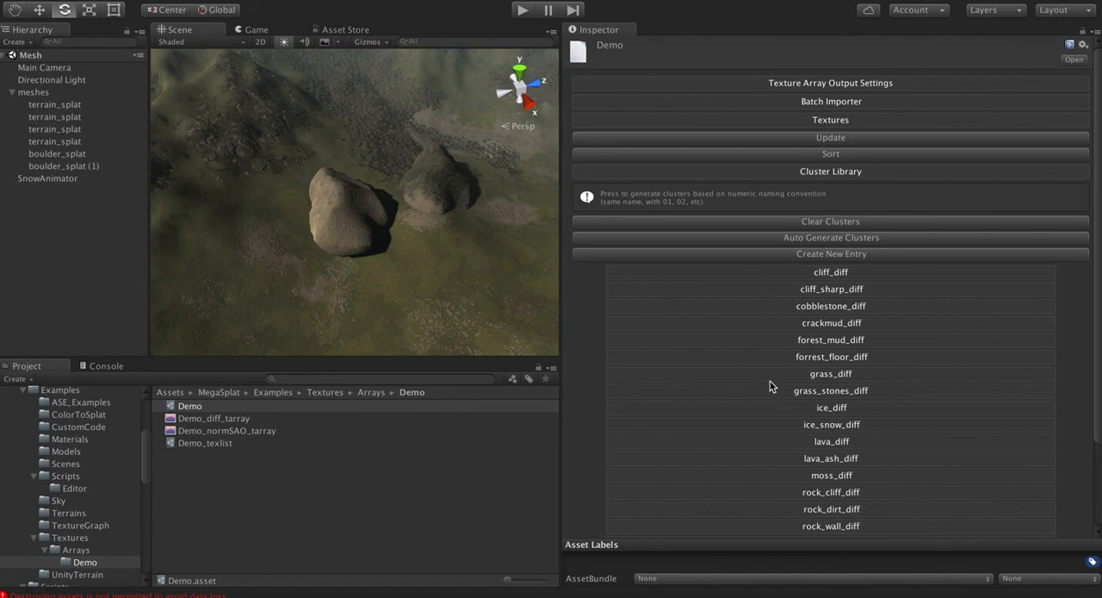
scroll("down", 3)
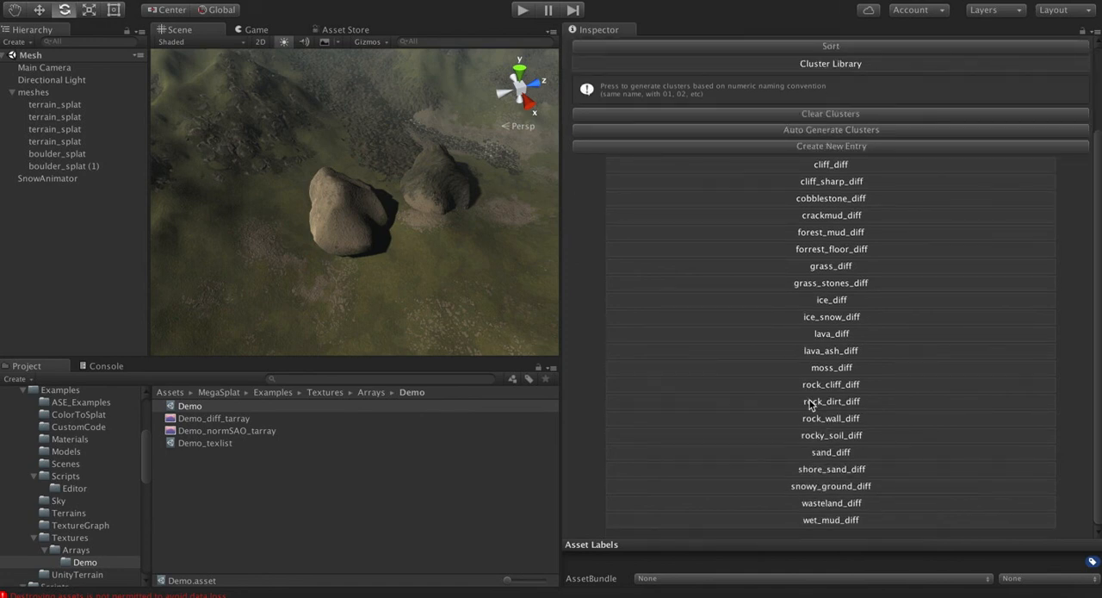
left_click(830, 384)
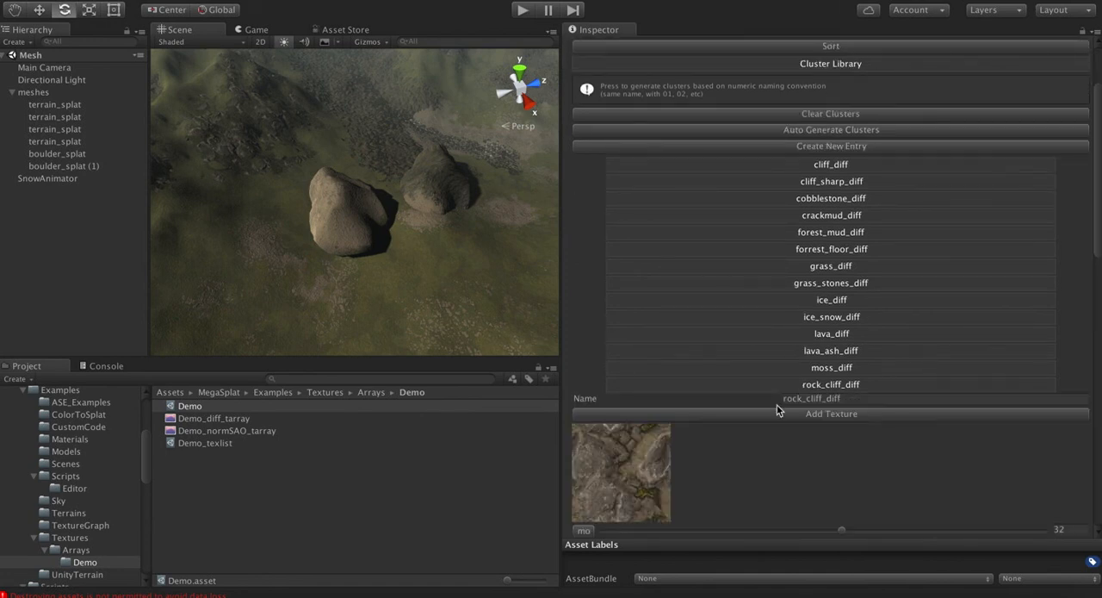
scroll("down", 3)
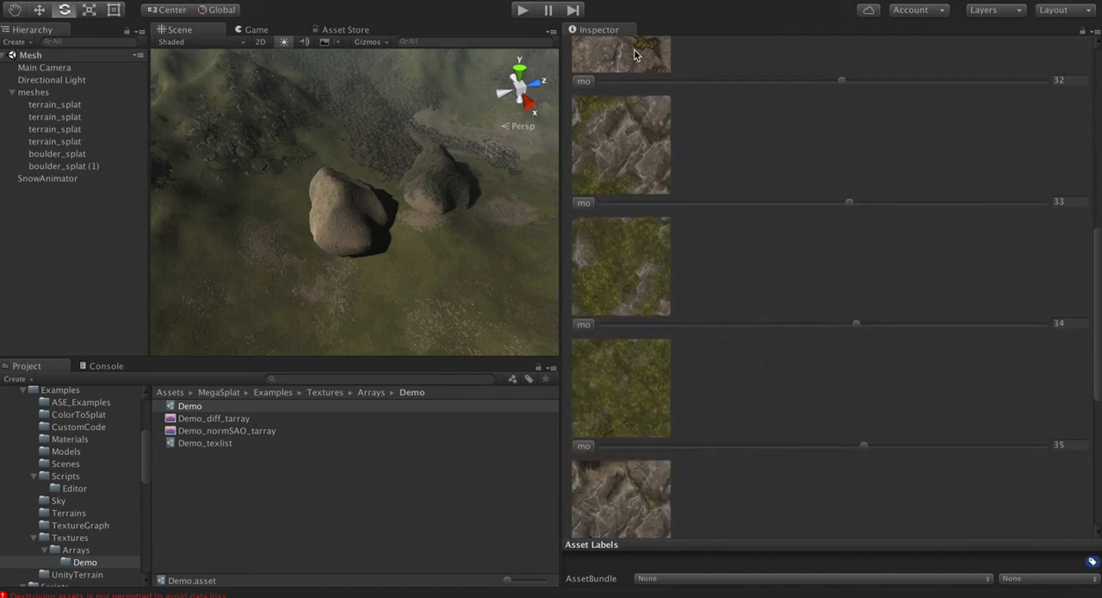
scroll("up", 3)
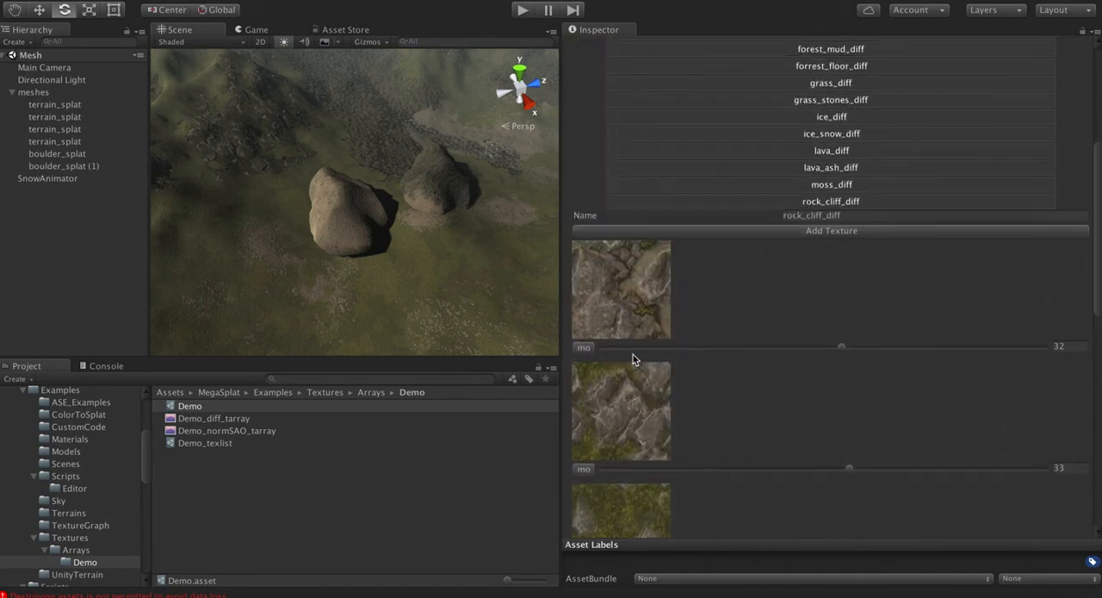
scroll("down", 3)
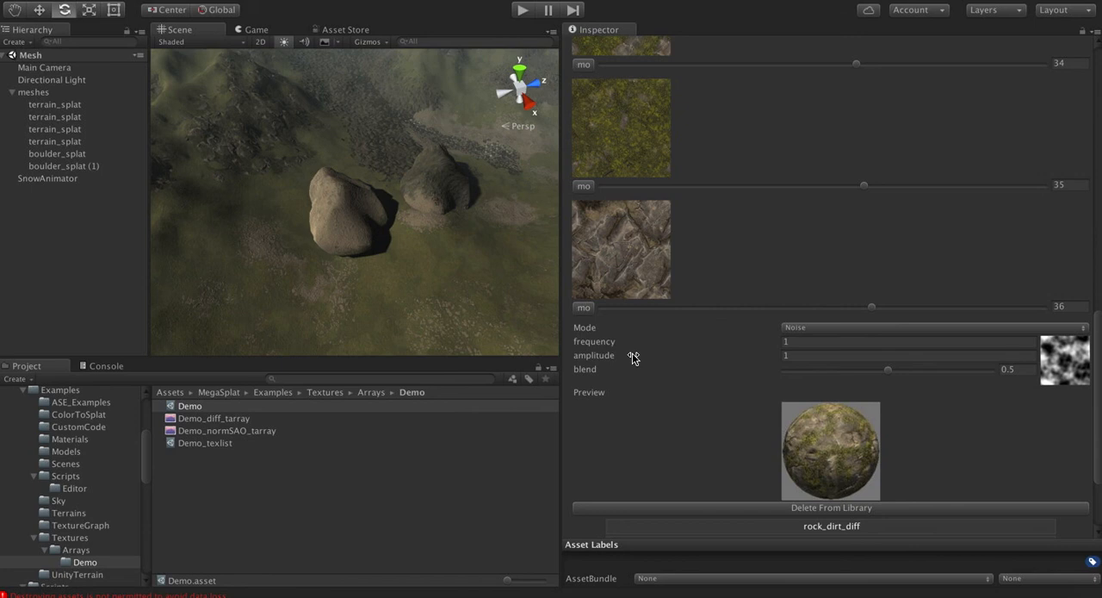
mouse_move(830, 335)
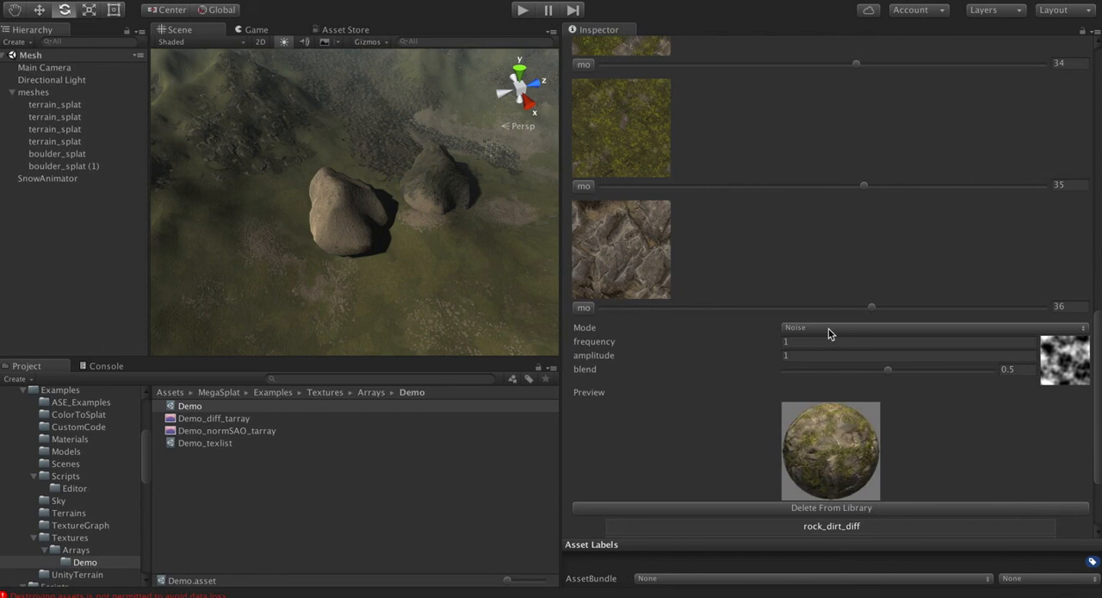
left_click(930, 327)
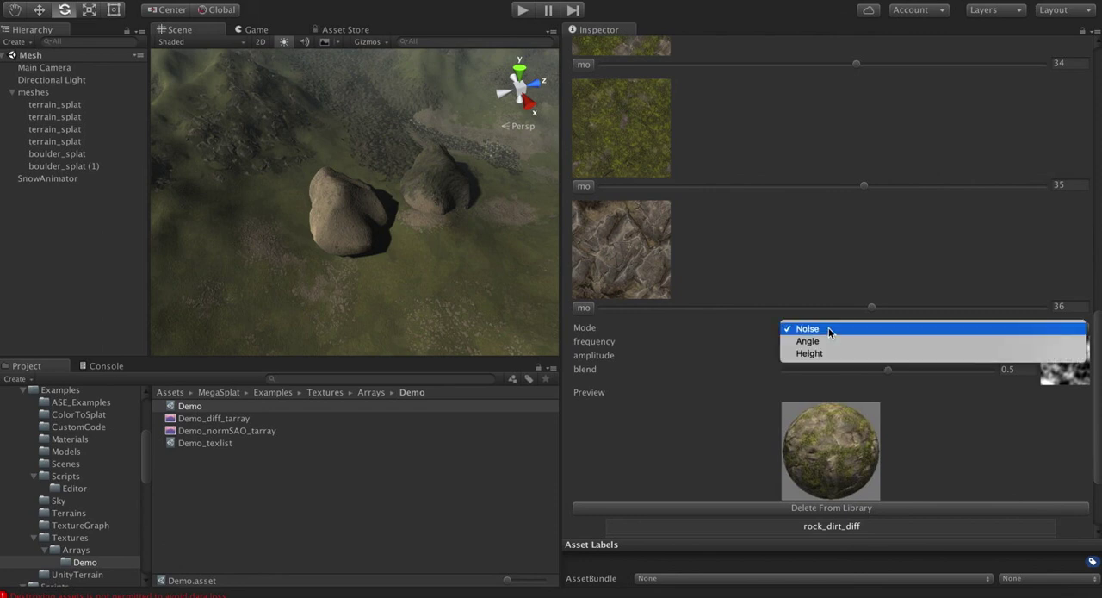
left_click(806, 327)
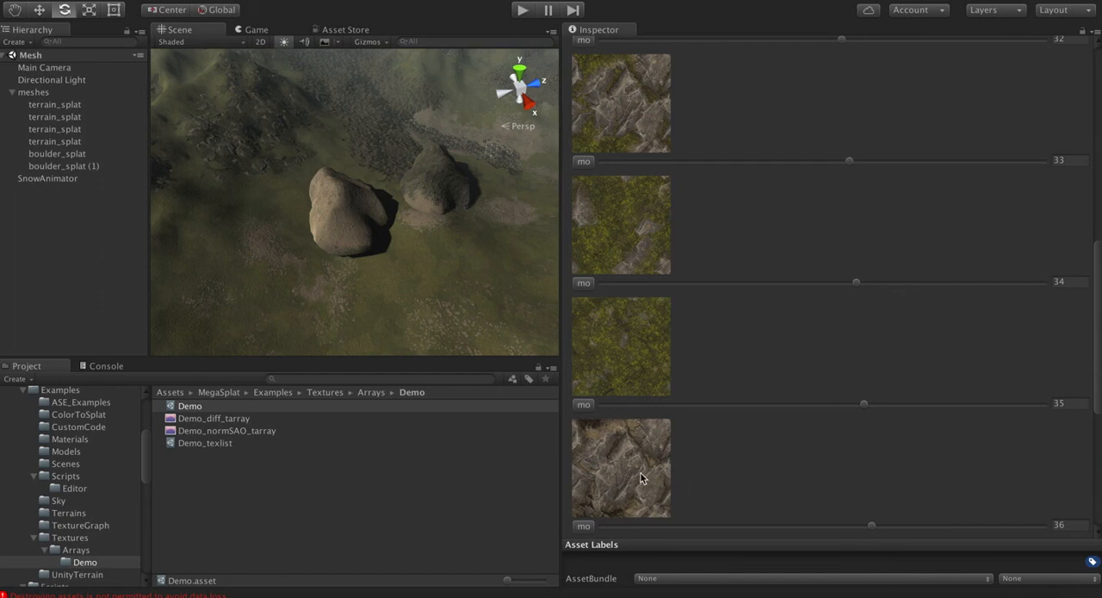
mouse_move(663, 441)
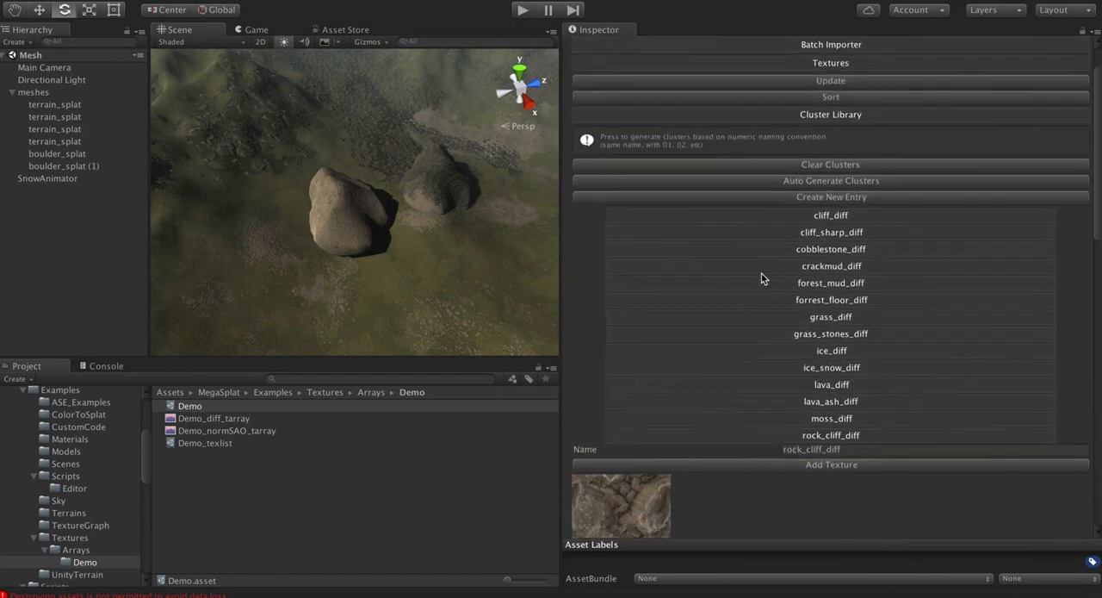
scroll("down", 3)
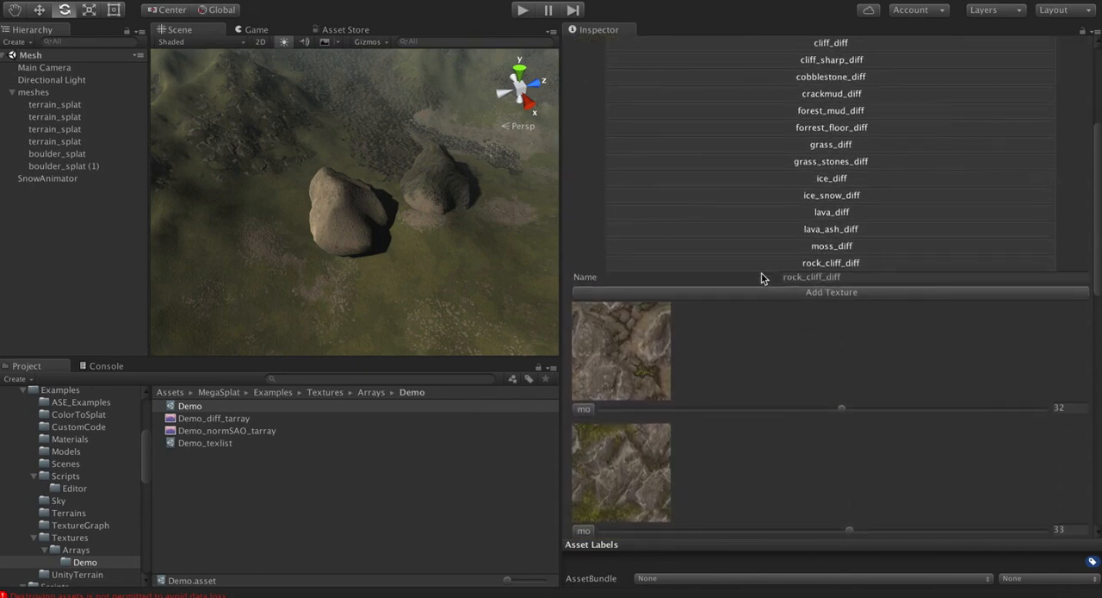
scroll("up", 3)
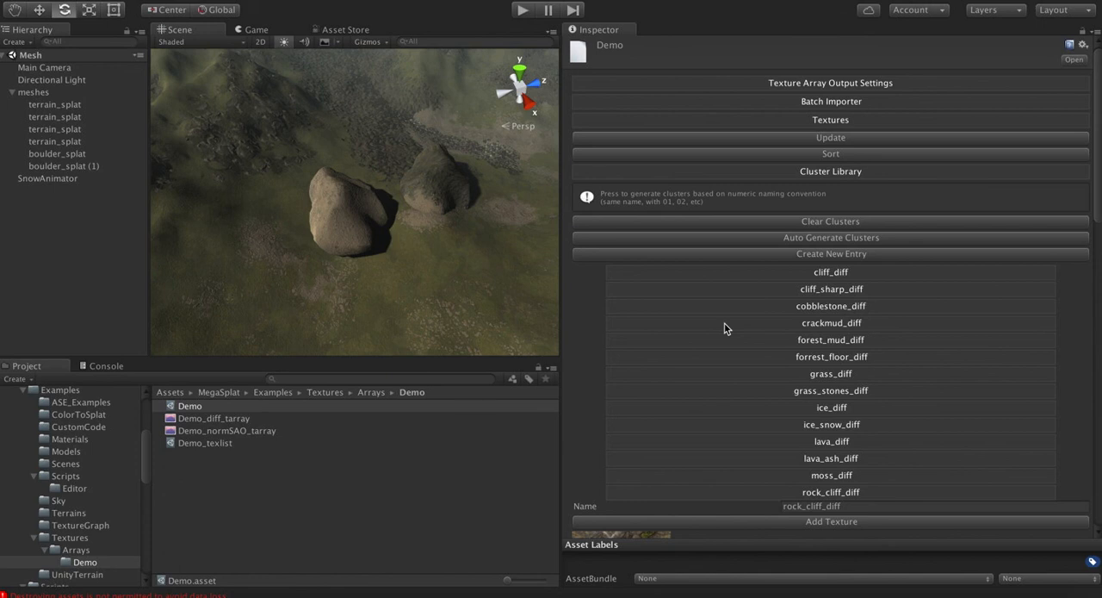
mouse_move(744, 458)
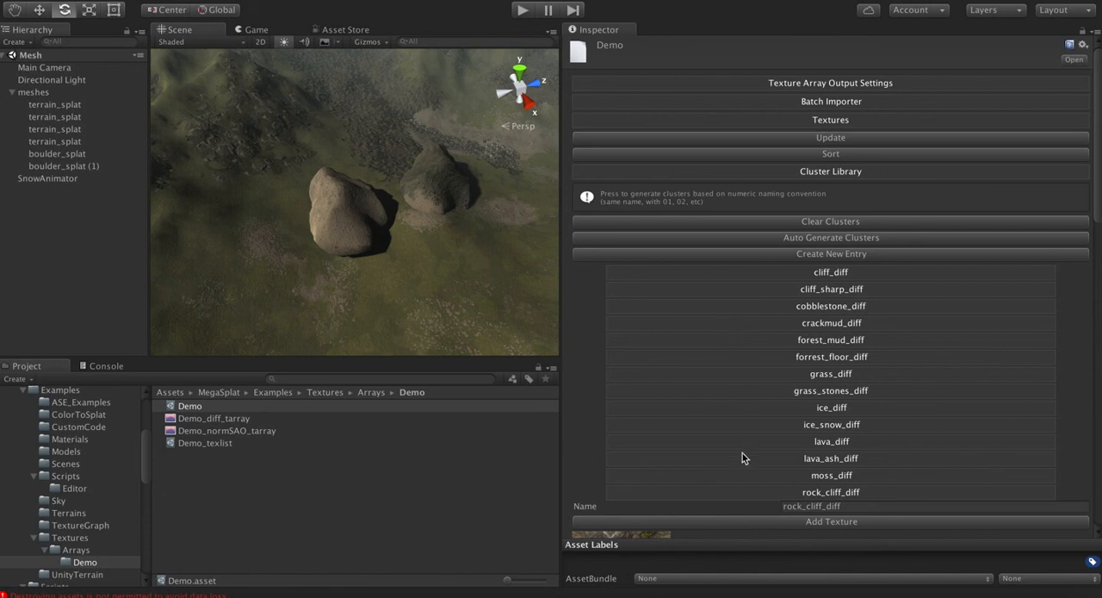